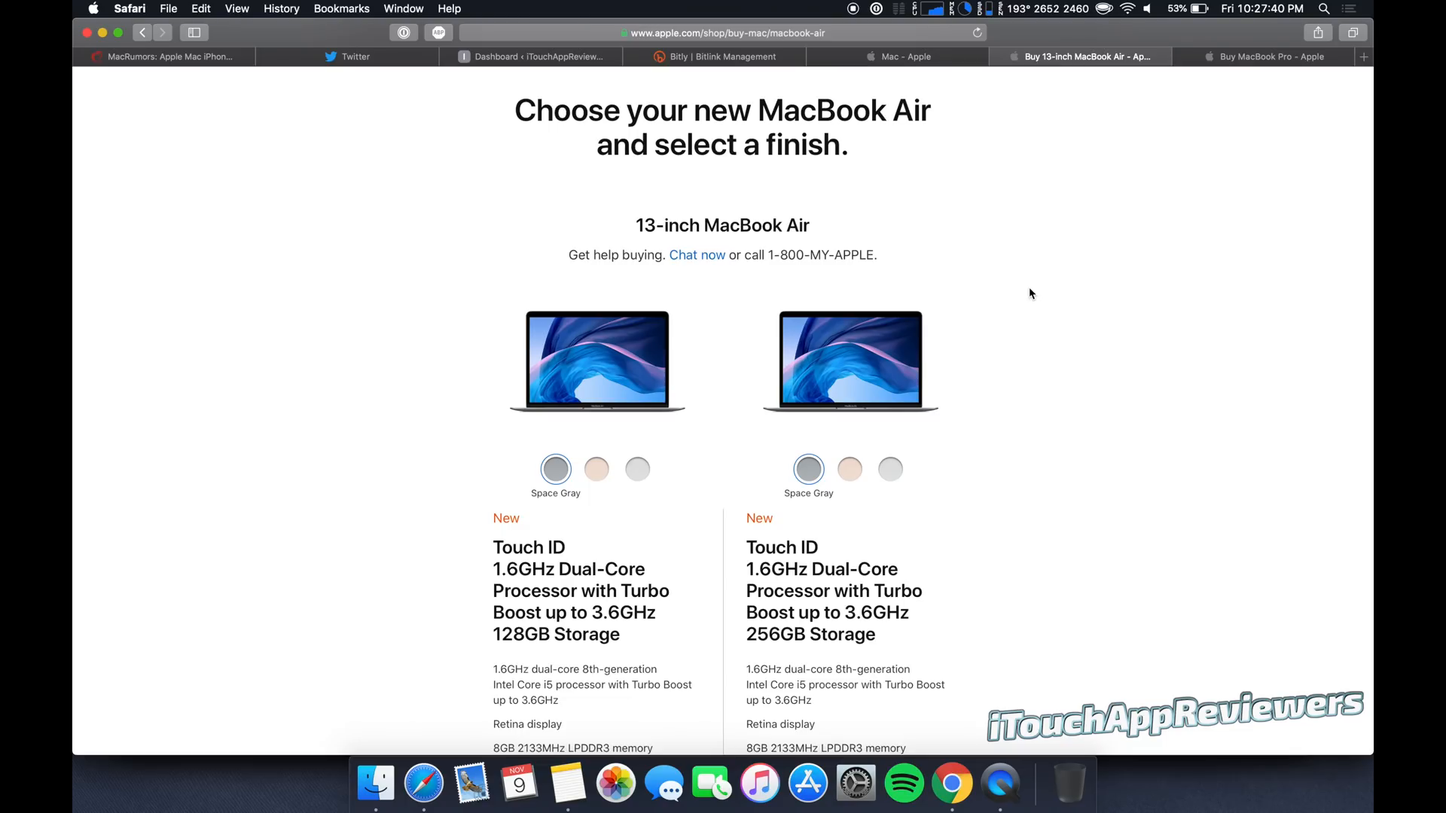
pyautogui.moveTo(1239, 81)
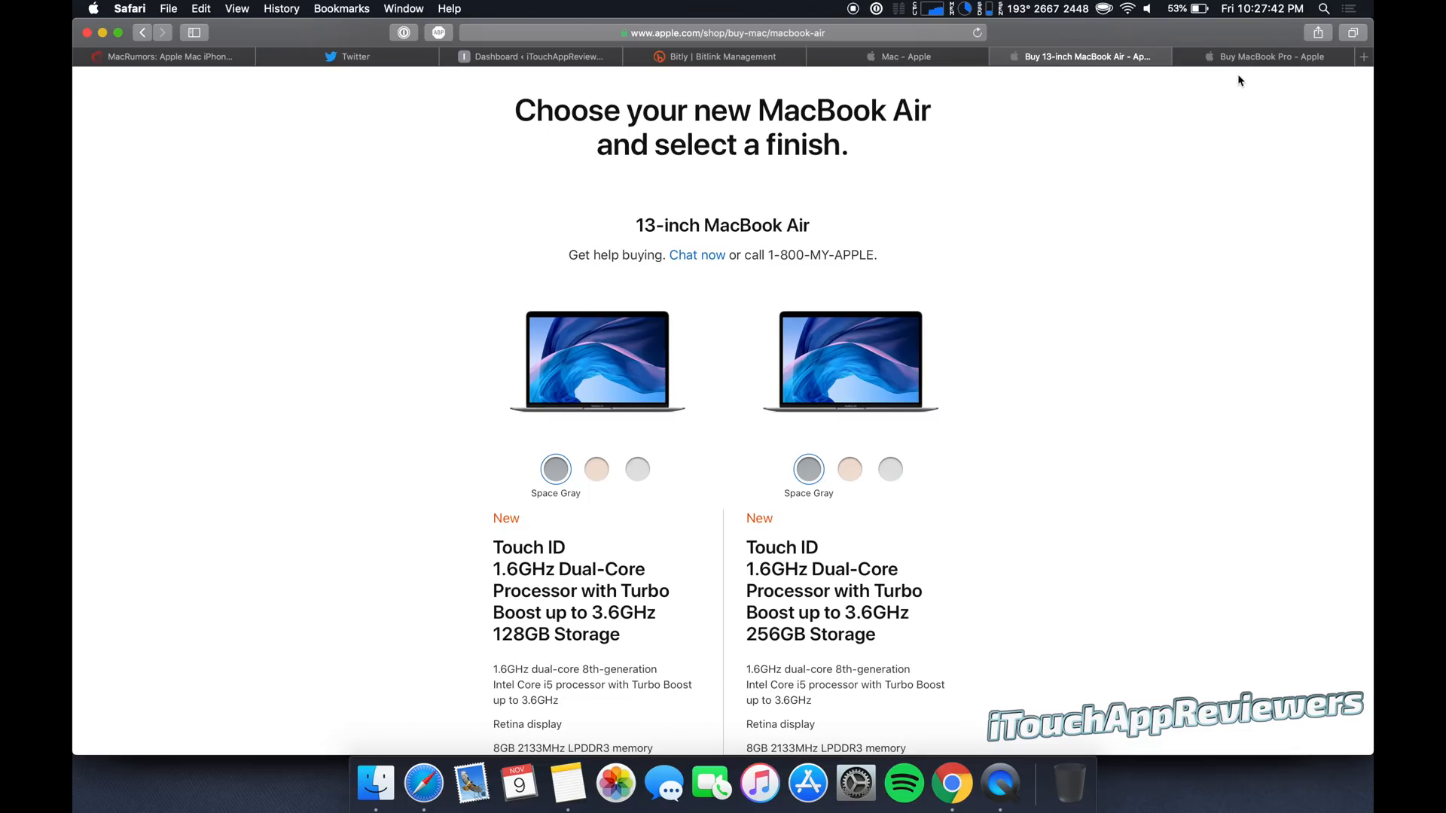
# Glance at the MacBook Pro page, then show the MacBook Air's $1,199 and $1,399 configurations.
pyautogui.click(1262, 56)
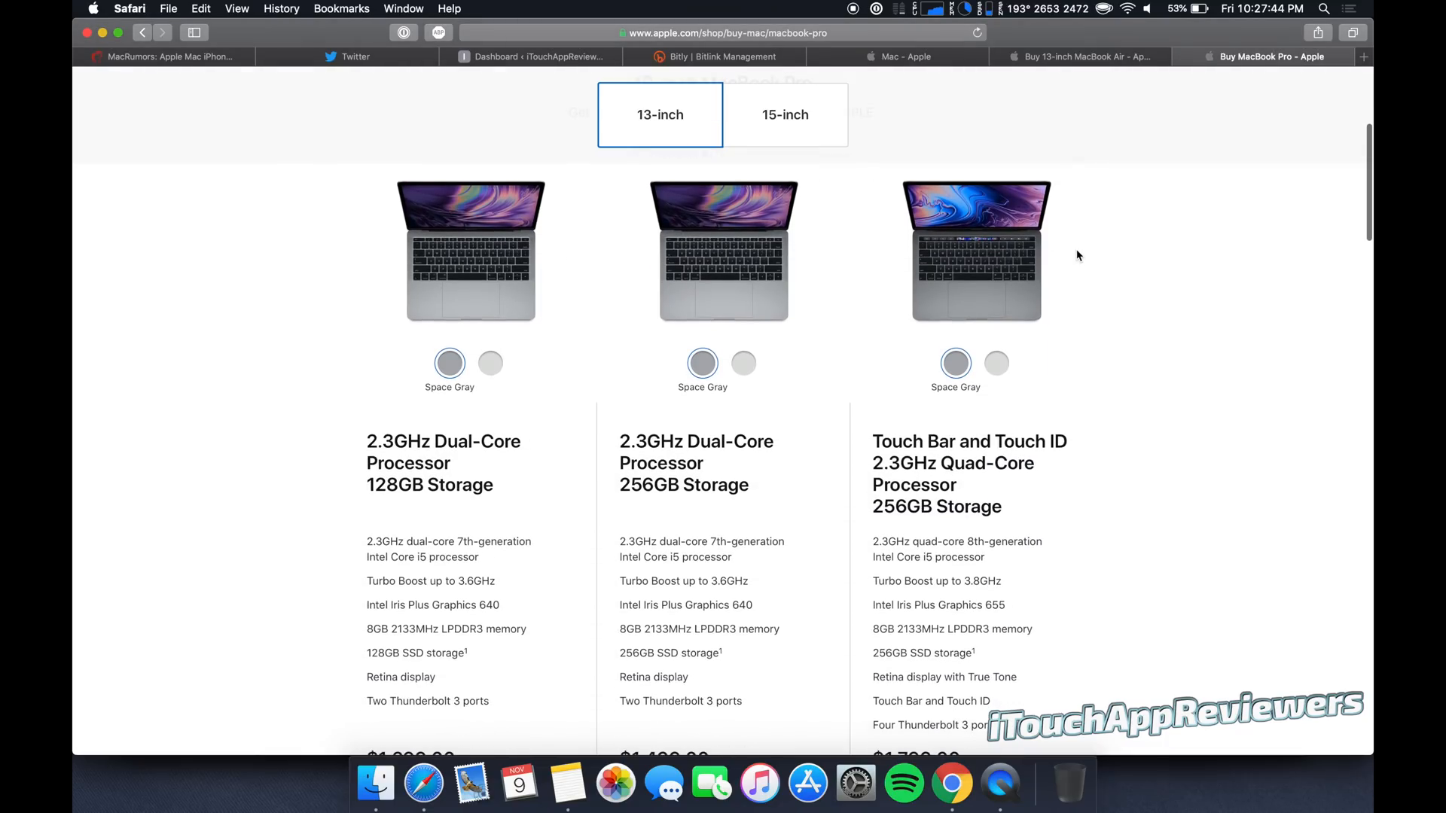
pyautogui.moveTo(658, 518)
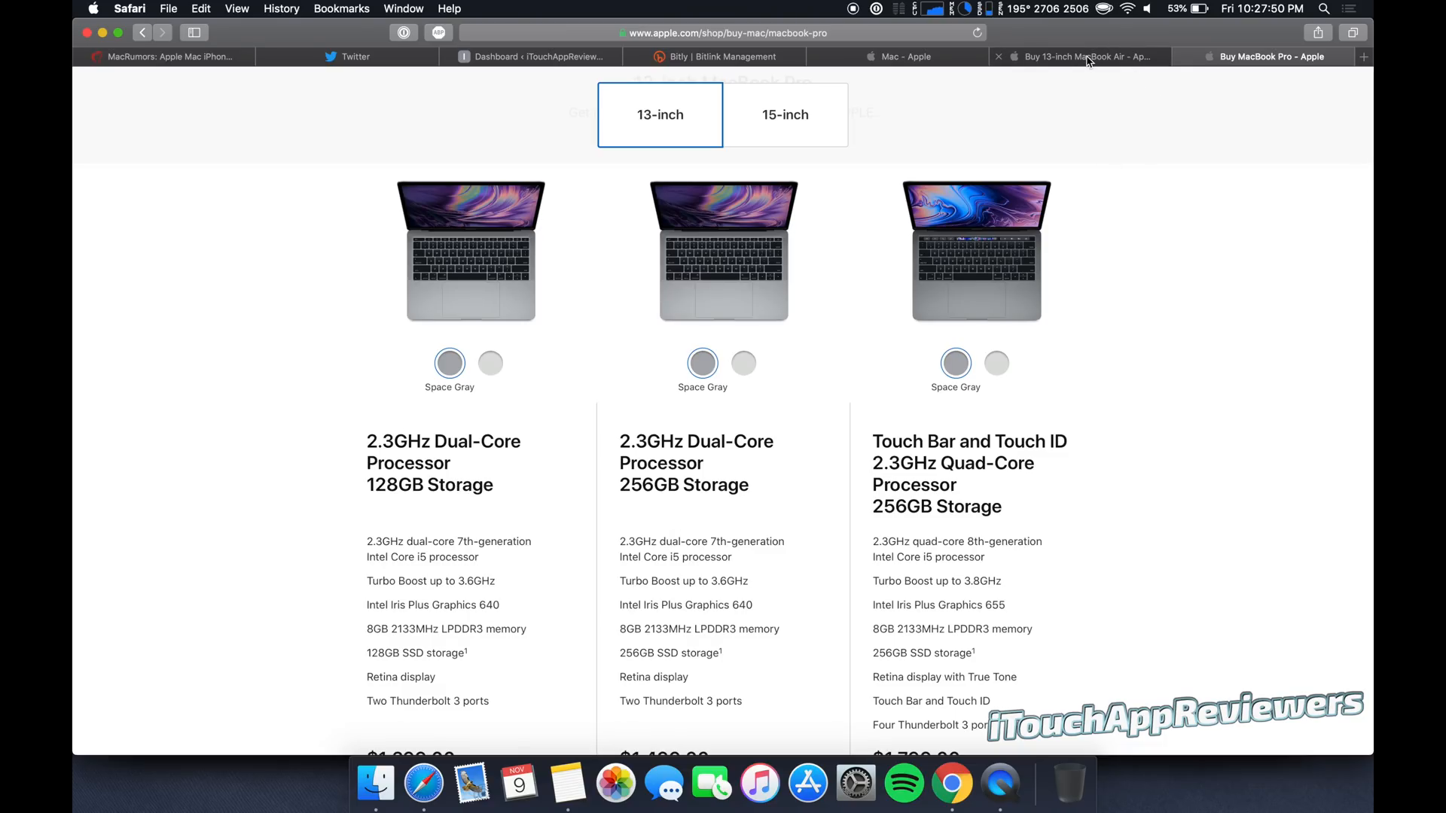
pyautogui.click(1077, 56)
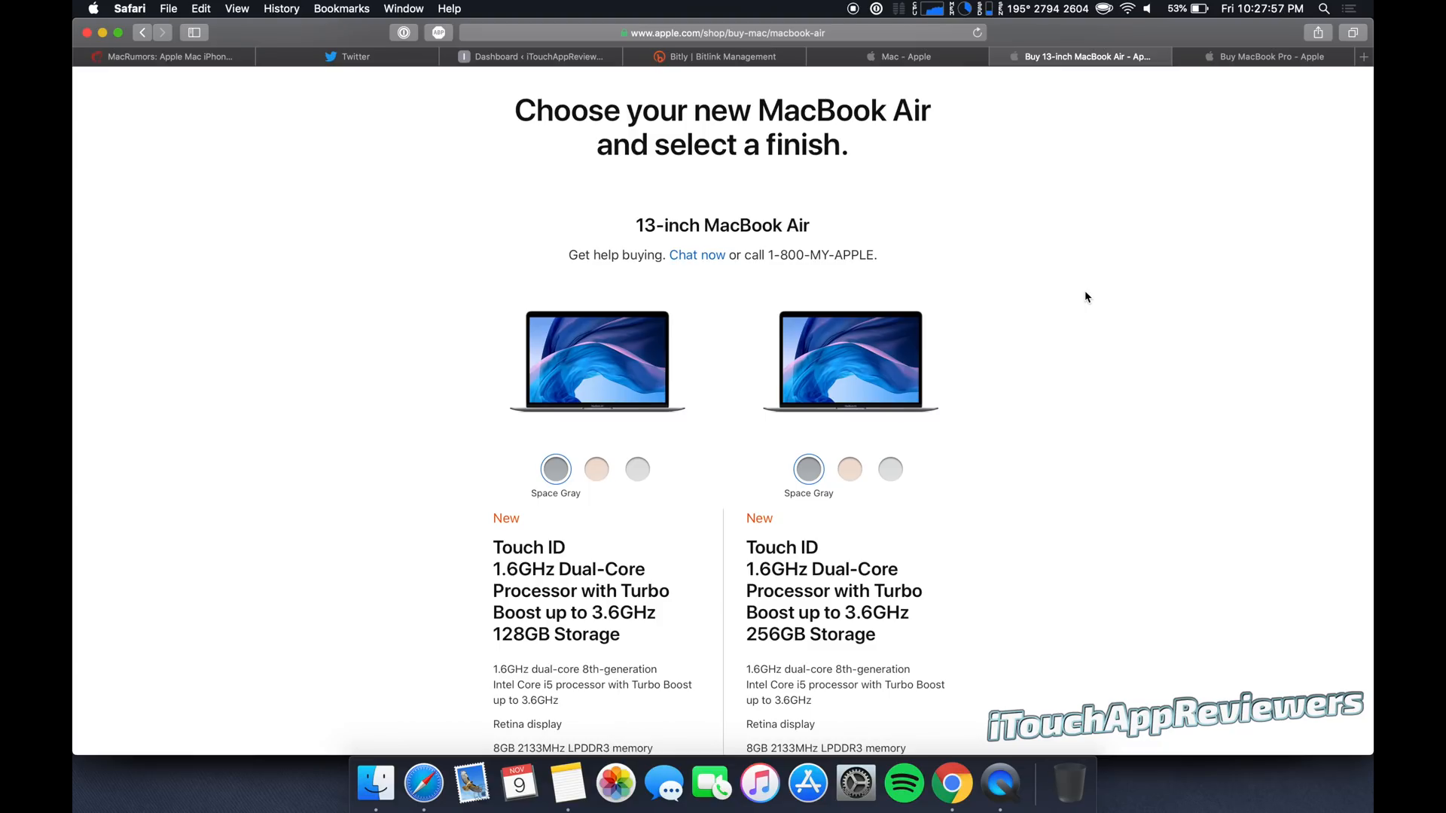
pyautogui.scroll(-3)
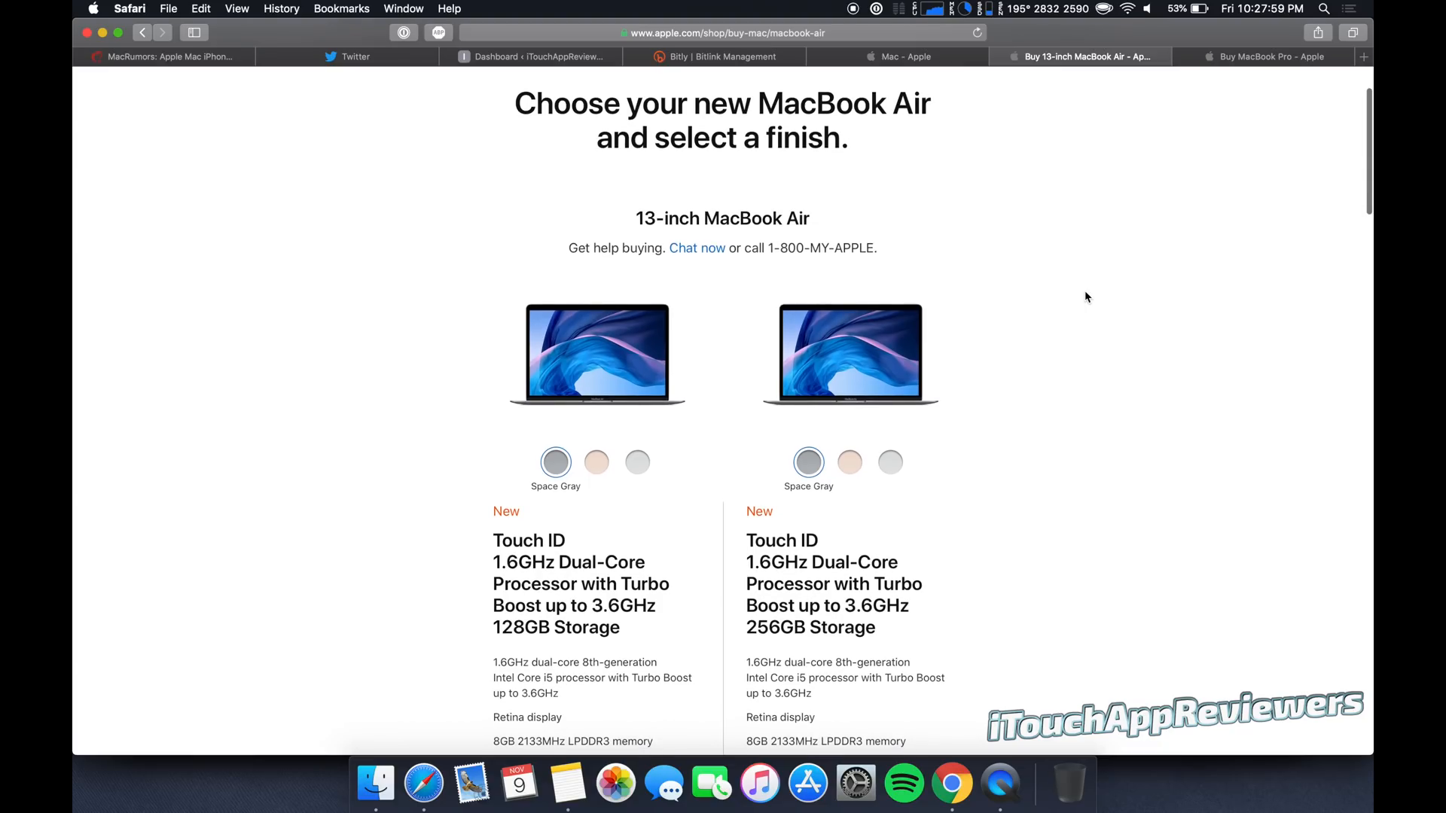
pyautogui.scroll(-3)
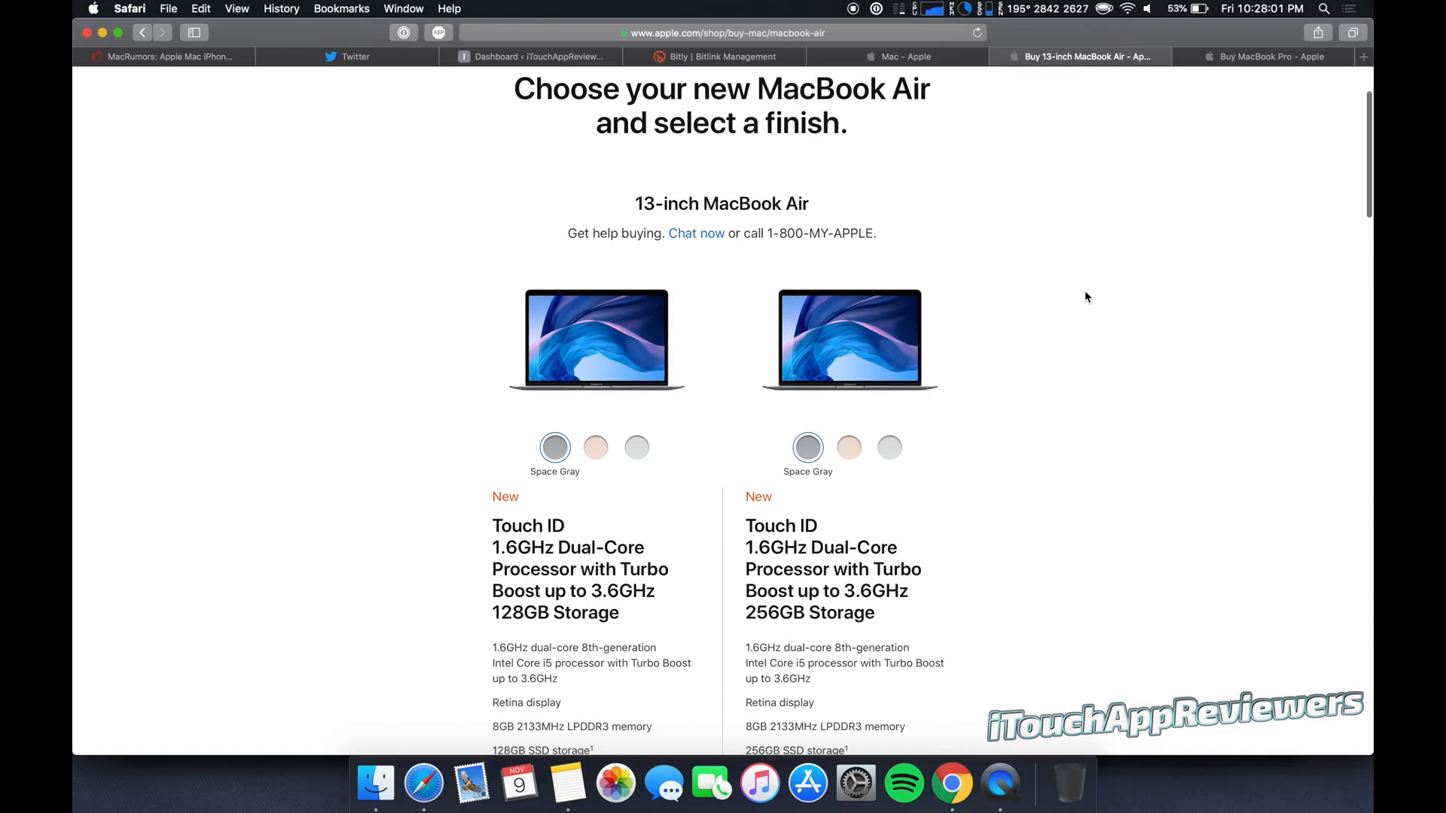
pyautogui.scroll(-3)
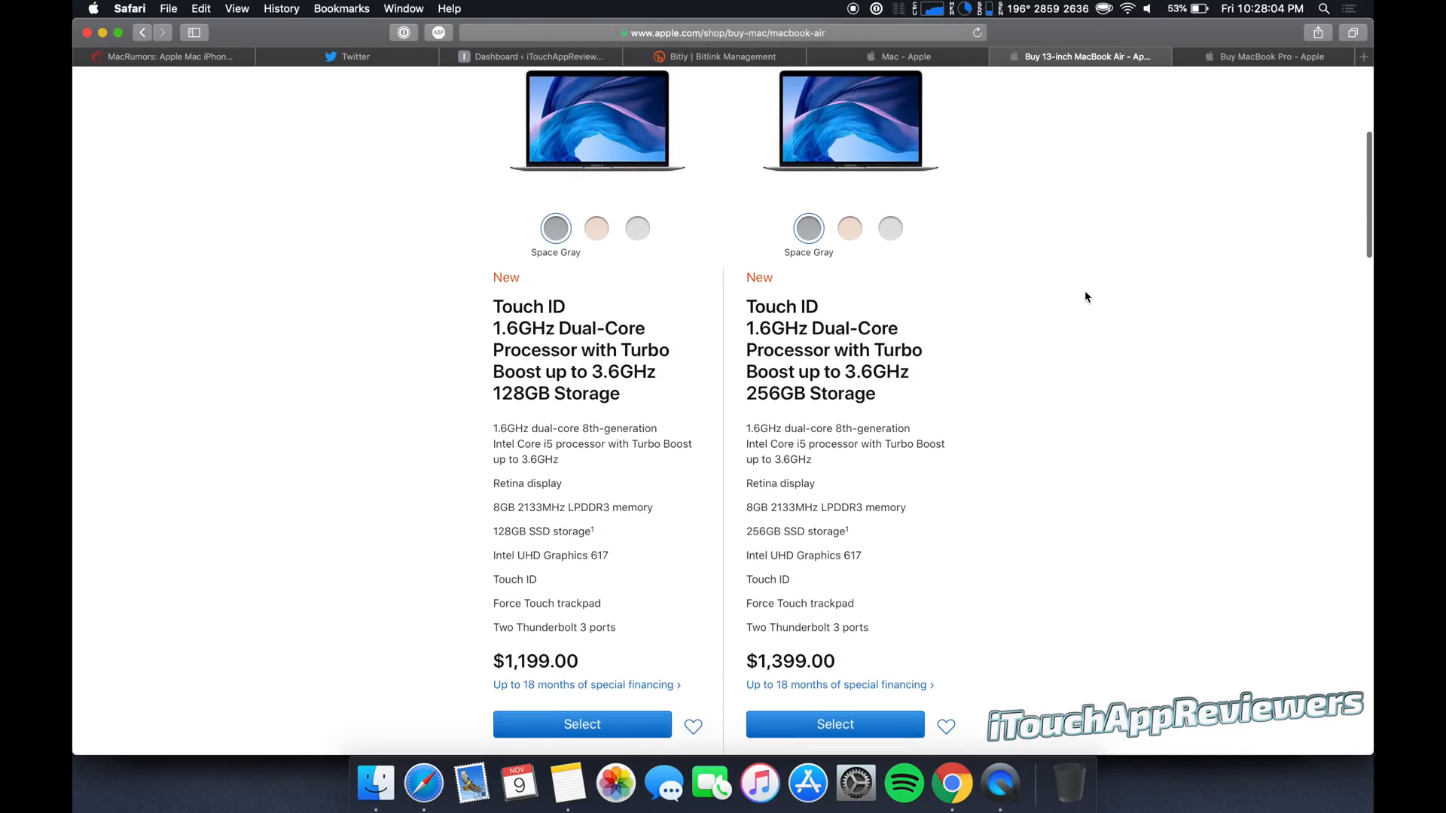
pyautogui.moveTo(854, 360)
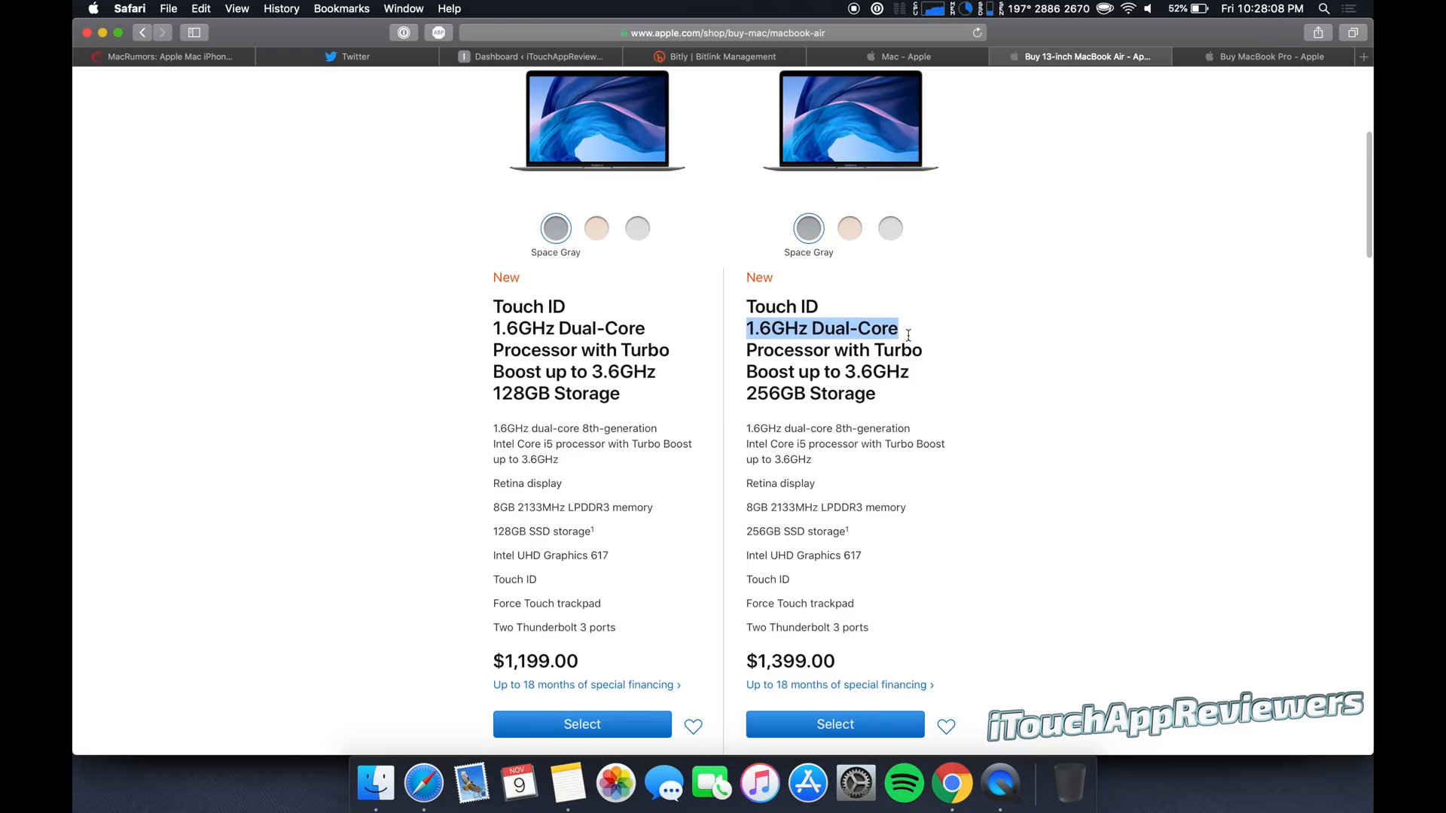
pyautogui.moveTo(815, 349)
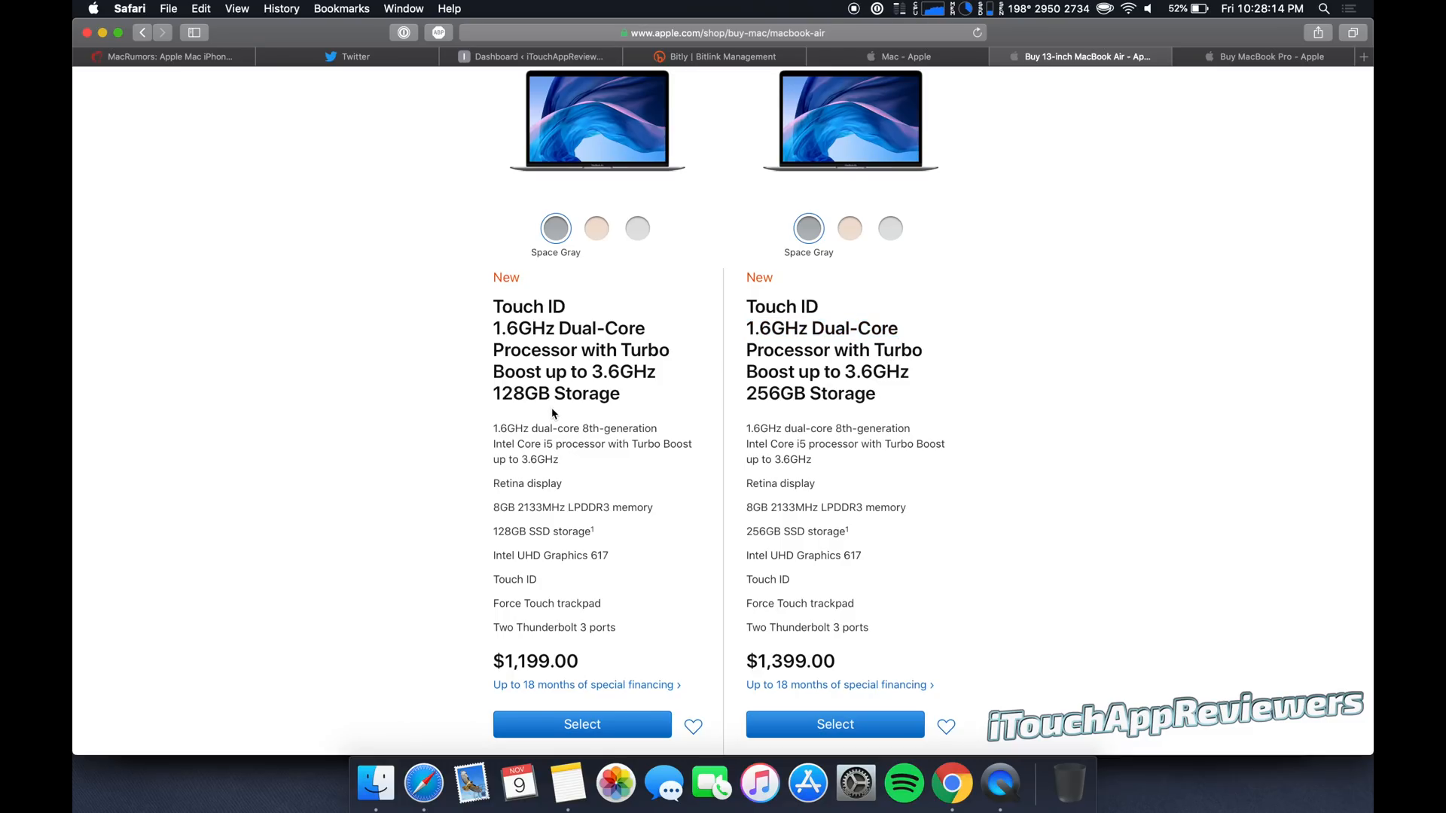
pyautogui.moveTo(951, 482)
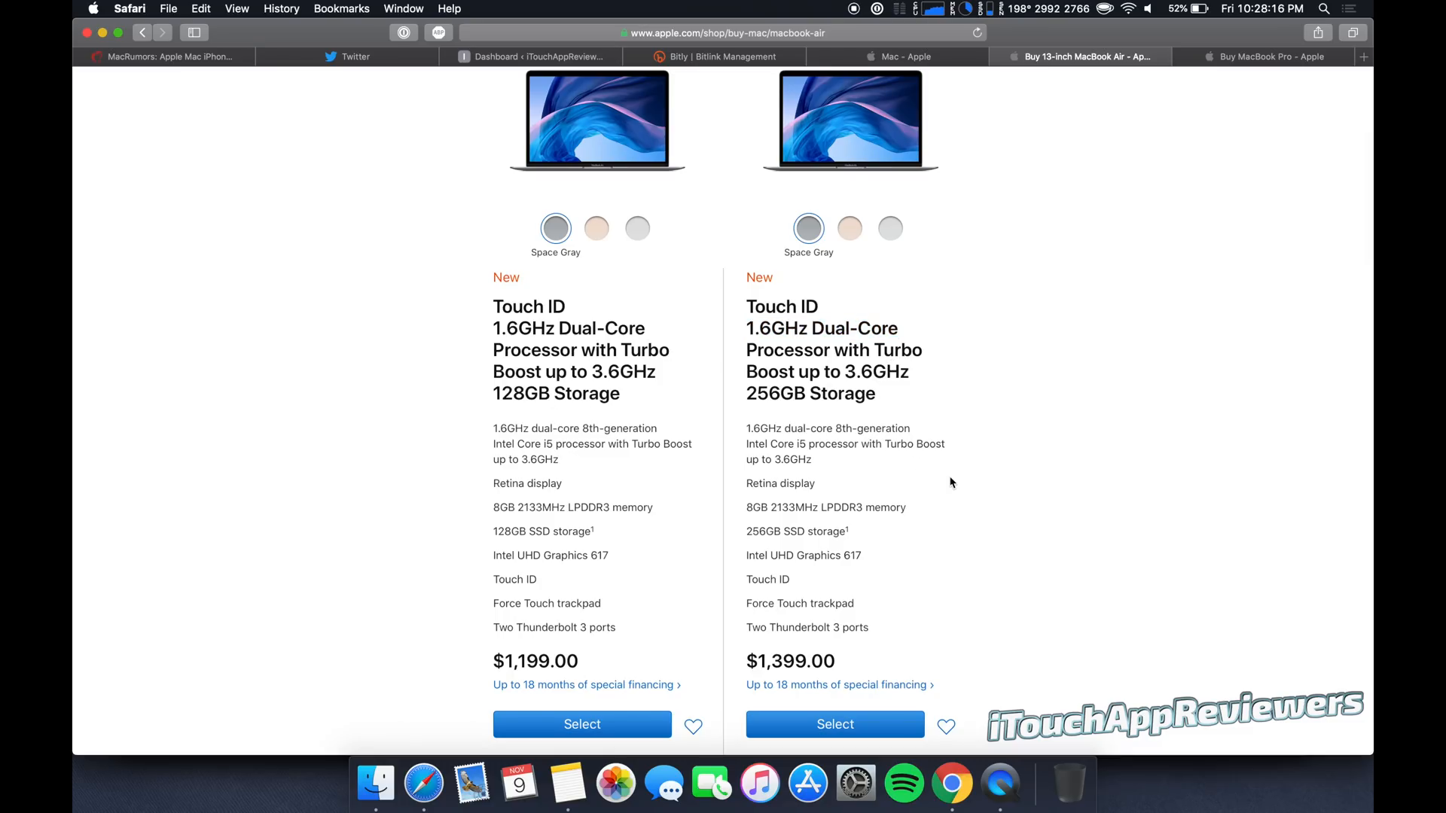
pyautogui.moveTo(900, 267)
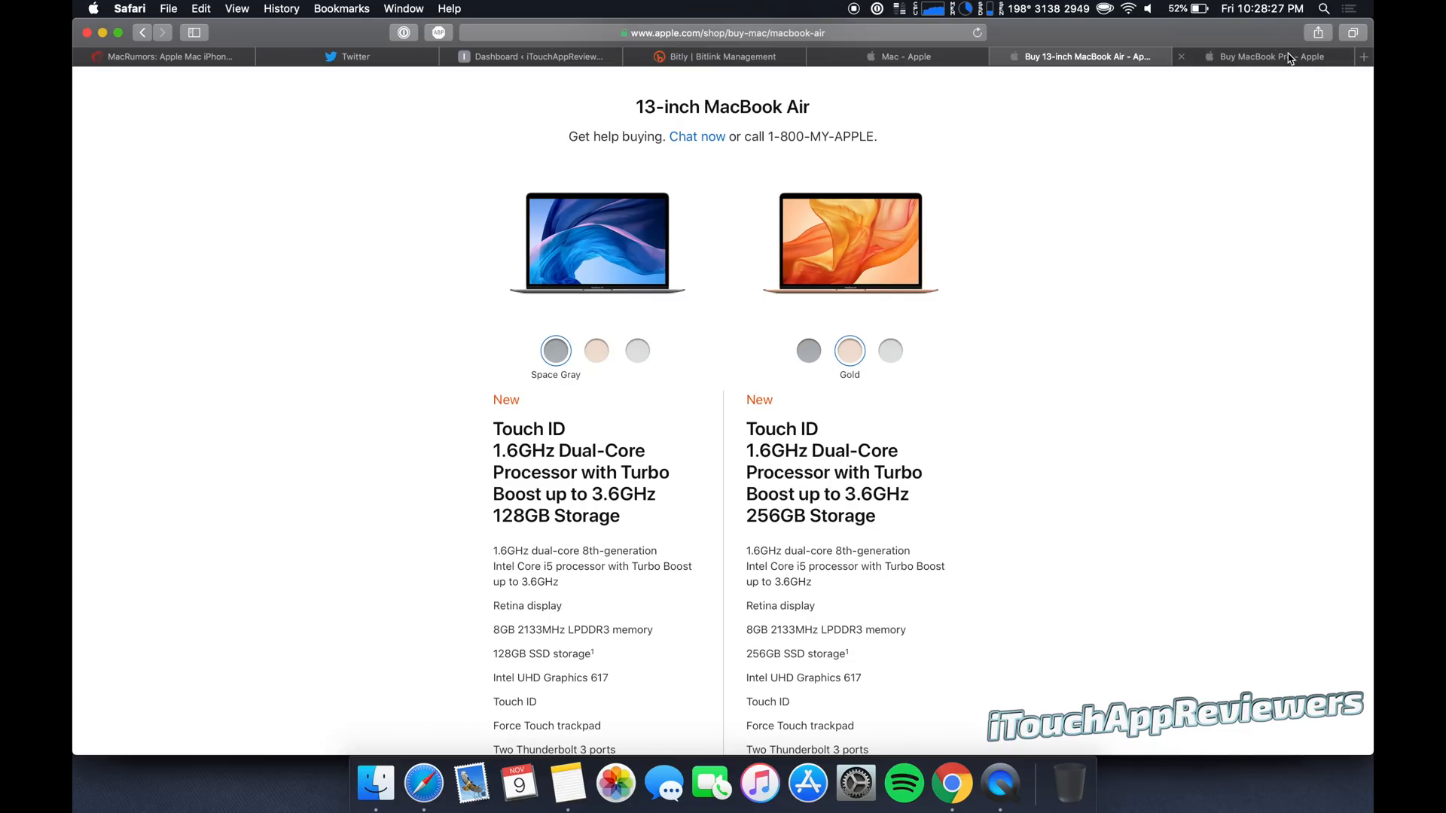
# Check the 15-inch MacBook Pro, then list the 13-inch models at $1,299, $1,499 and $1,799.
pyautogui.click(1269, 56)
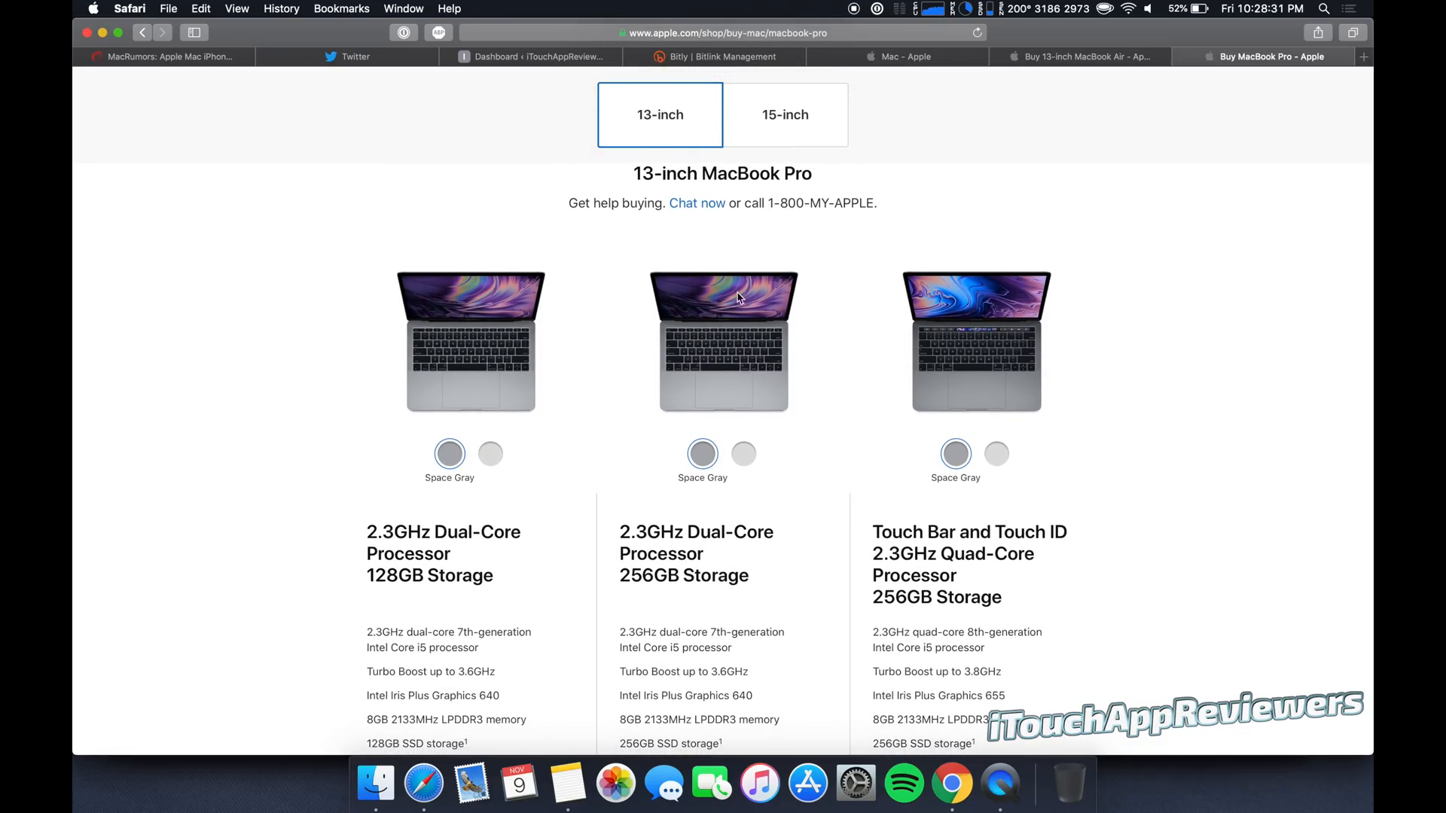
pyautogui.click(784, 114)
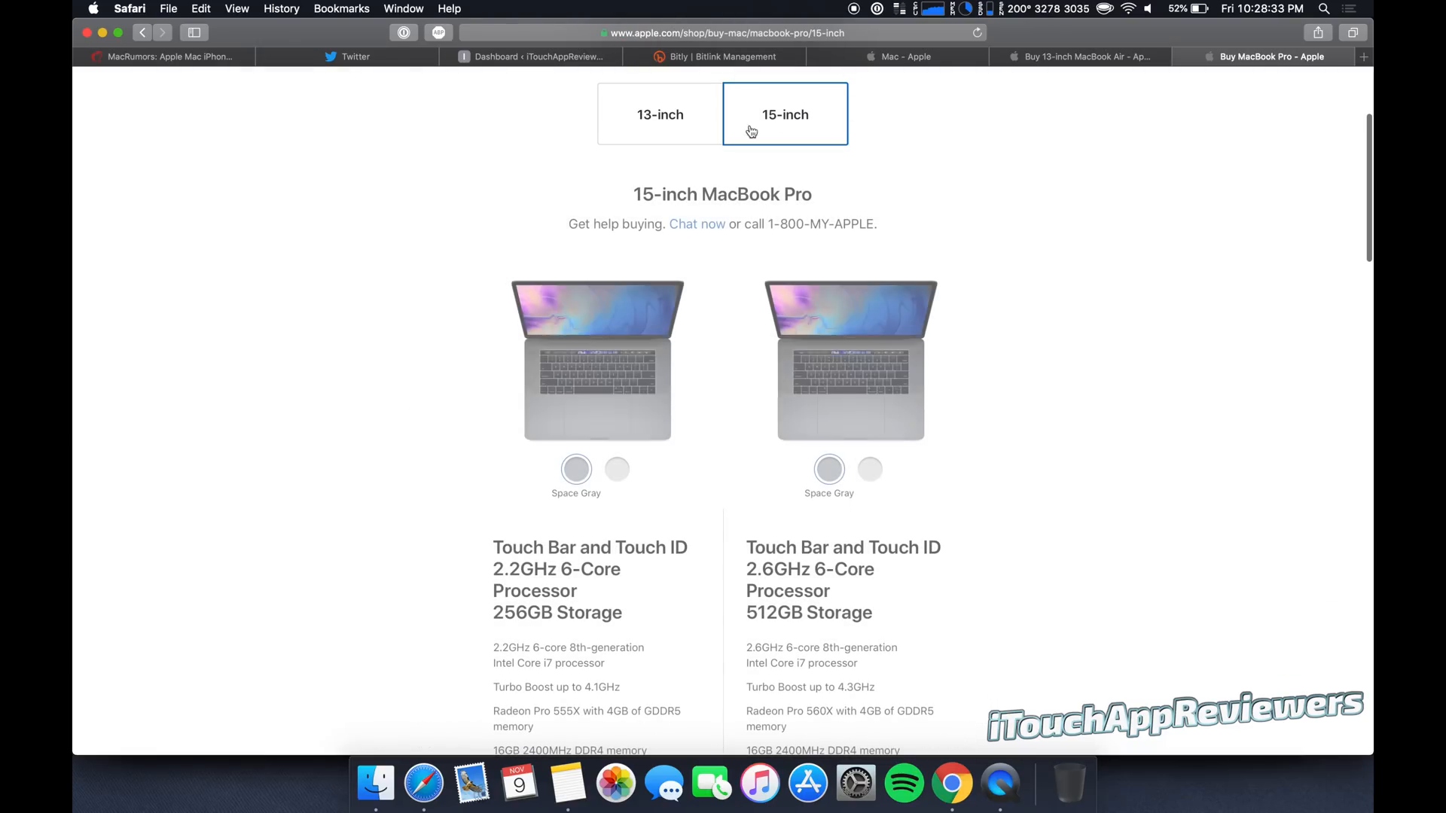
pyautogui.scroll(3)
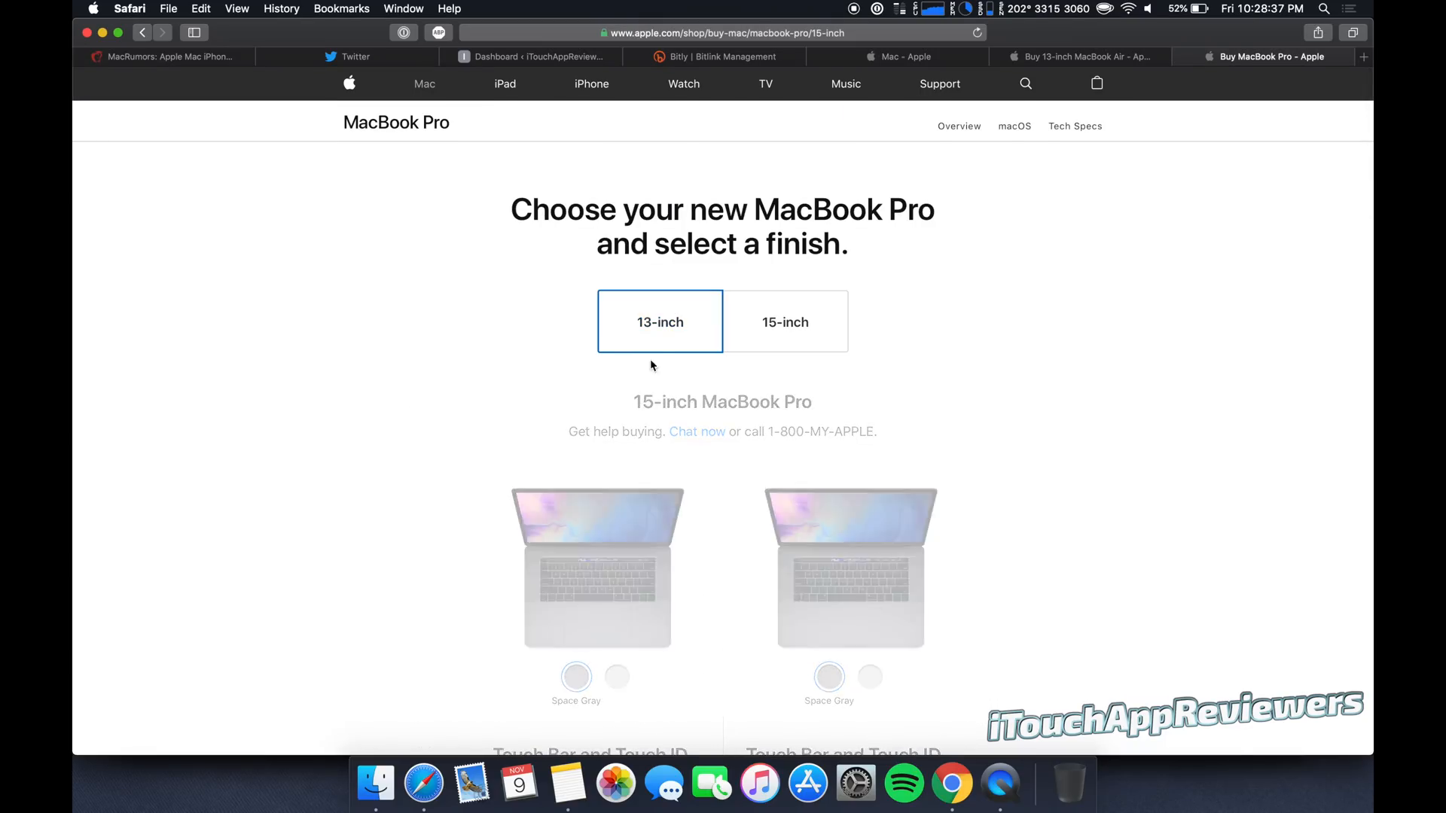
pyautogui.click(660, 321)
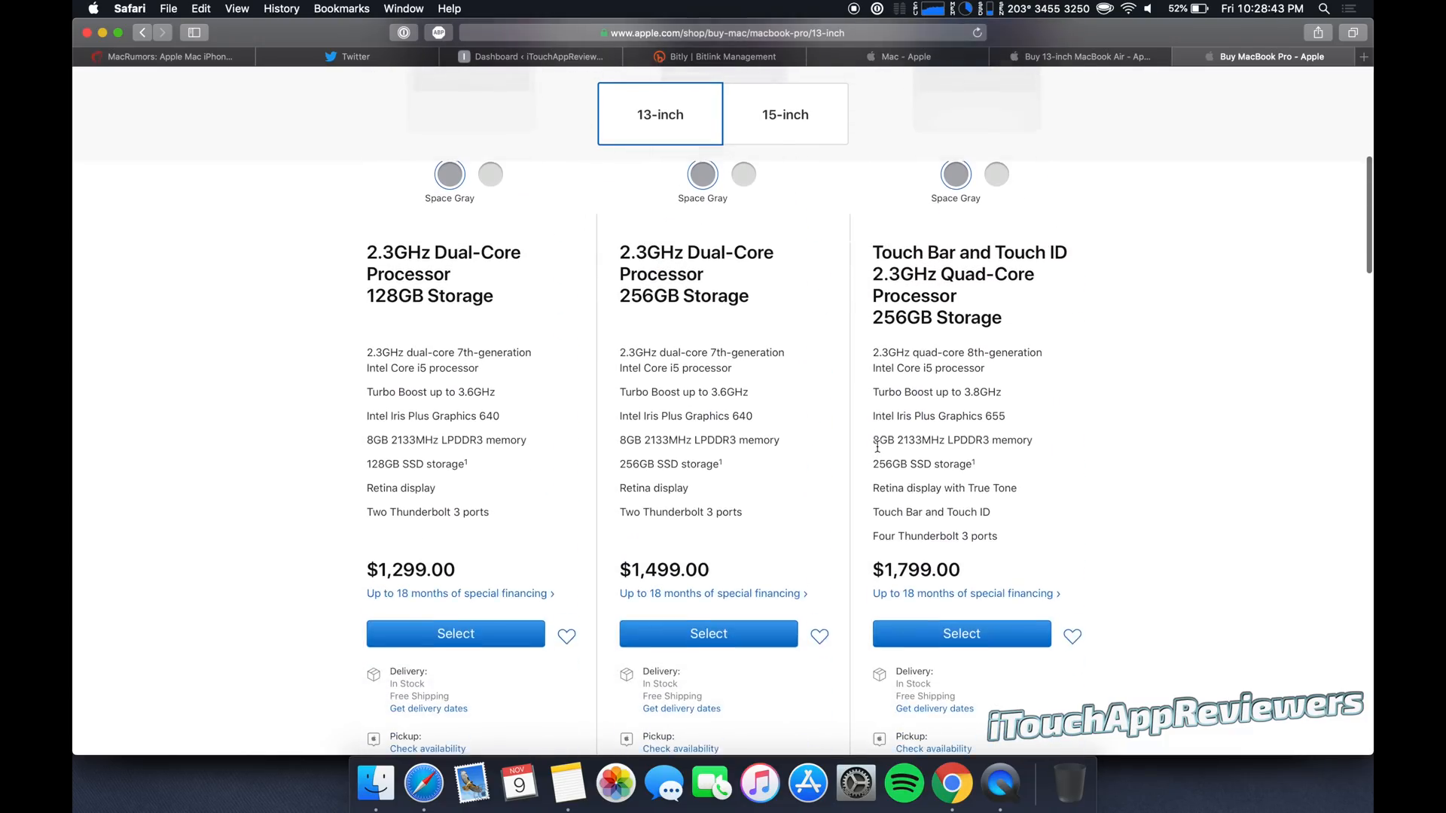
pyautogui.scroll(-3)
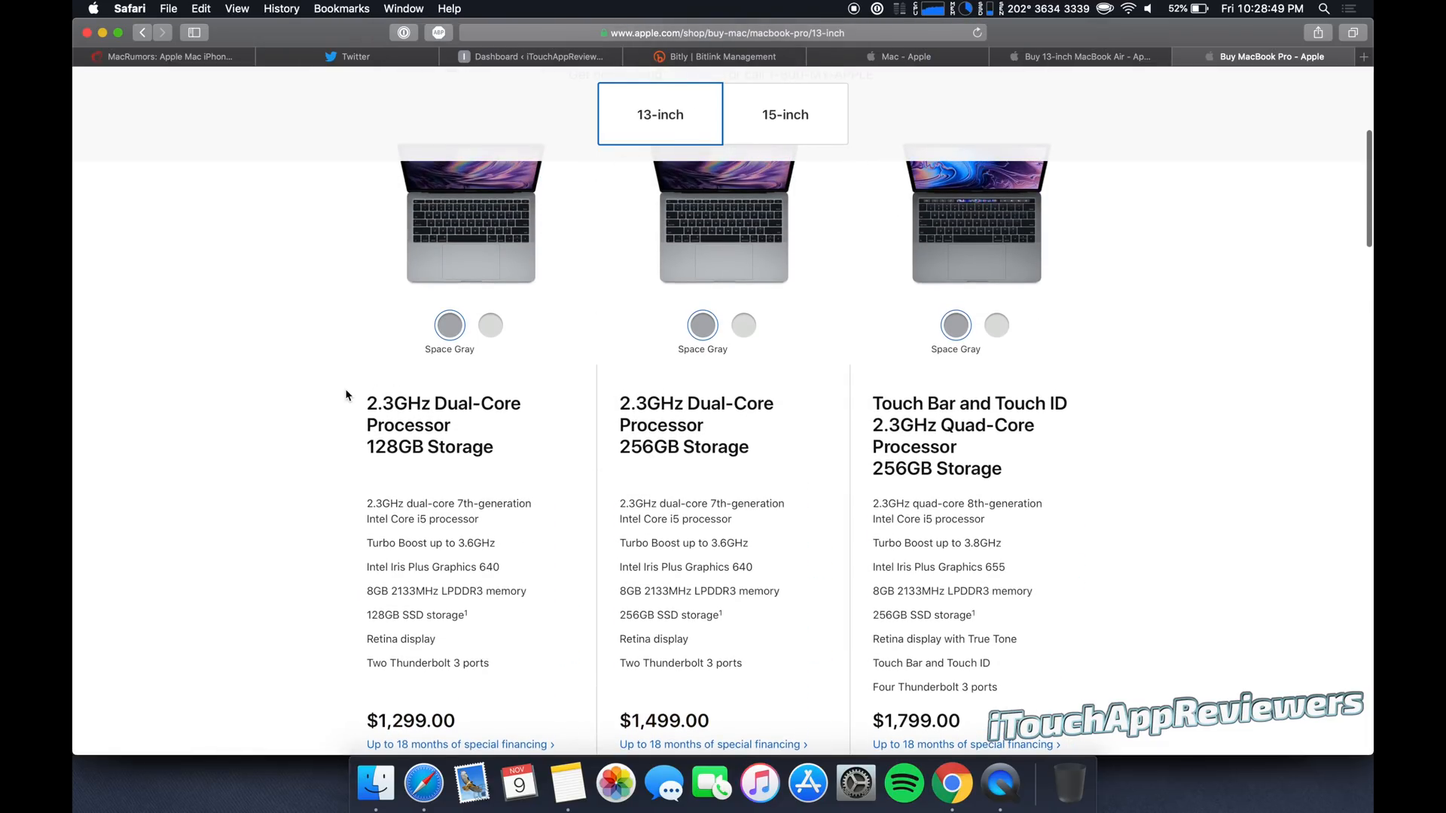
pyautogui.doubleClick(651, 404)
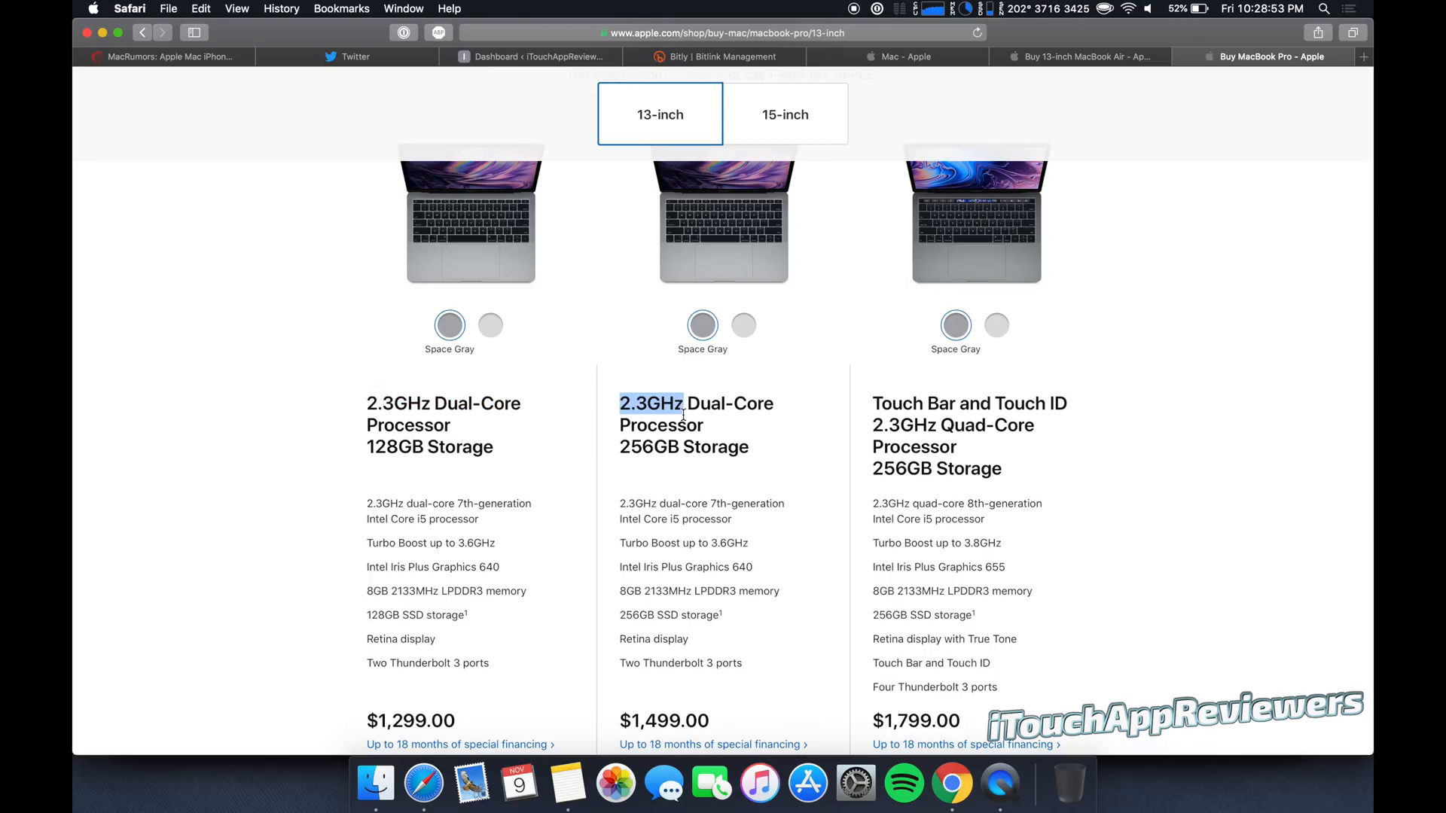
pyautogui.doubleClick(904, 425)
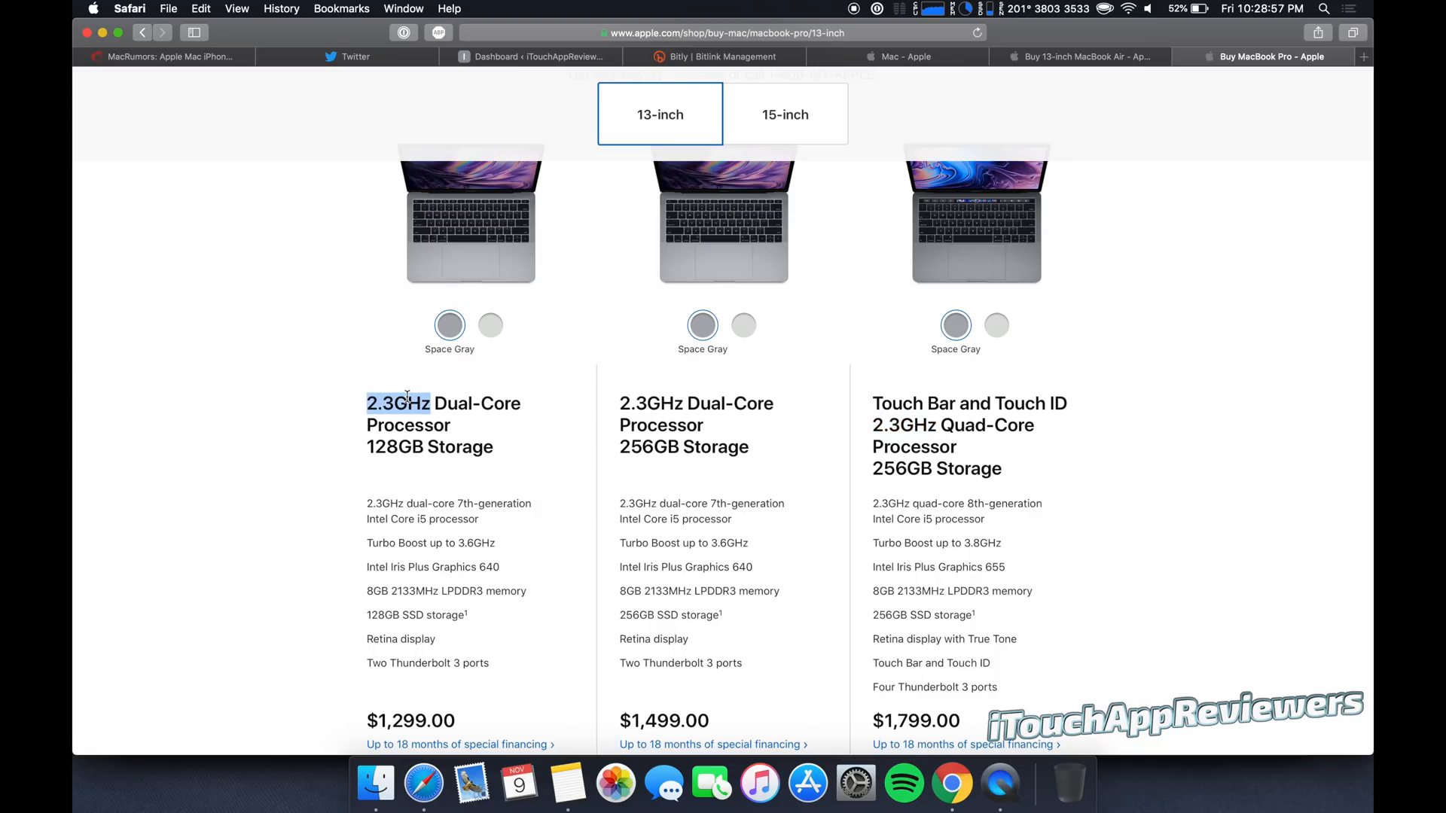
pyautogui.doubleClick(452, 403)
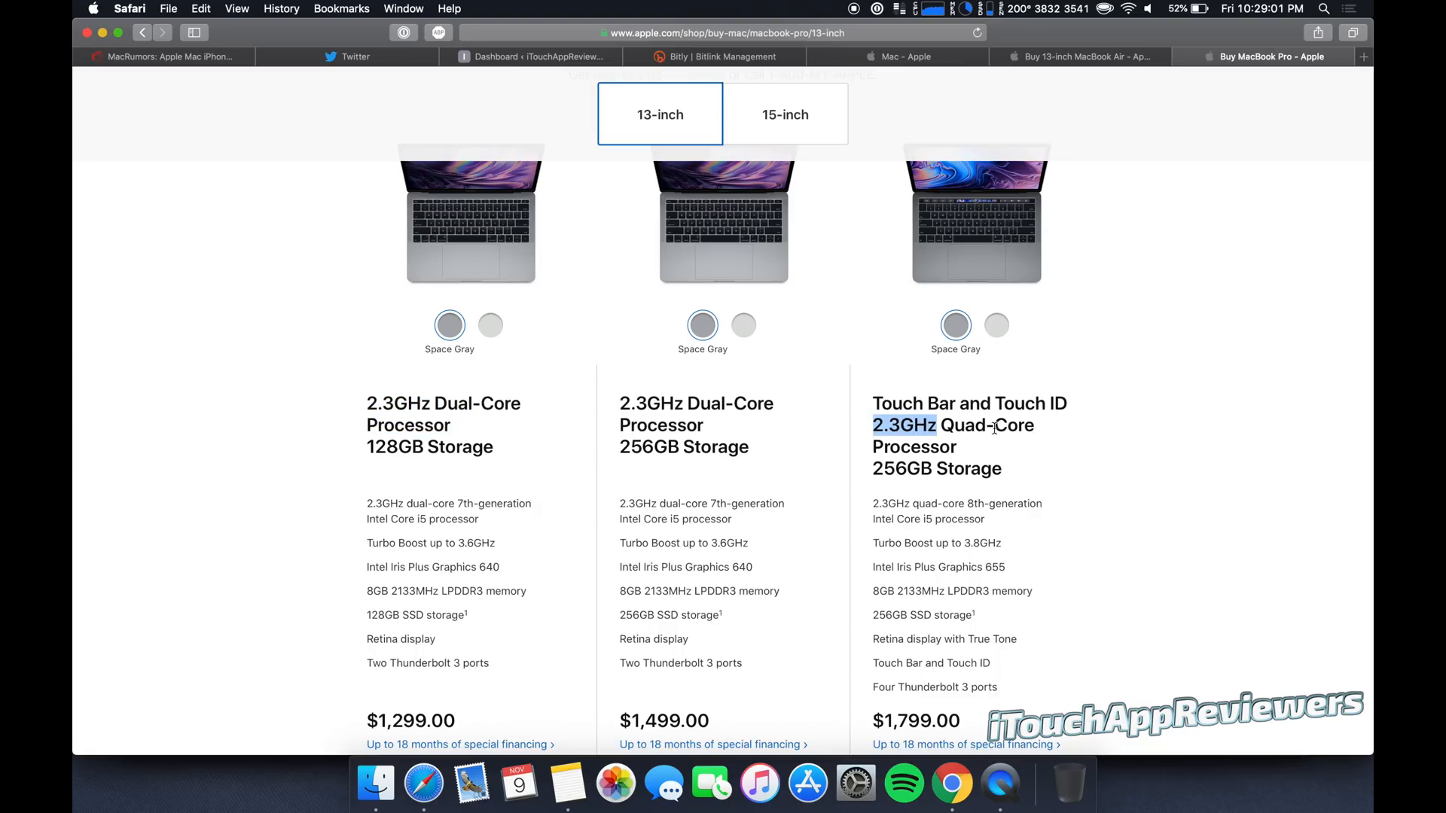
pyautogui.scroll(-3)
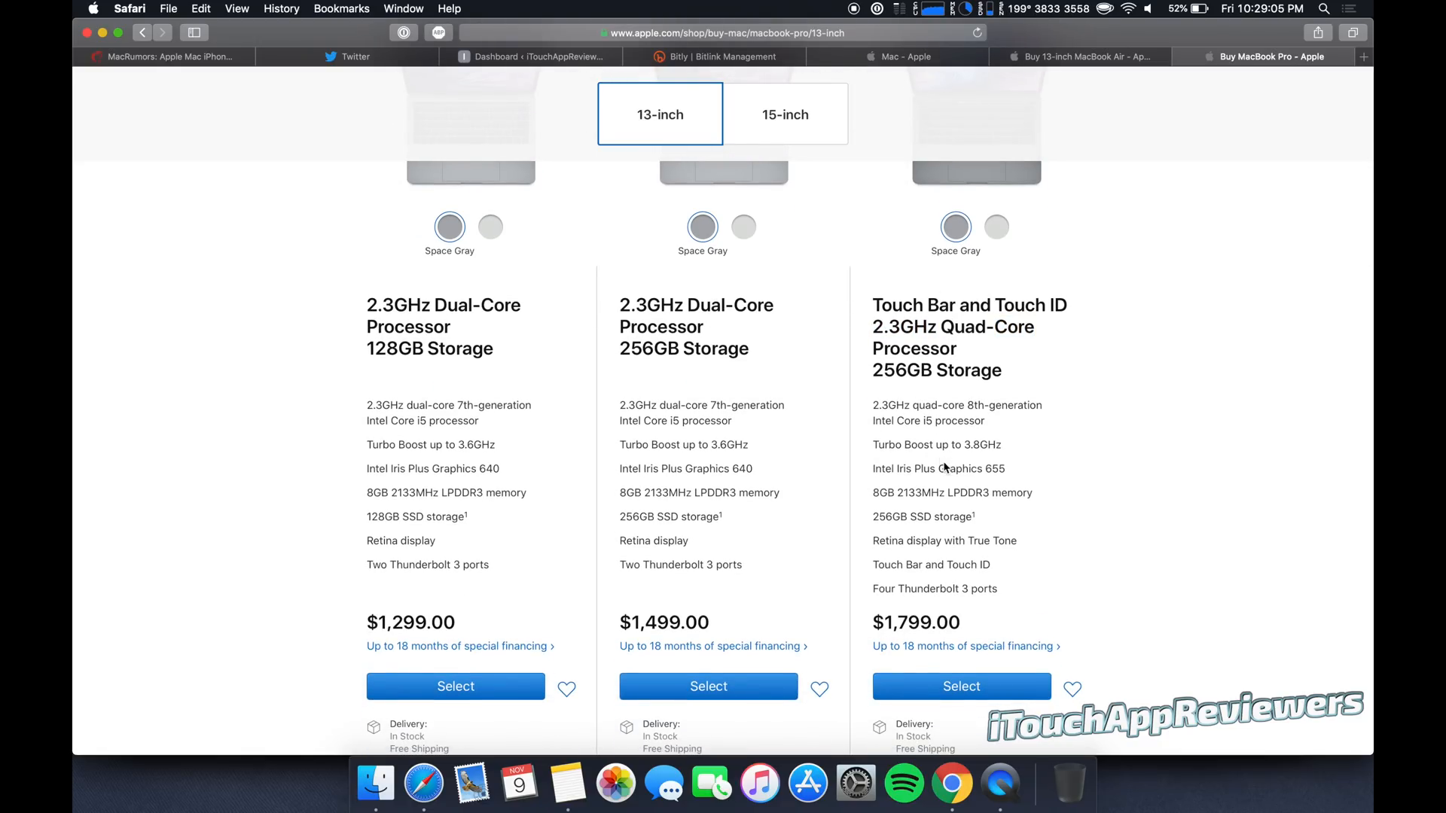
pyautogui.scroll(-3)
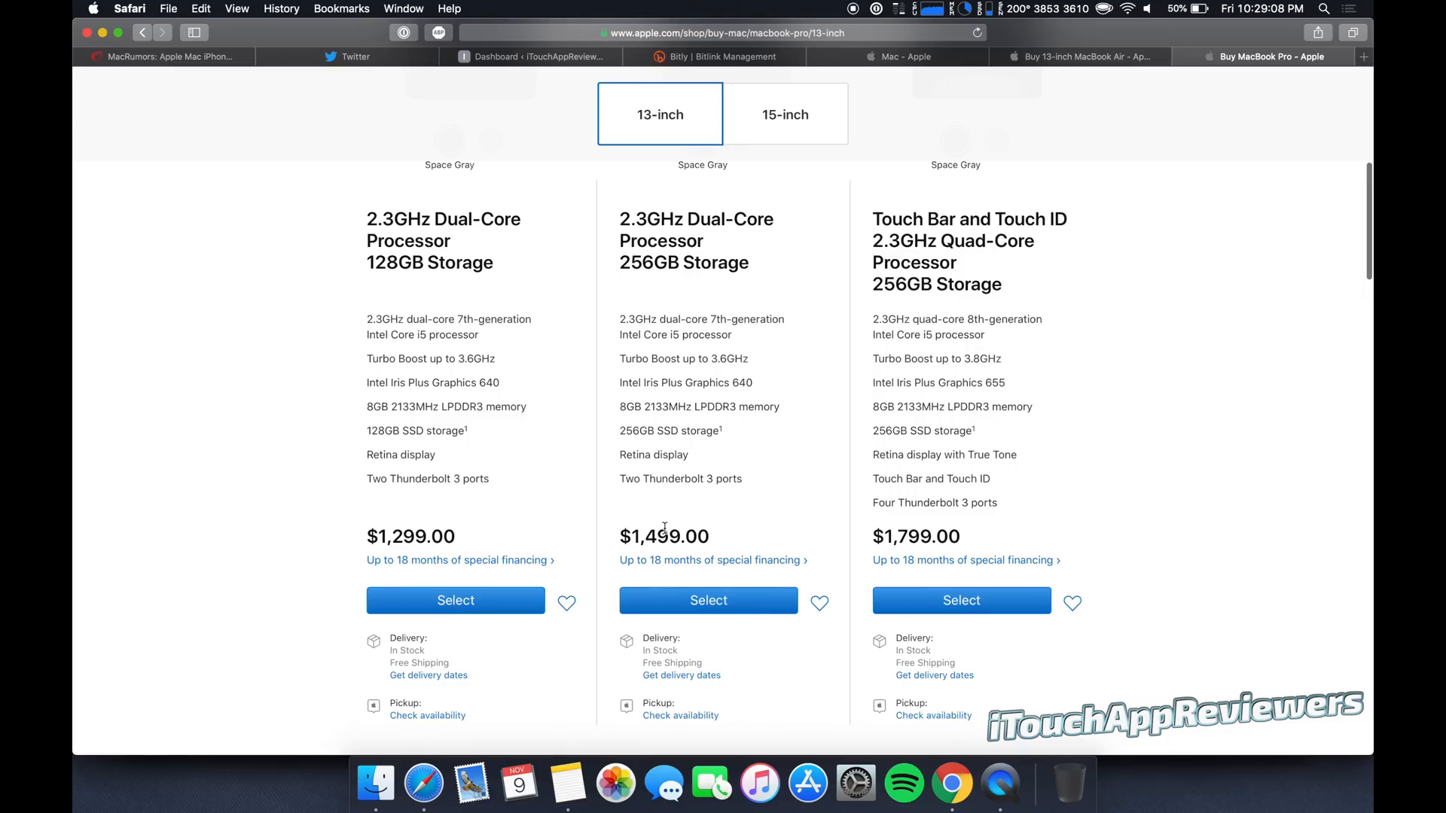
pyautogui.doubleClick(923, 537)
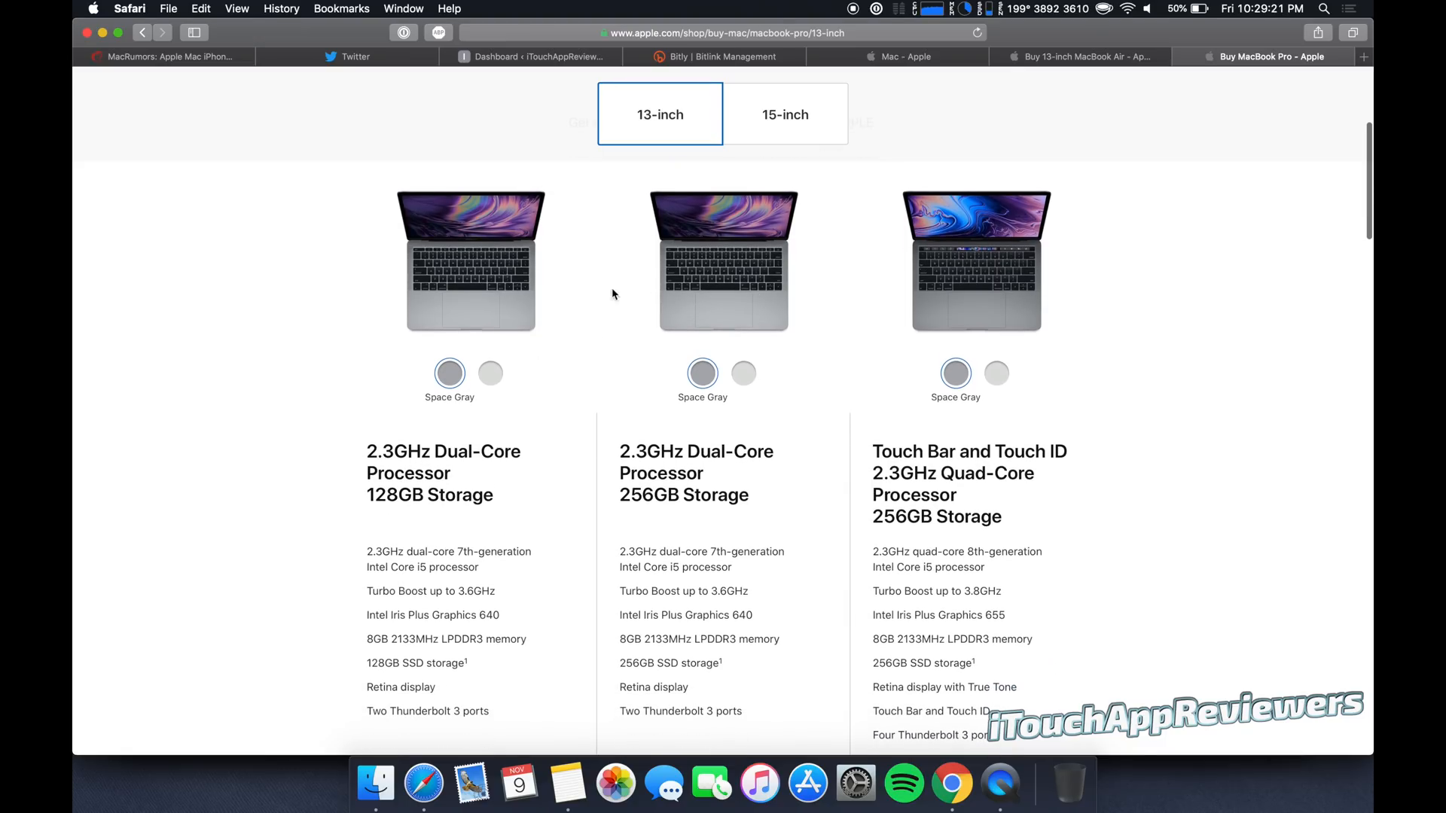
pyautogui.scroll(-3)
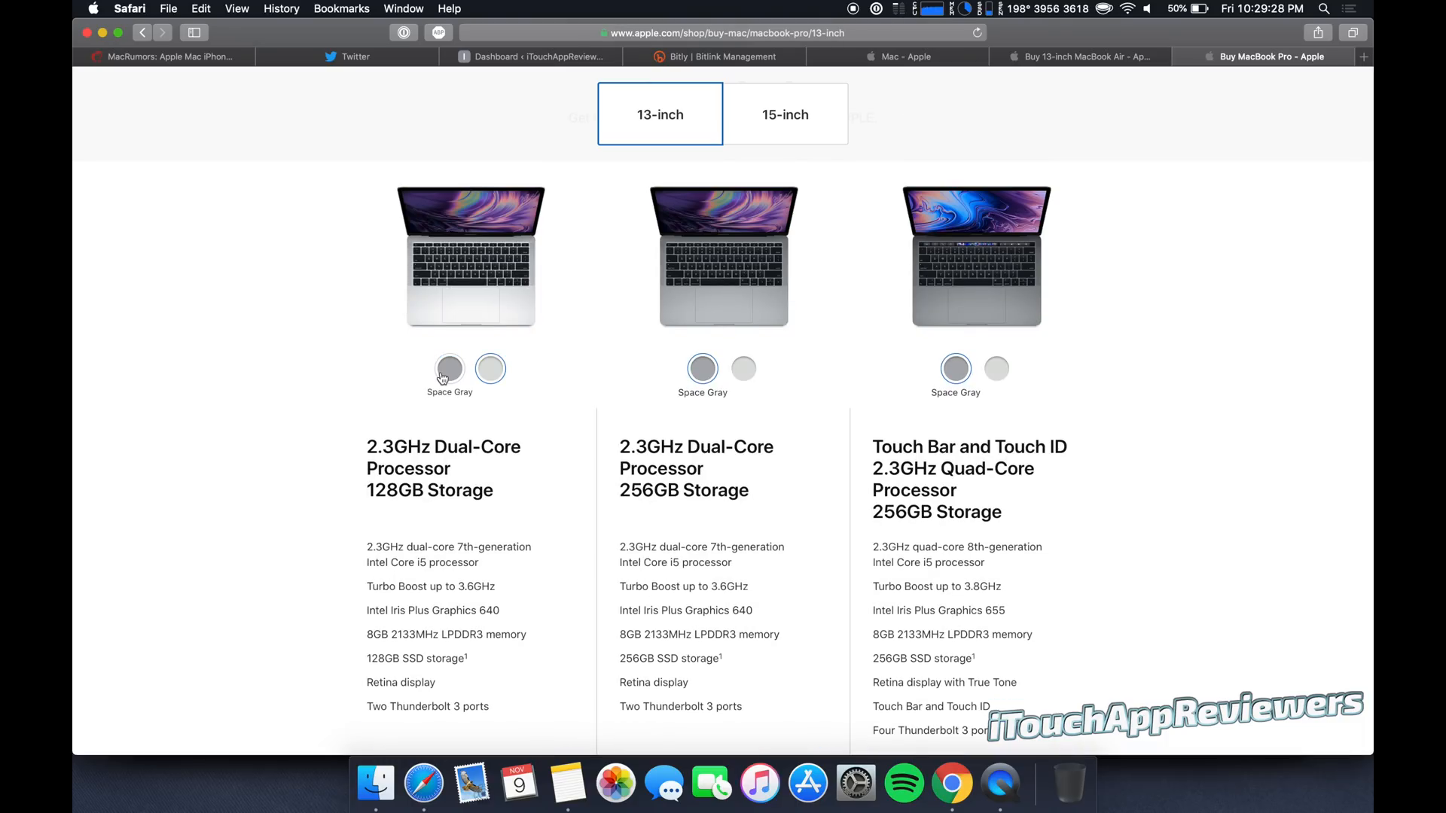
pyautogui.click(449, 369)
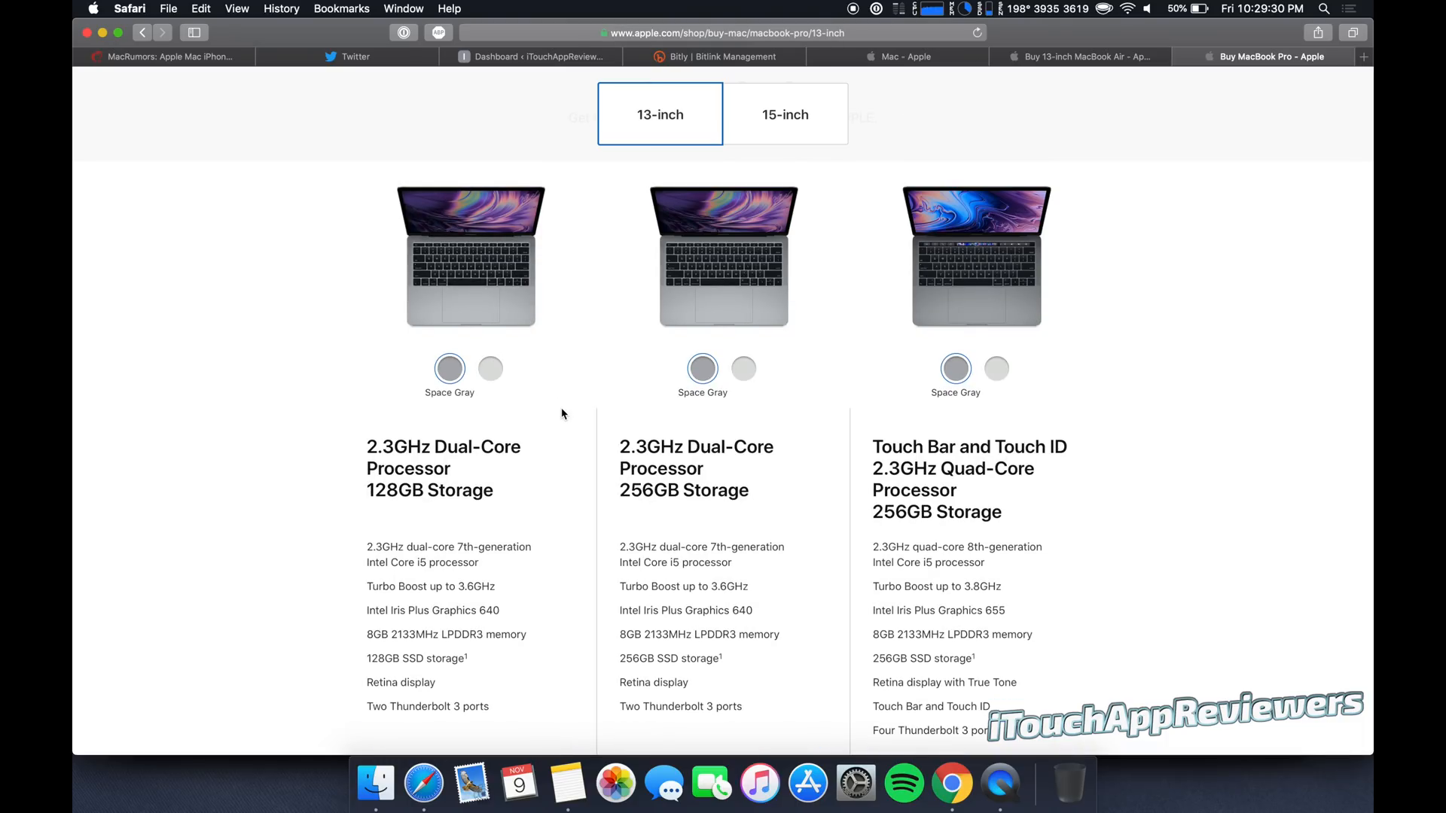
pyautogui.scroll(-3)
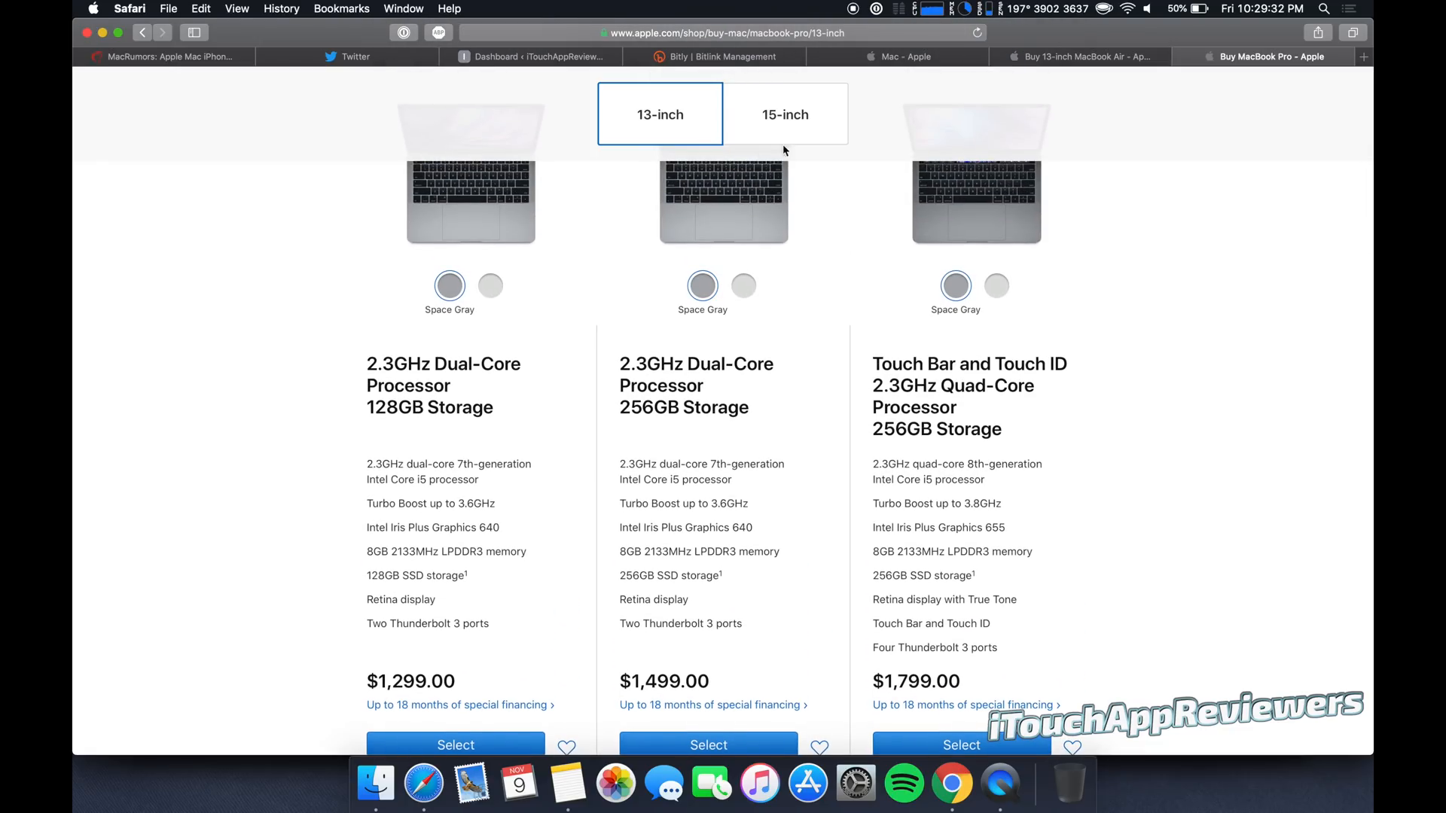
pyautogui.click(1079, 57)
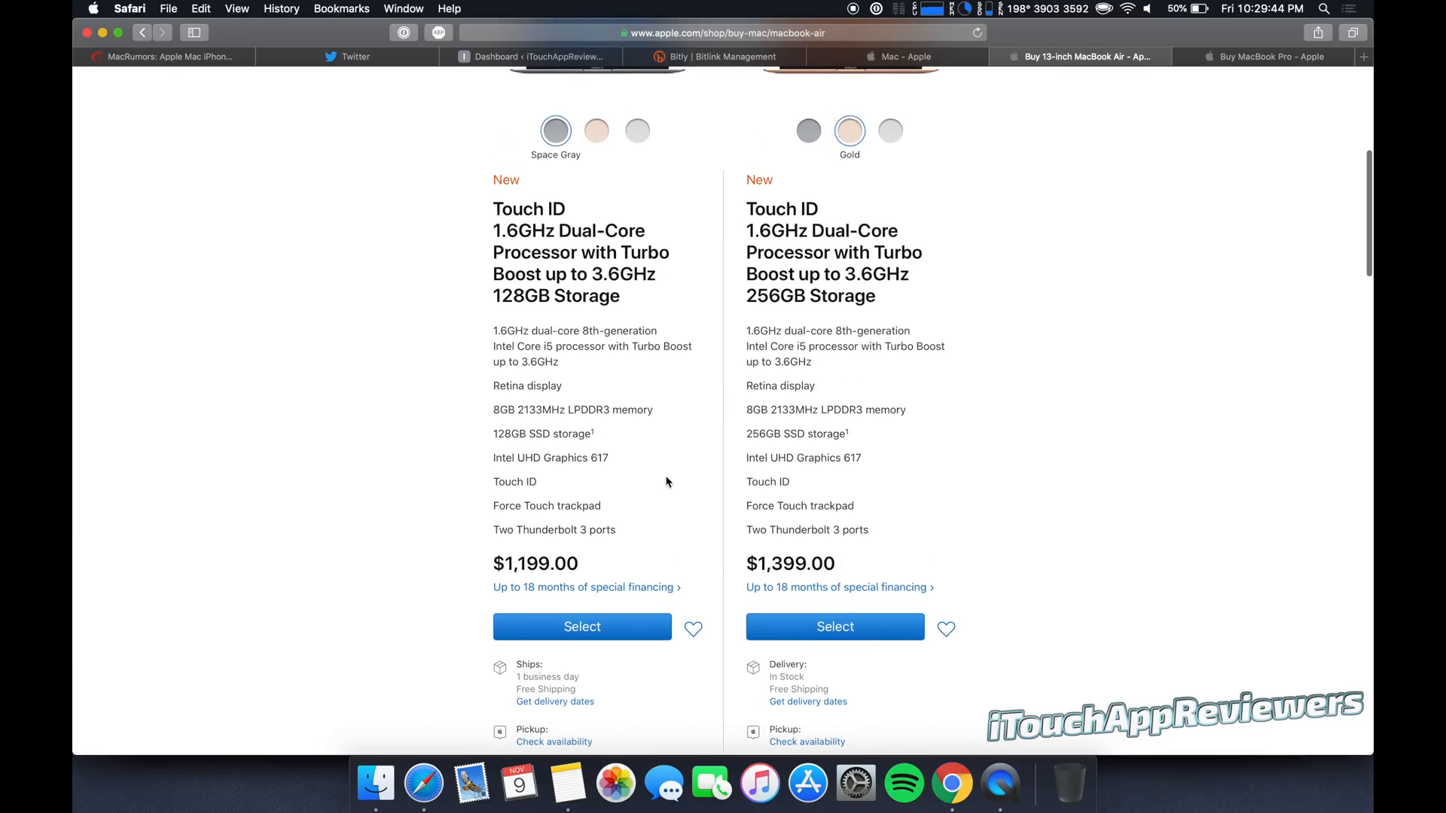
pyautogui.moveTo(780, 570)
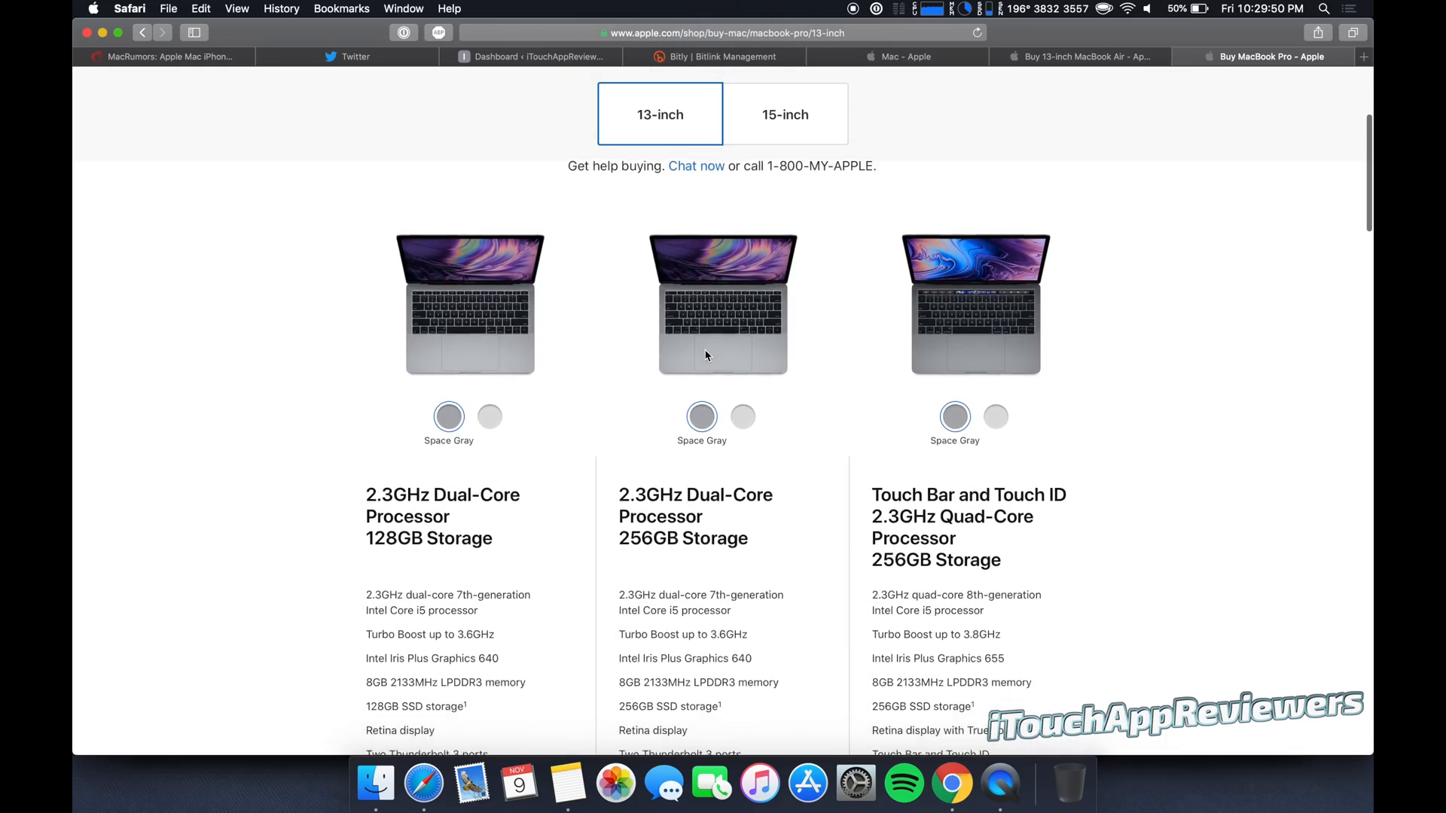
pyautogui.scroll(-3)
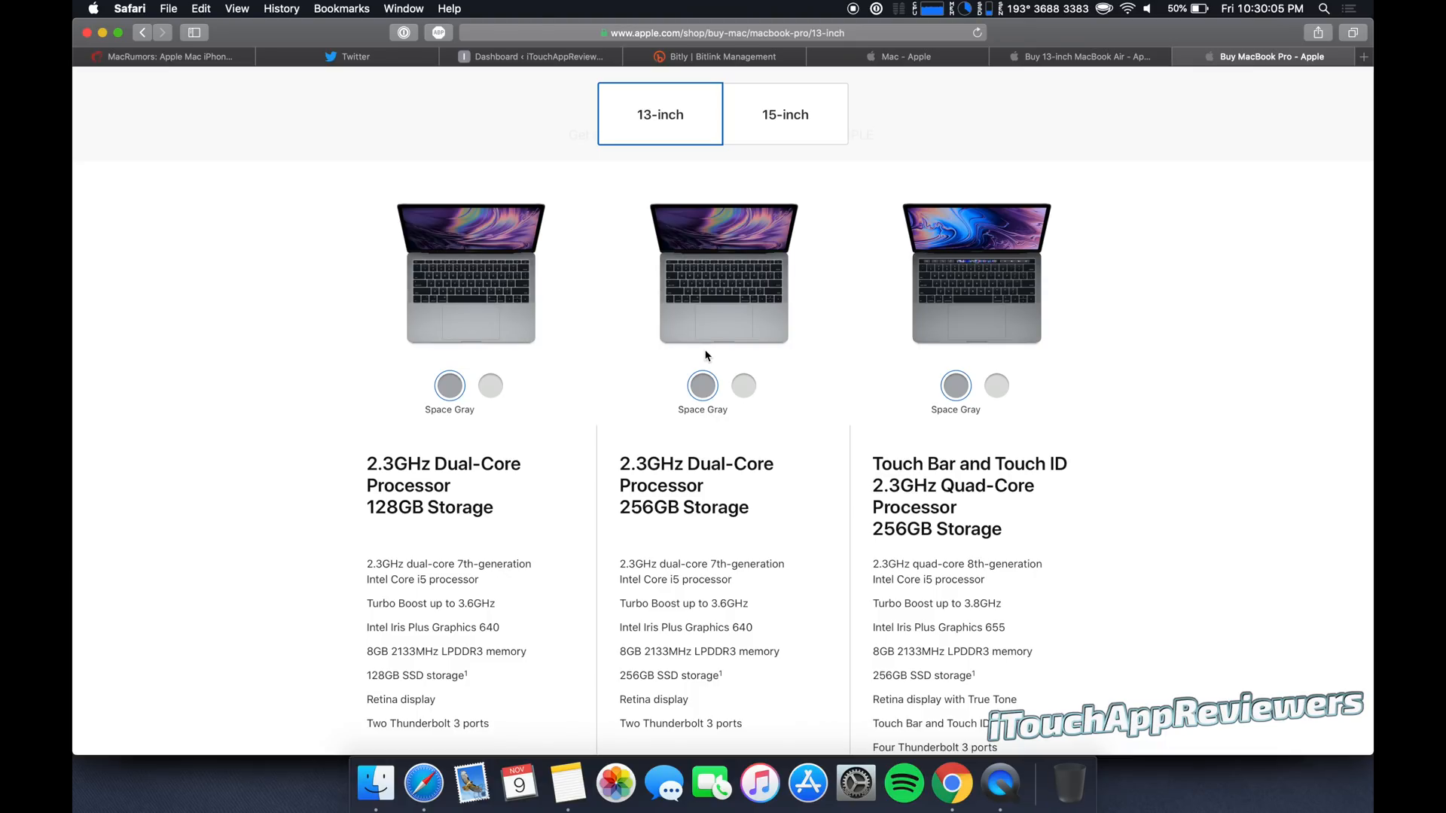
pyautogui.moveTo(1056, 99)
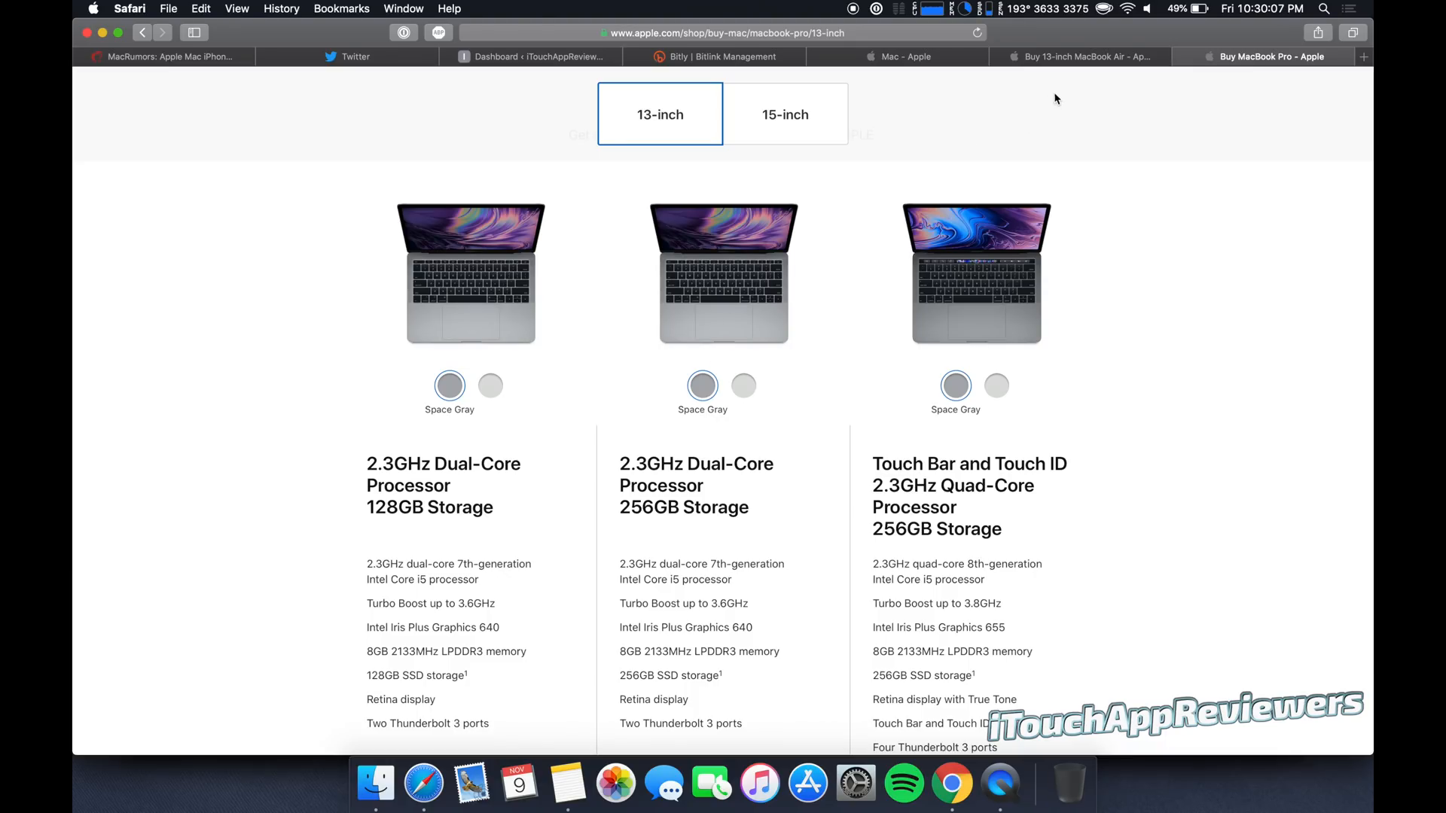
# Show the 13-inch MacBook Air's $1,199 and $1,399 configurations with delivery details.
pyautogui.click(1077, 56)
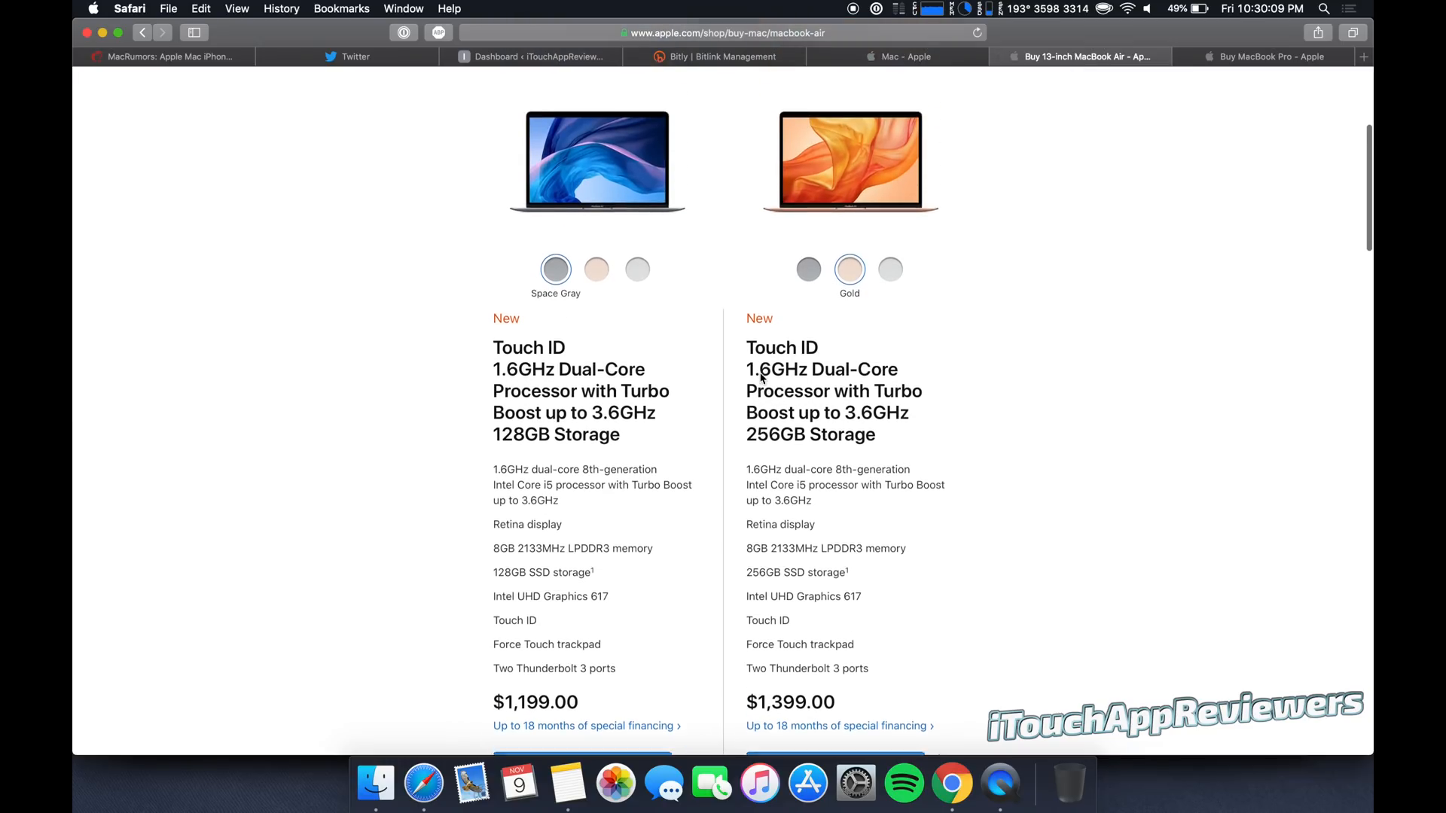
pyautogui.scroll(-3)
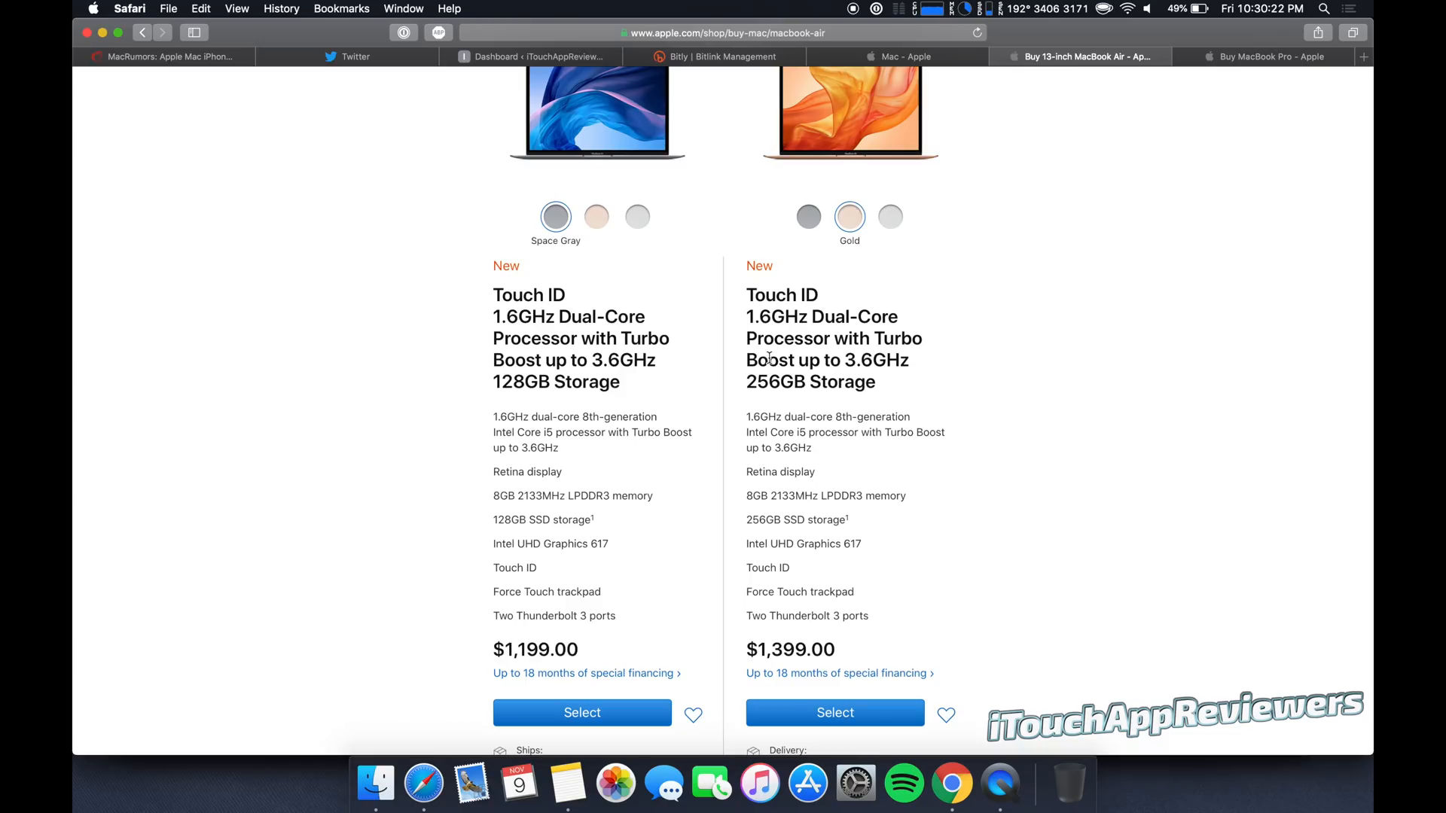
pyautogui.scroll(3)
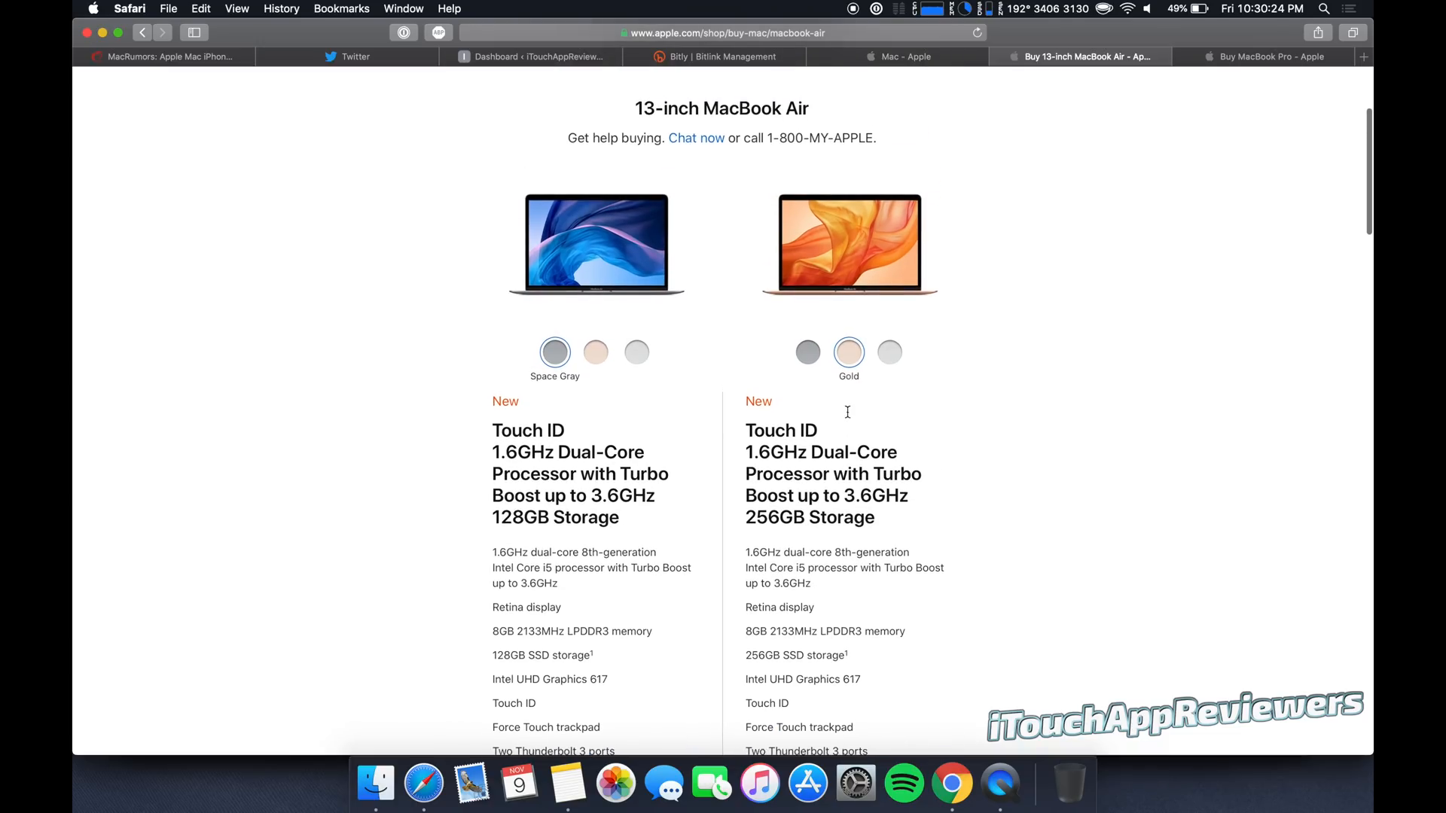
pyautogui.scroll(-3)
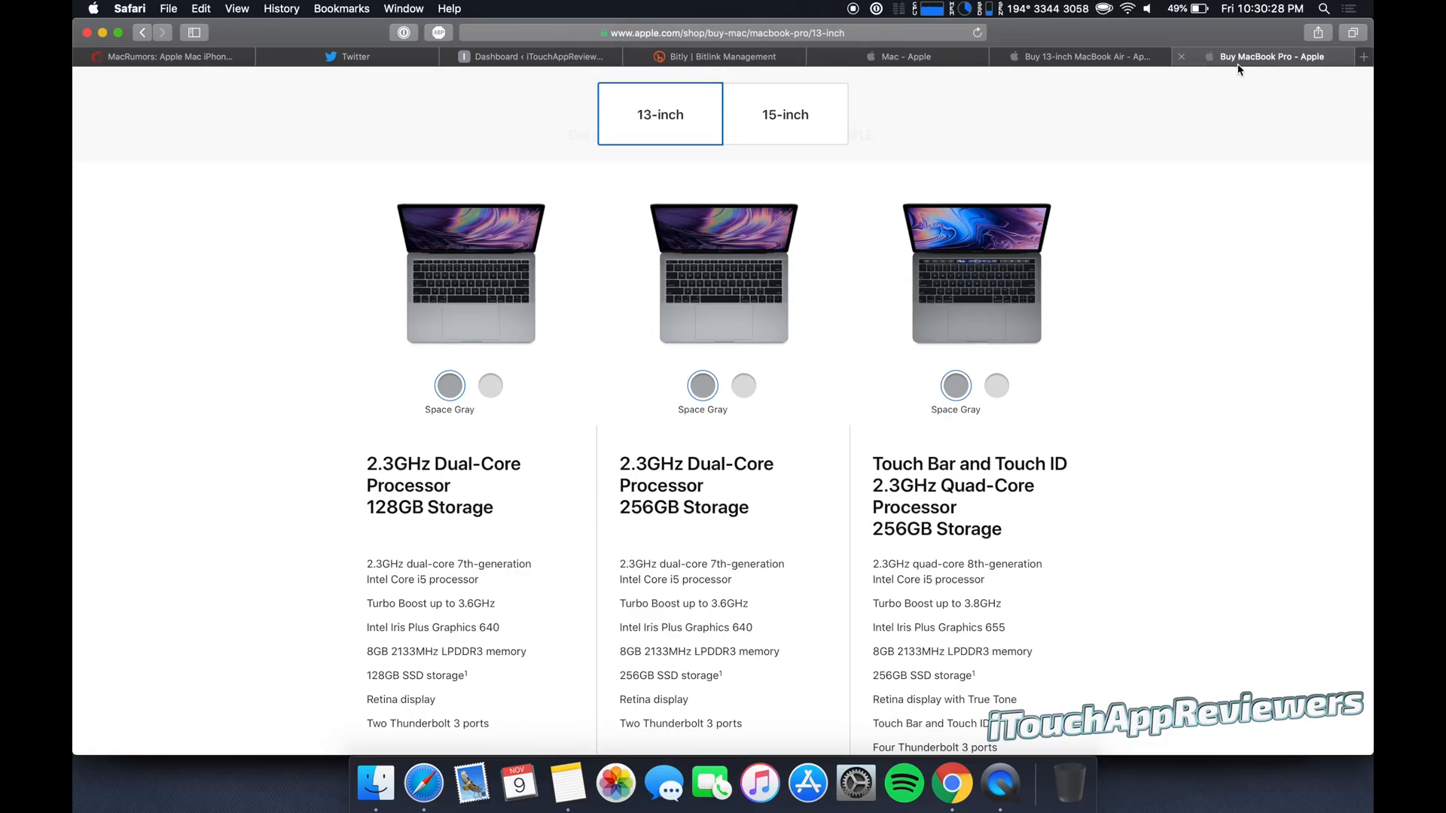
pyautogui.click(1077, 56)
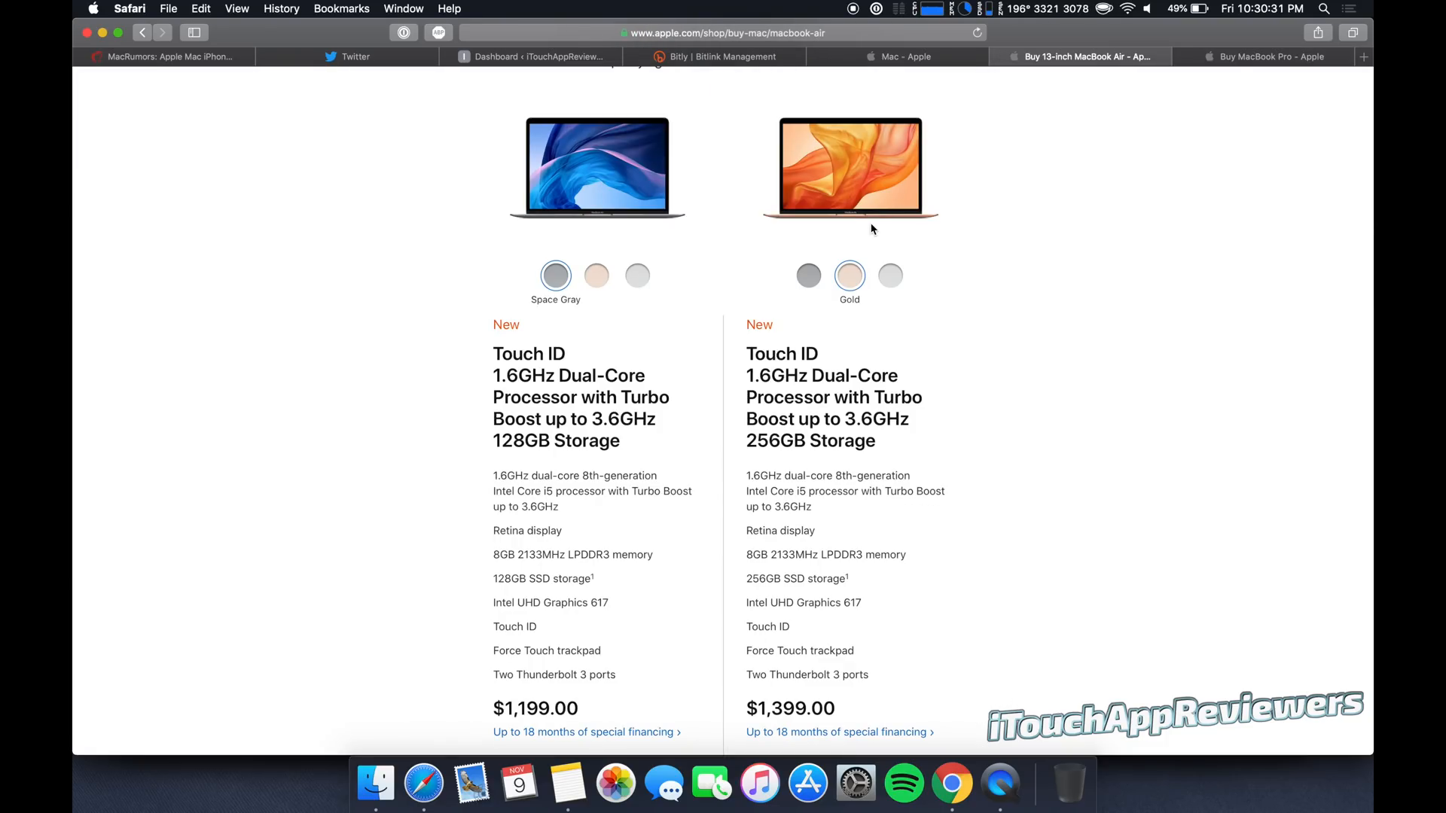
pyautogui.moveTo(842, 210)
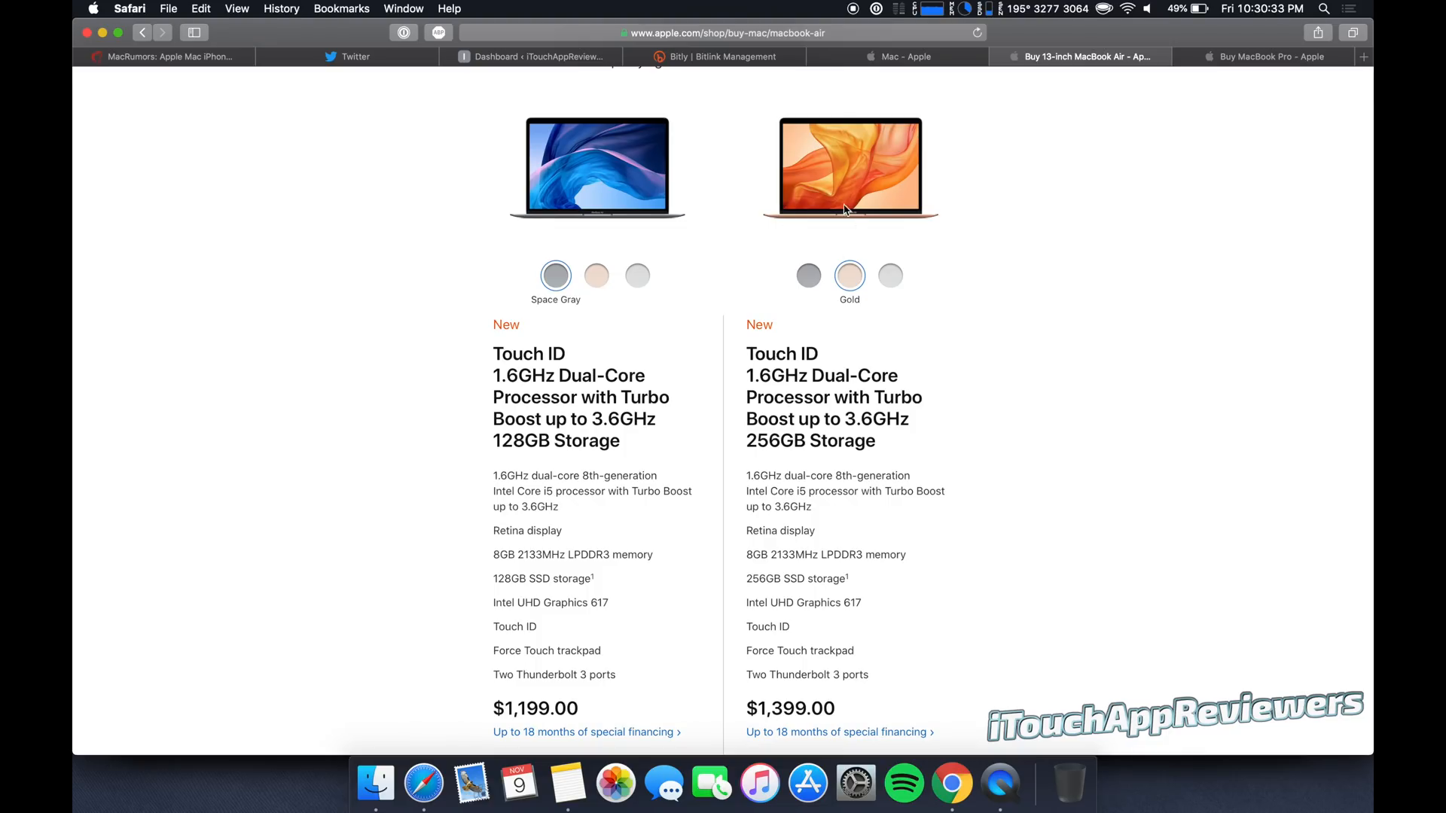
pyautogui.moveTo(1154, 122)
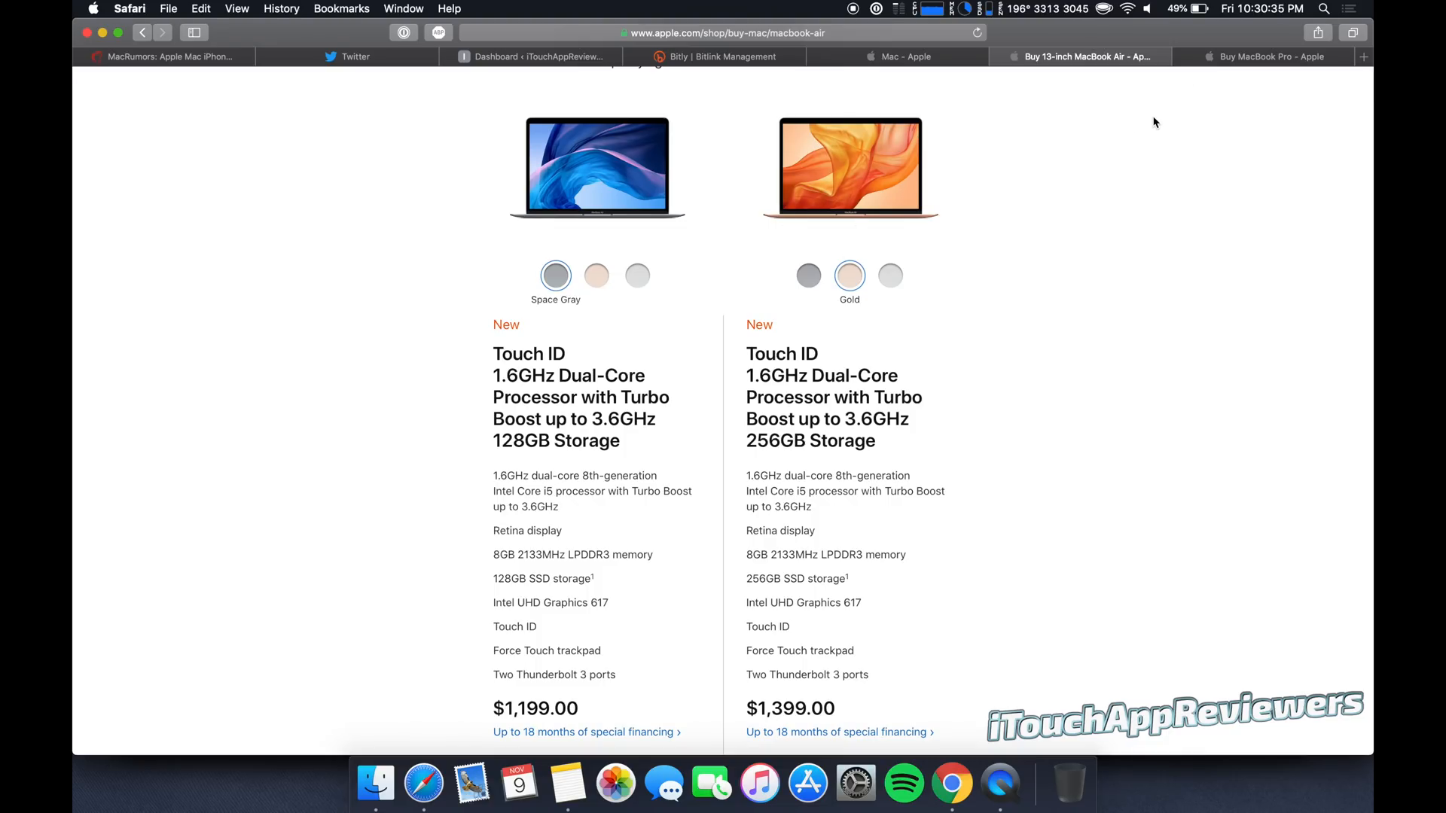
pyautogui.moveTo(815, 330)
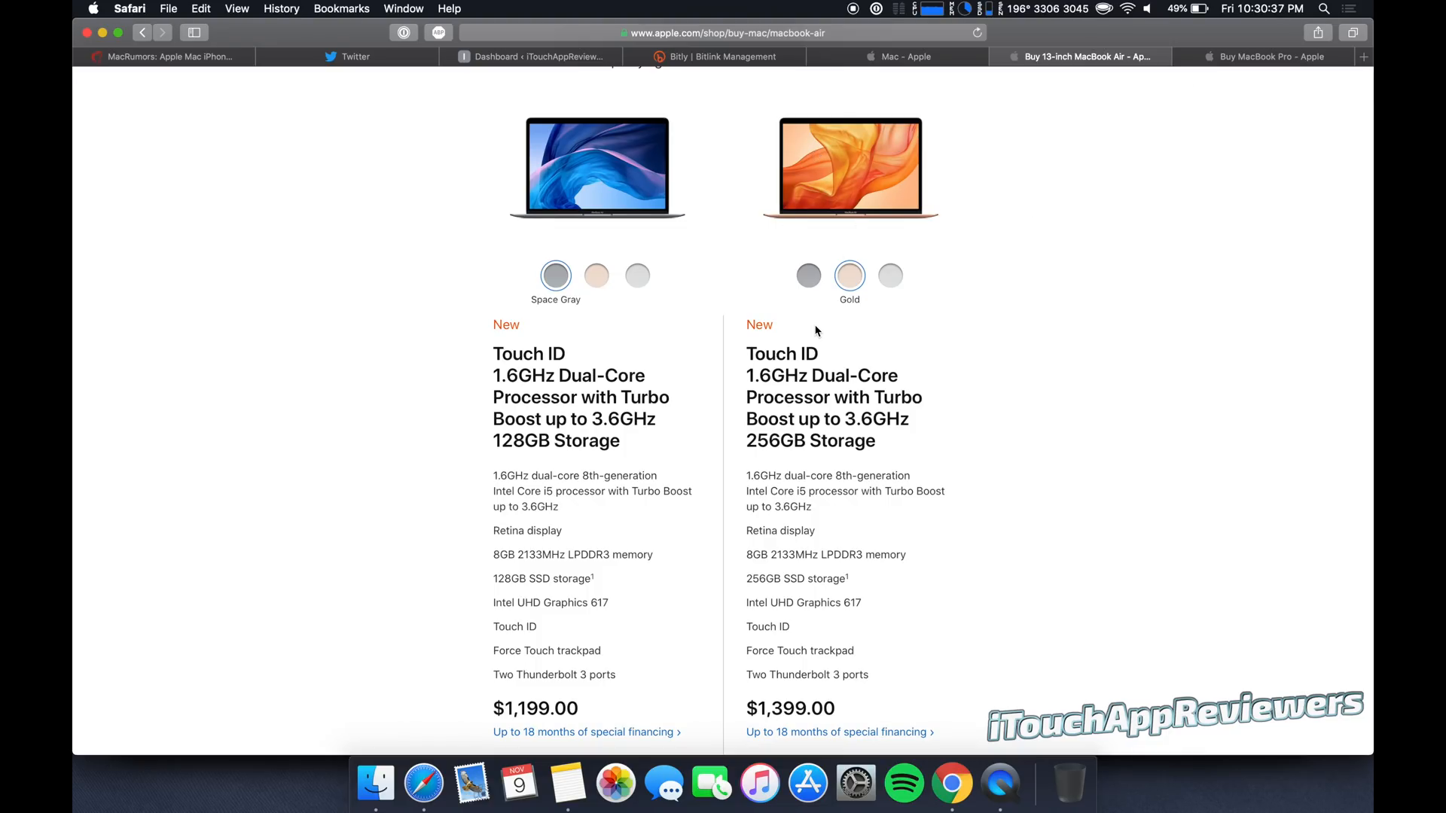
pyautogui.scroll(-3)
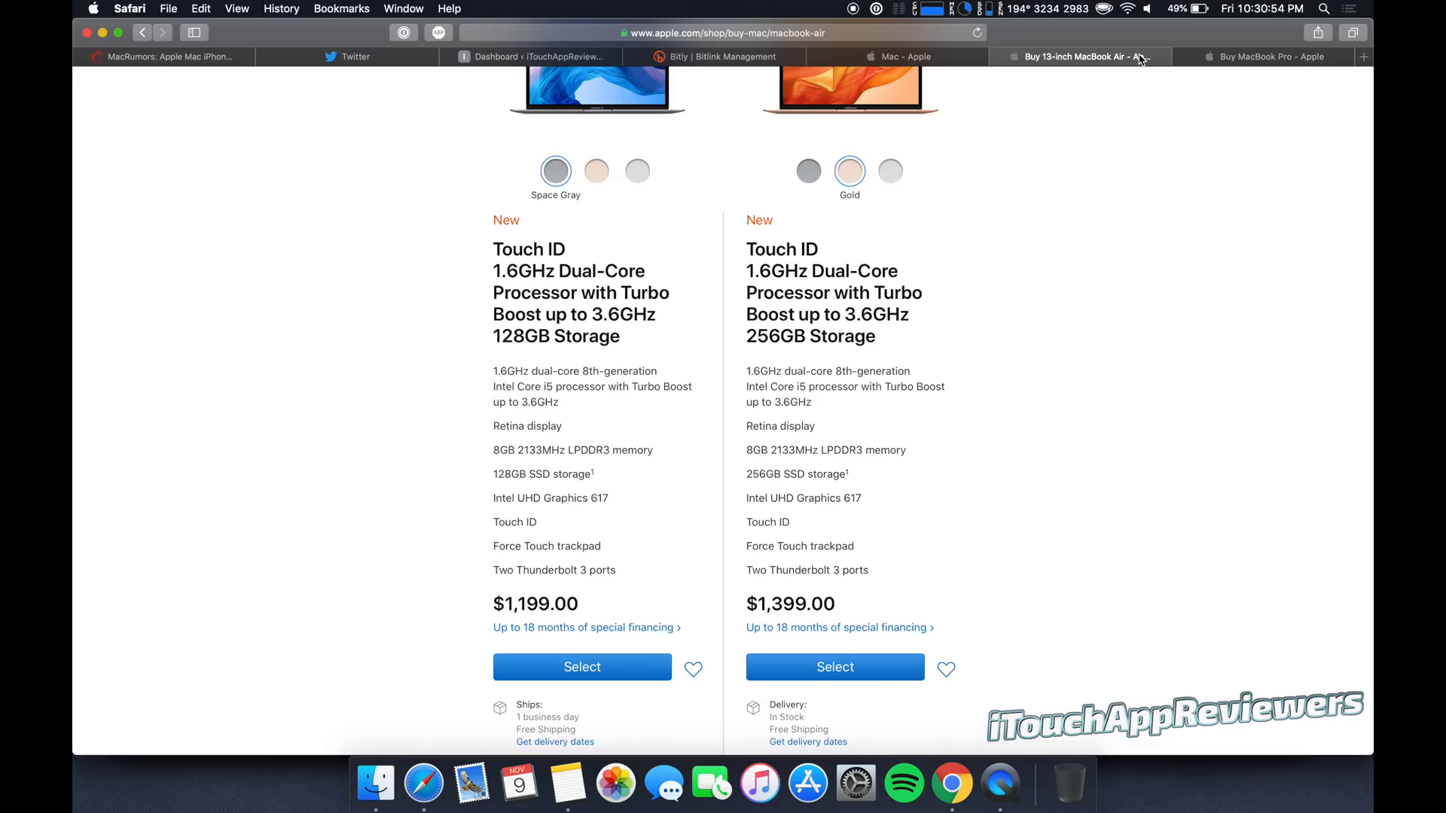
# Show the three Space Gray 13-inch MacBook Pro models at $1,299, $1,499 and $1,799.
pyautogui.click(1270, 56)
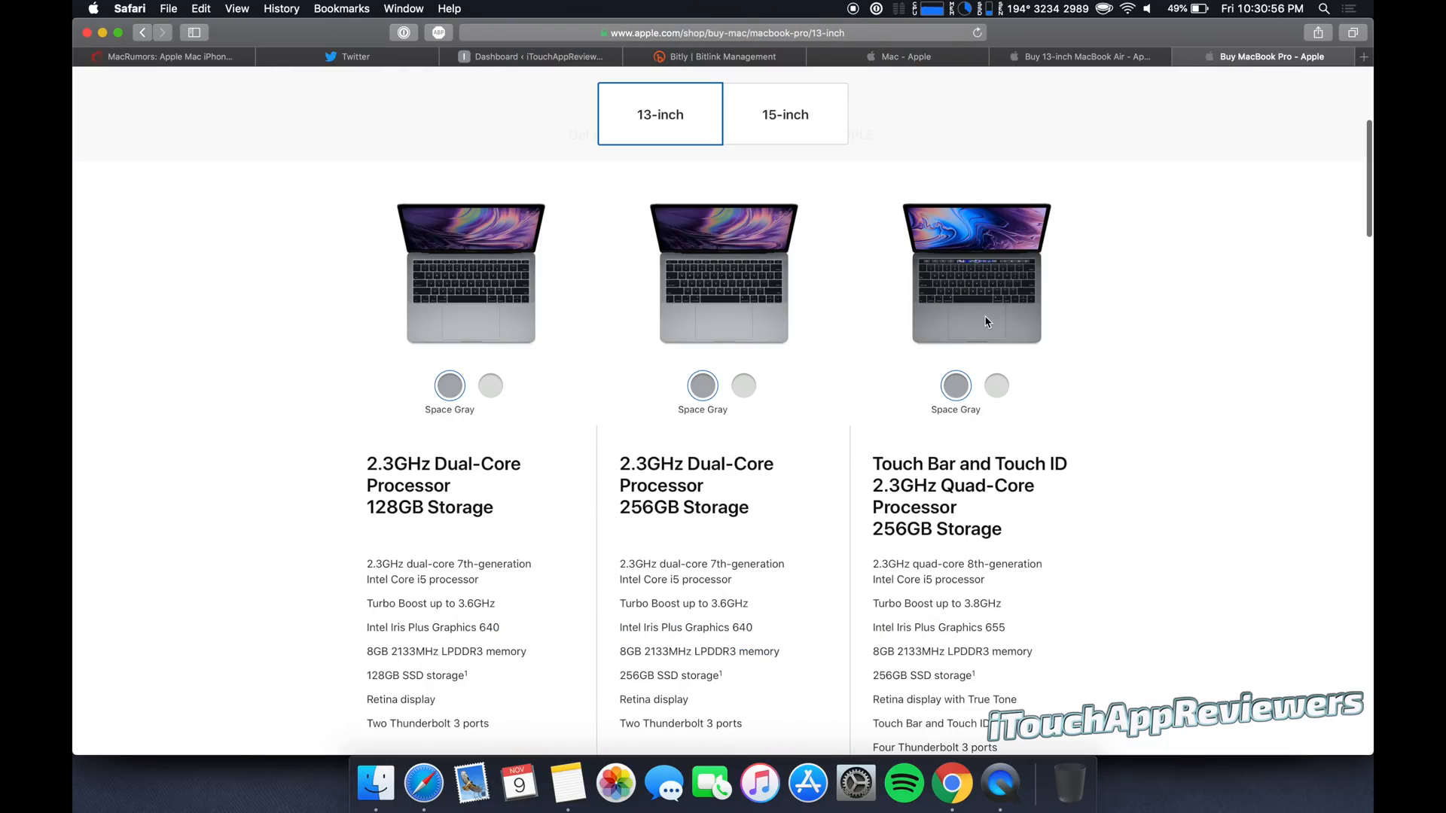
pyautogui.moveTo(799, 426)
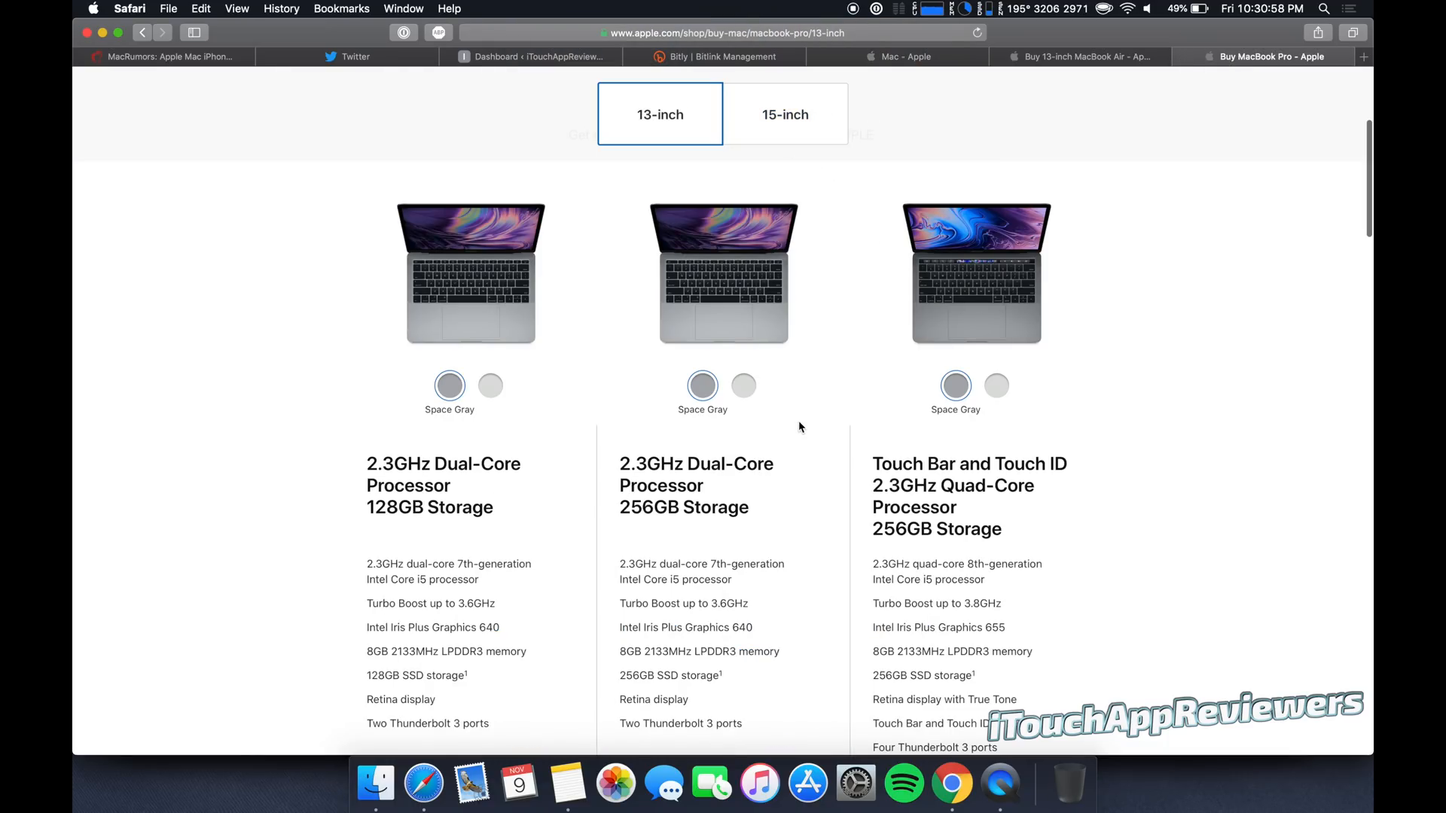
pyautogui.scroll(-3)
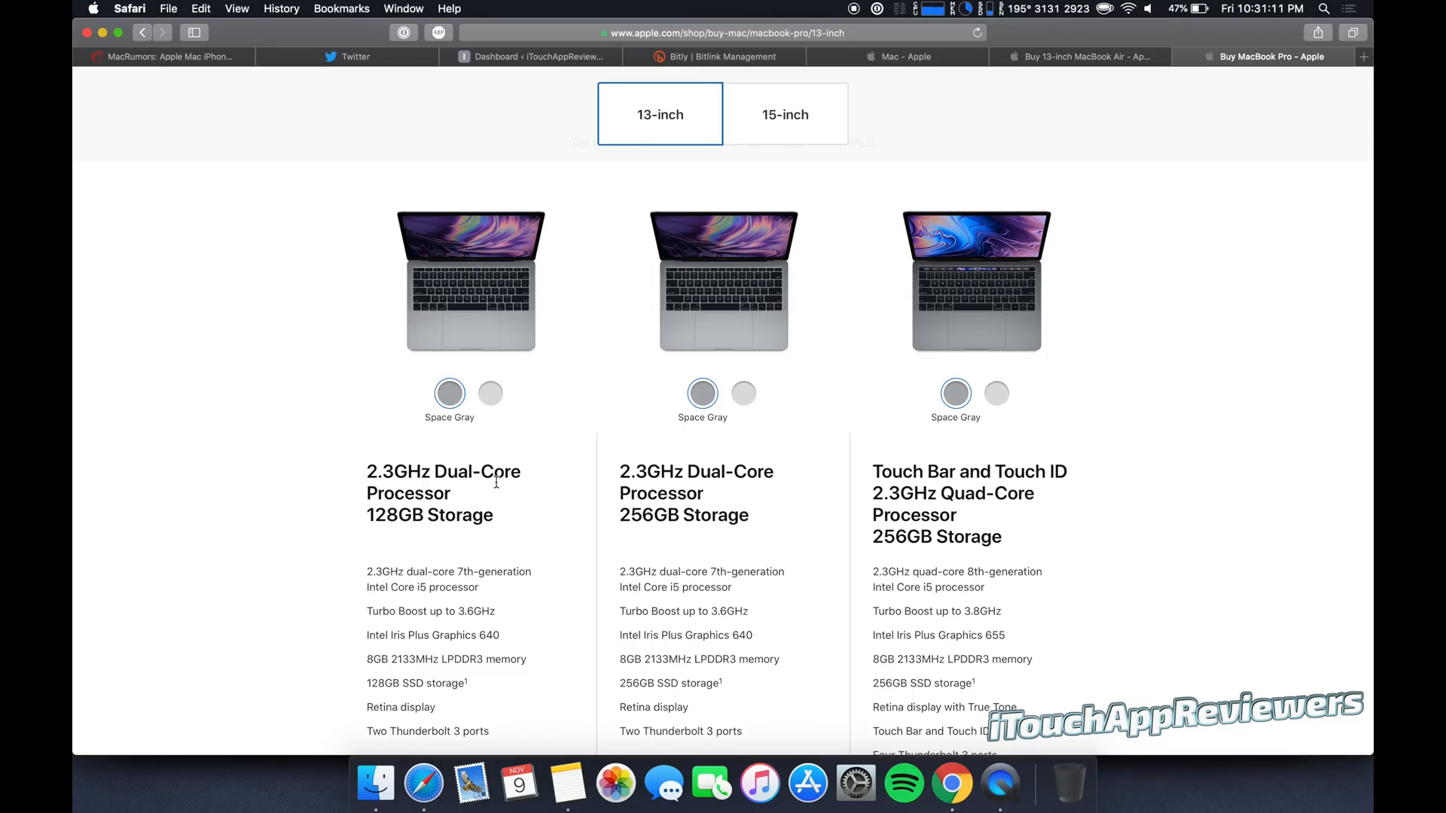
pyautogui.scroll(-3)
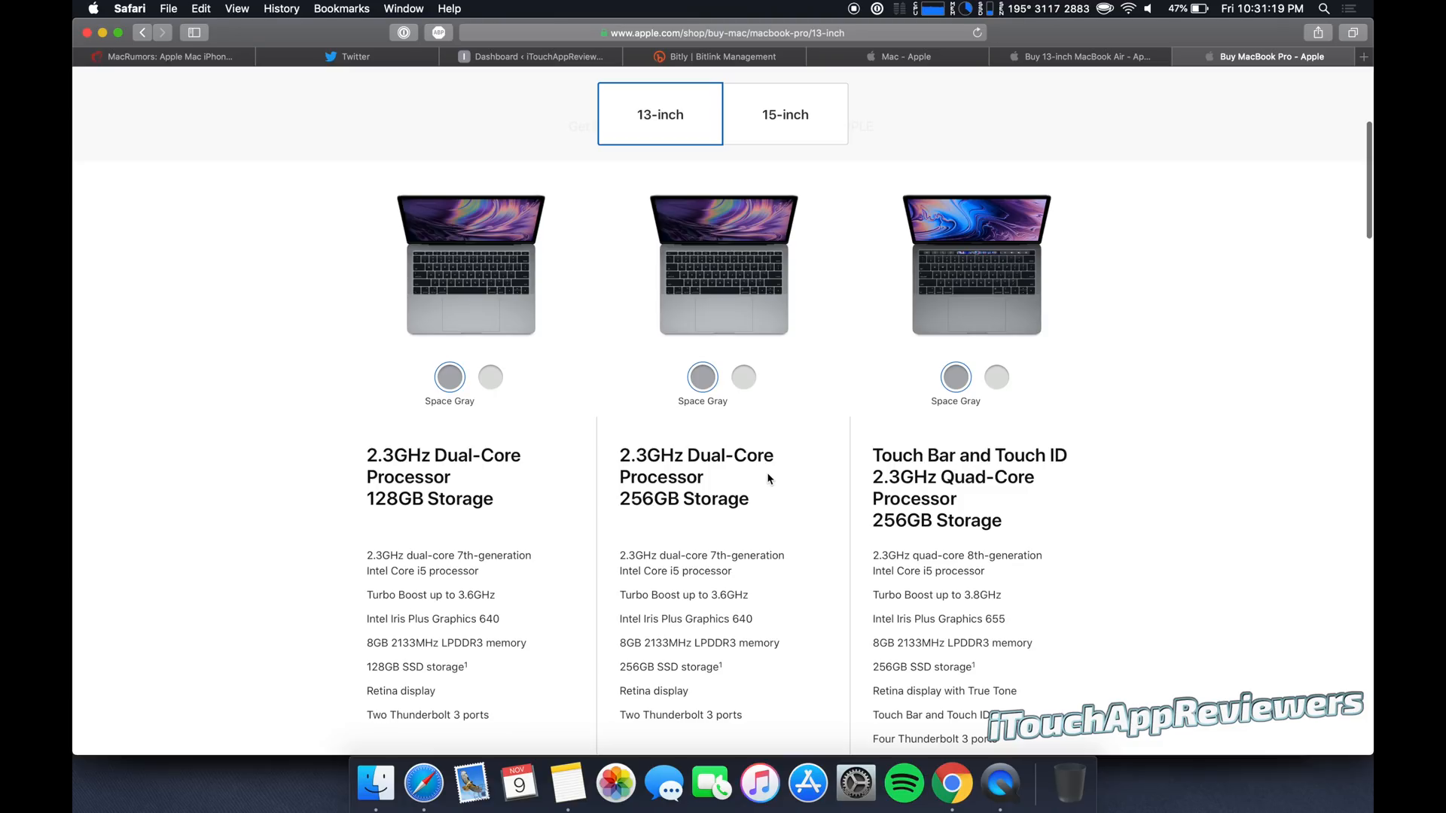
pyautogui.scroll(-3)
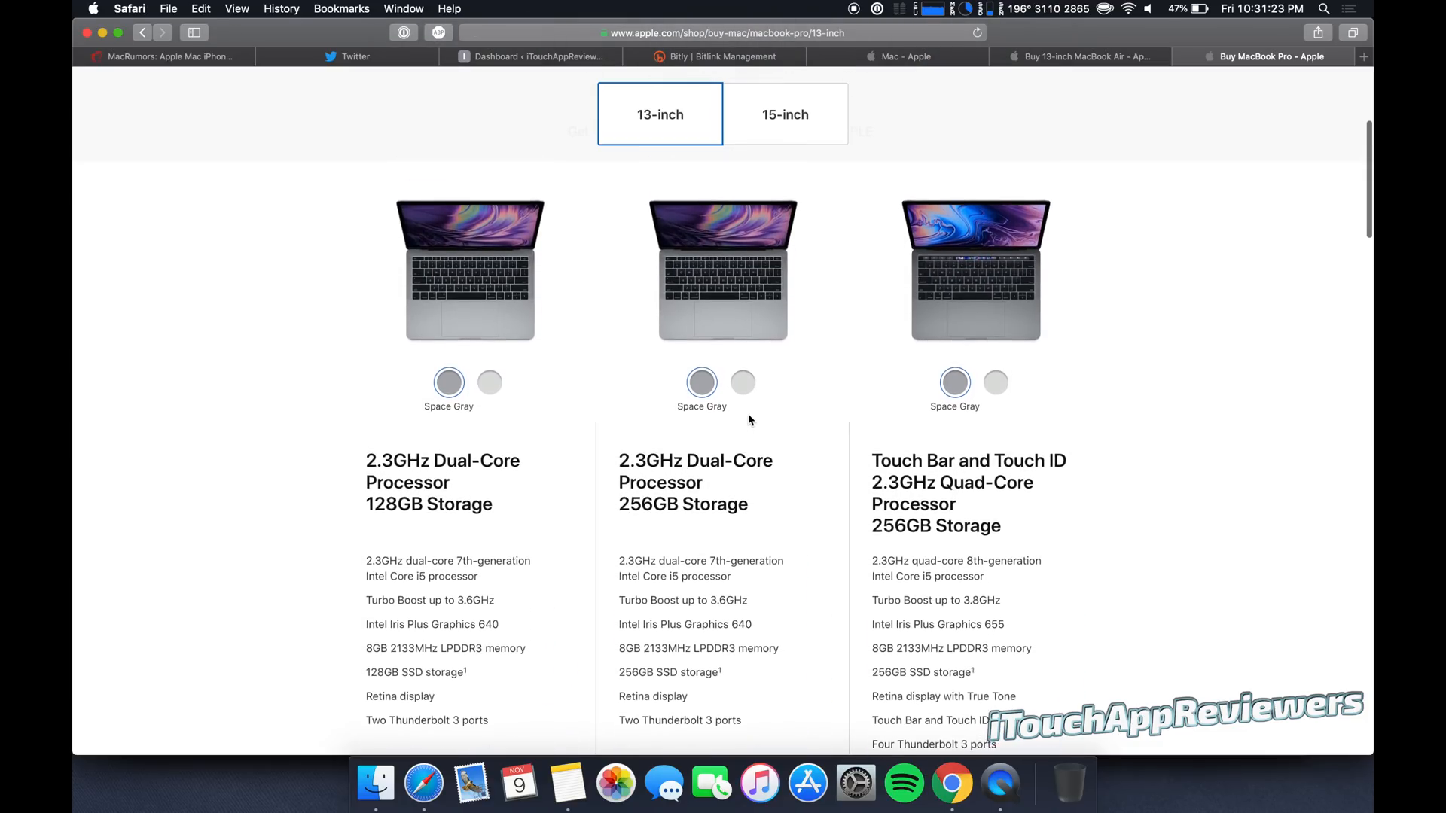
pyautogui.scroll(-3)
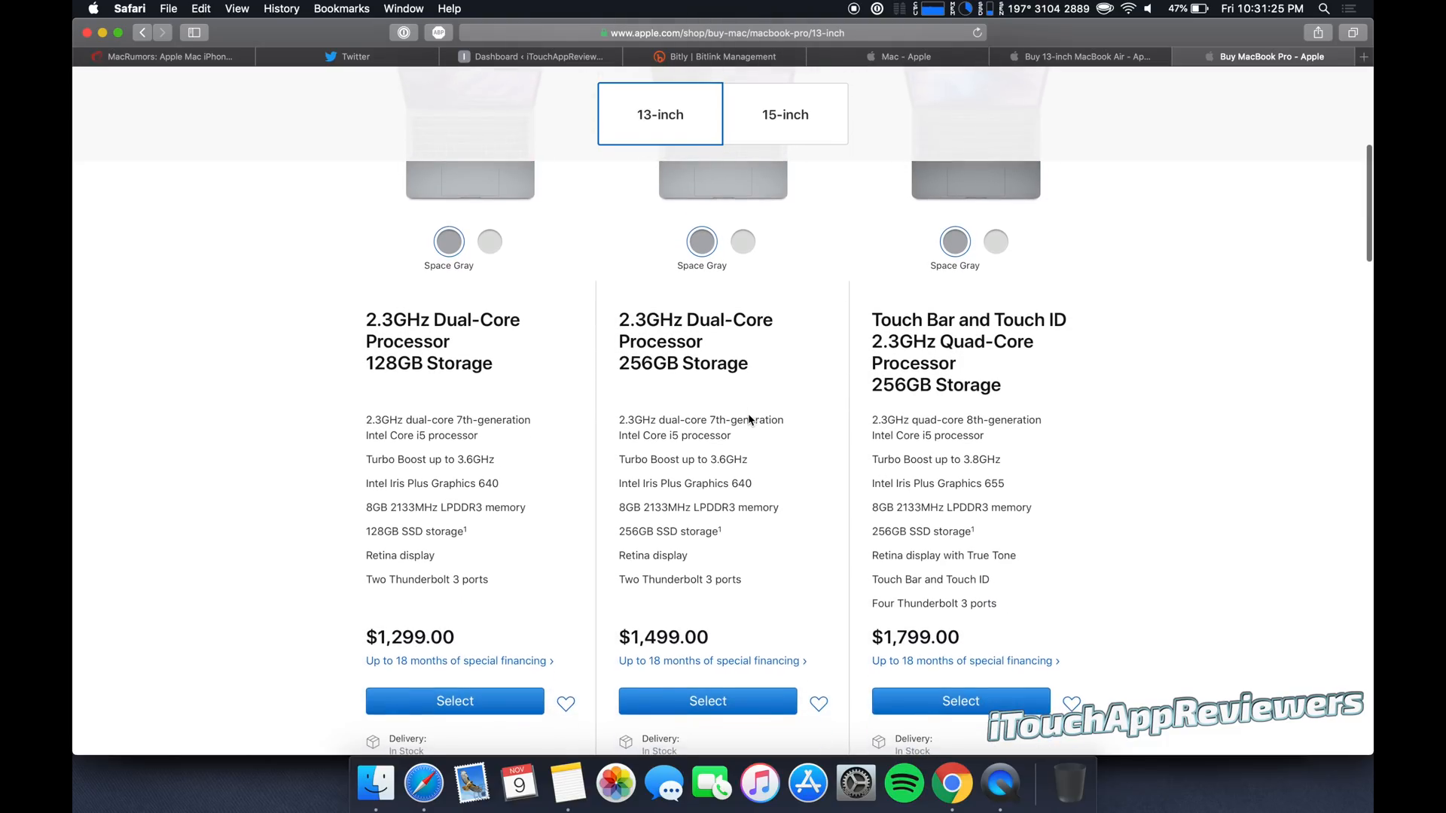
pyautogui.scroll(-3)
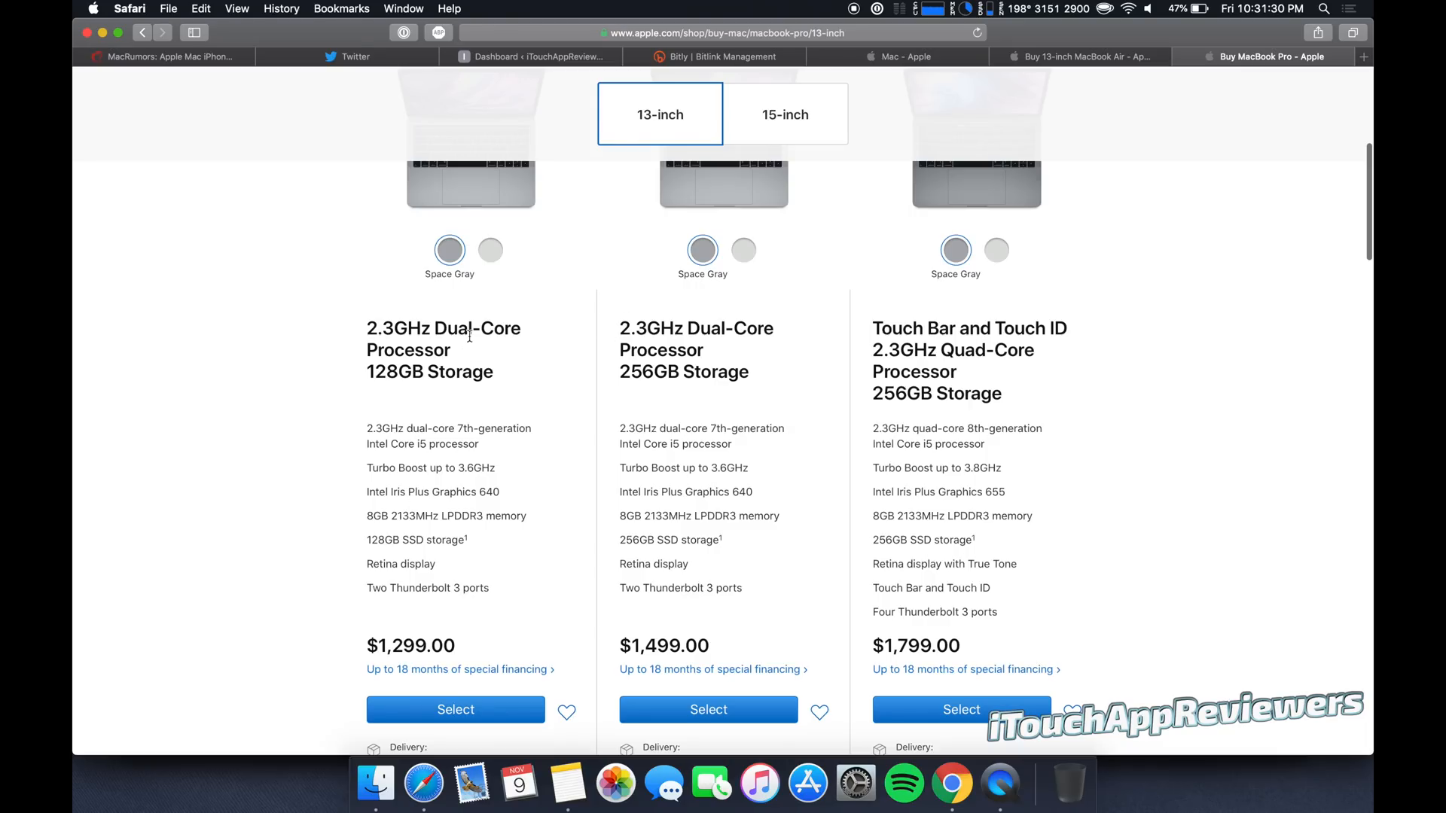
pyautogui.scroll(-3)
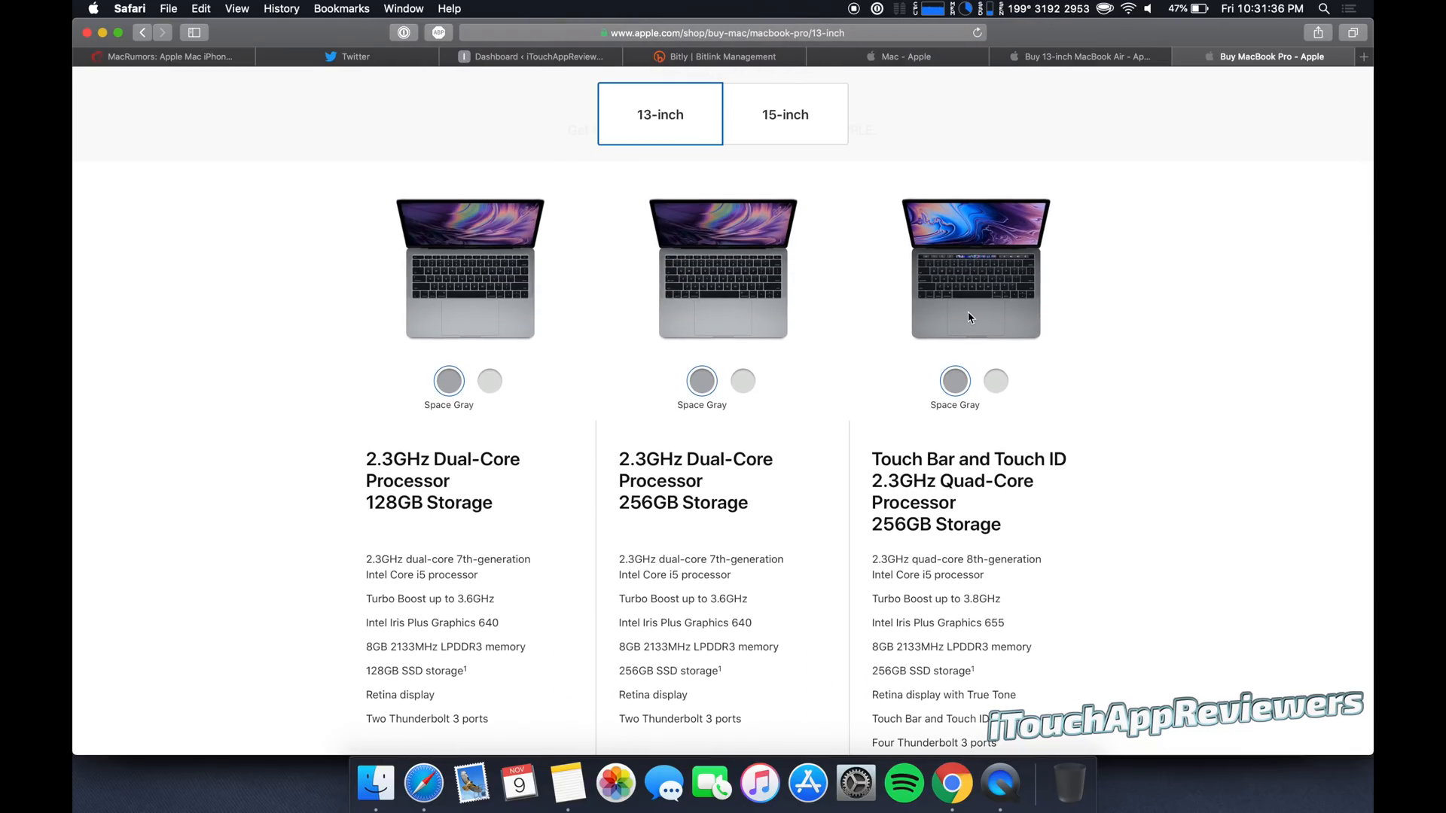
pyautogui.scroll(-3)
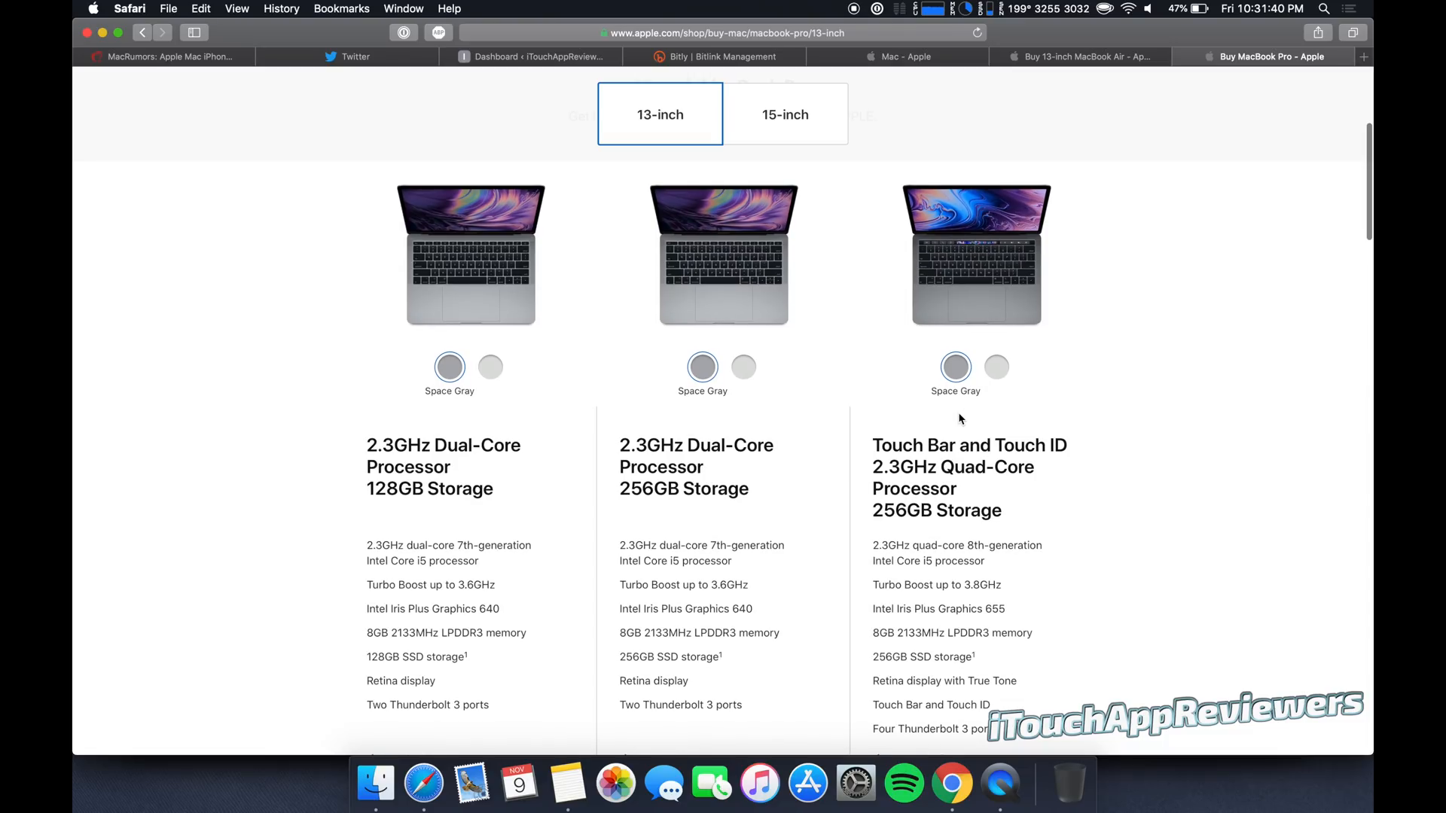
pyautogui.scroll(-3)
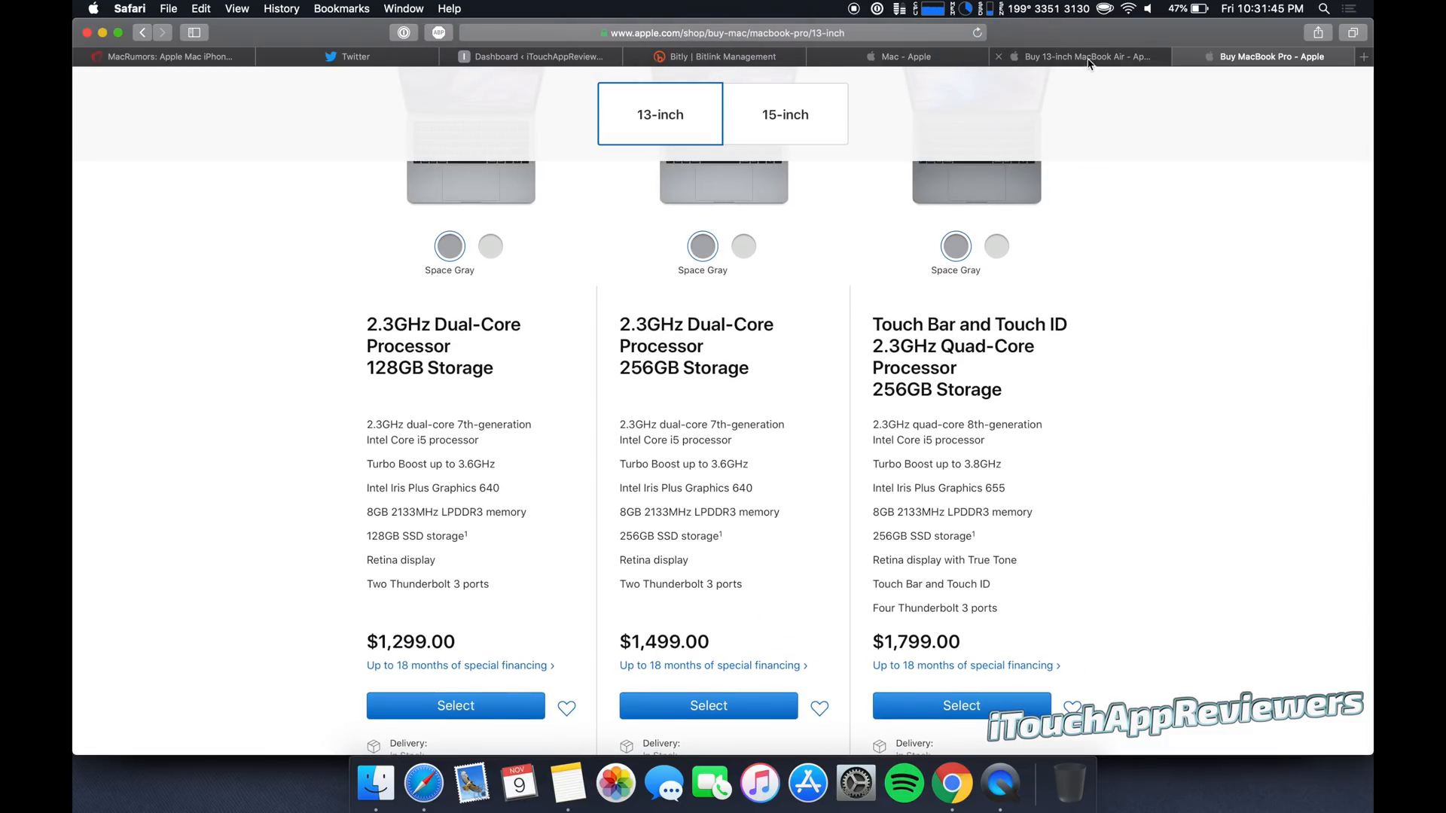
pyautogui.click(1077, 57)
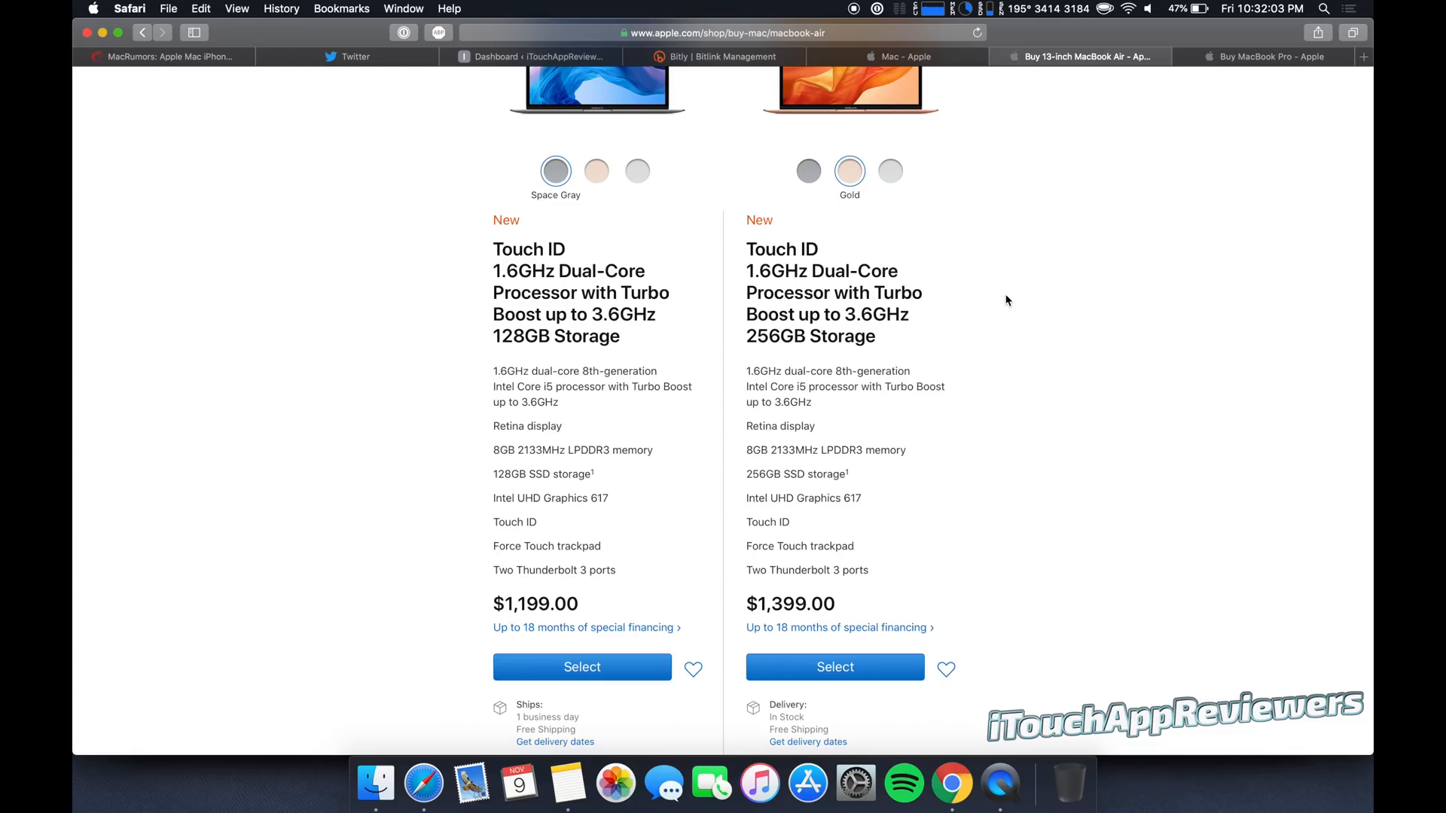
pyautogui.moveTo(1198, 136)
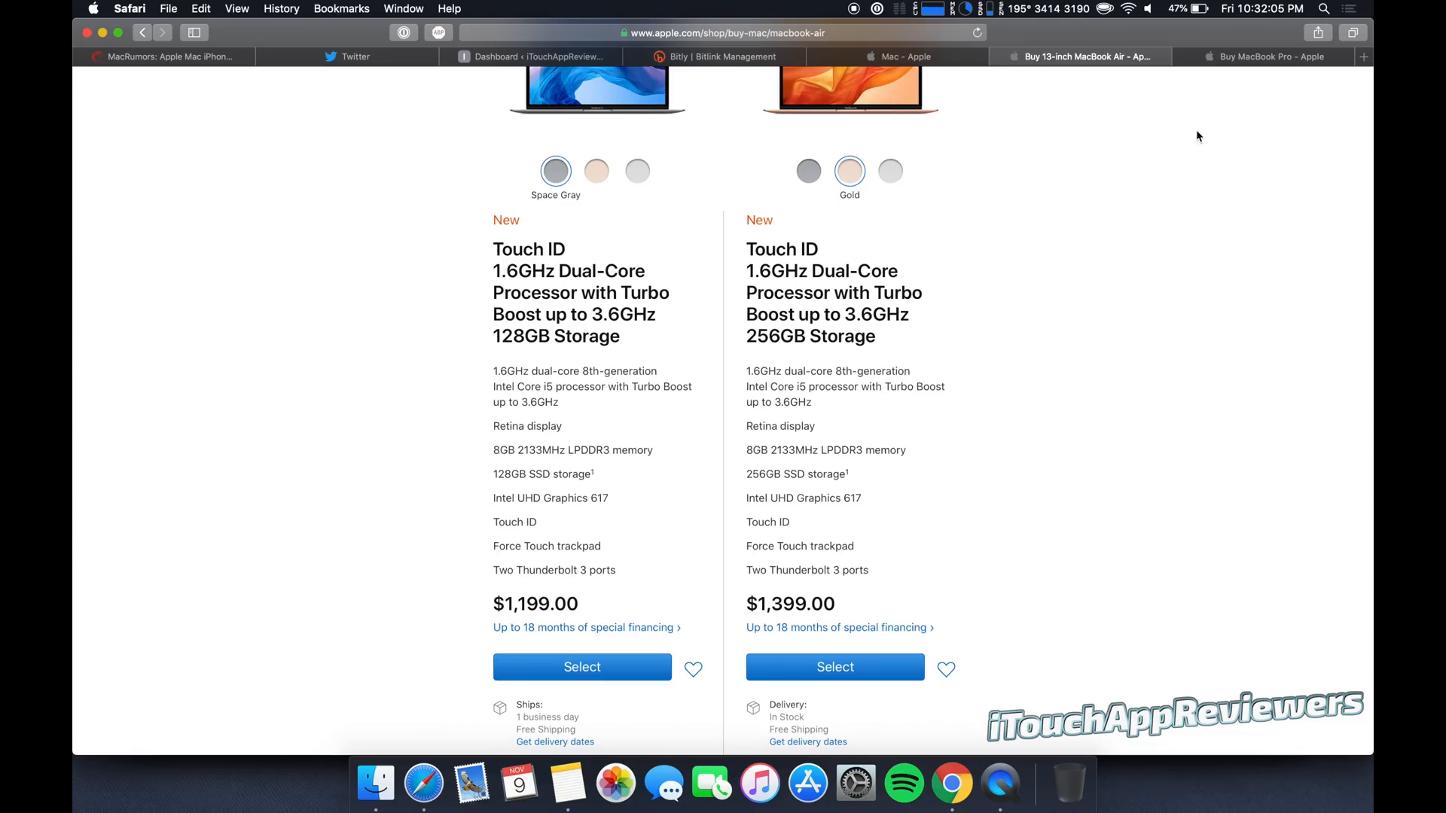
pyautogui.click(1264, 56)
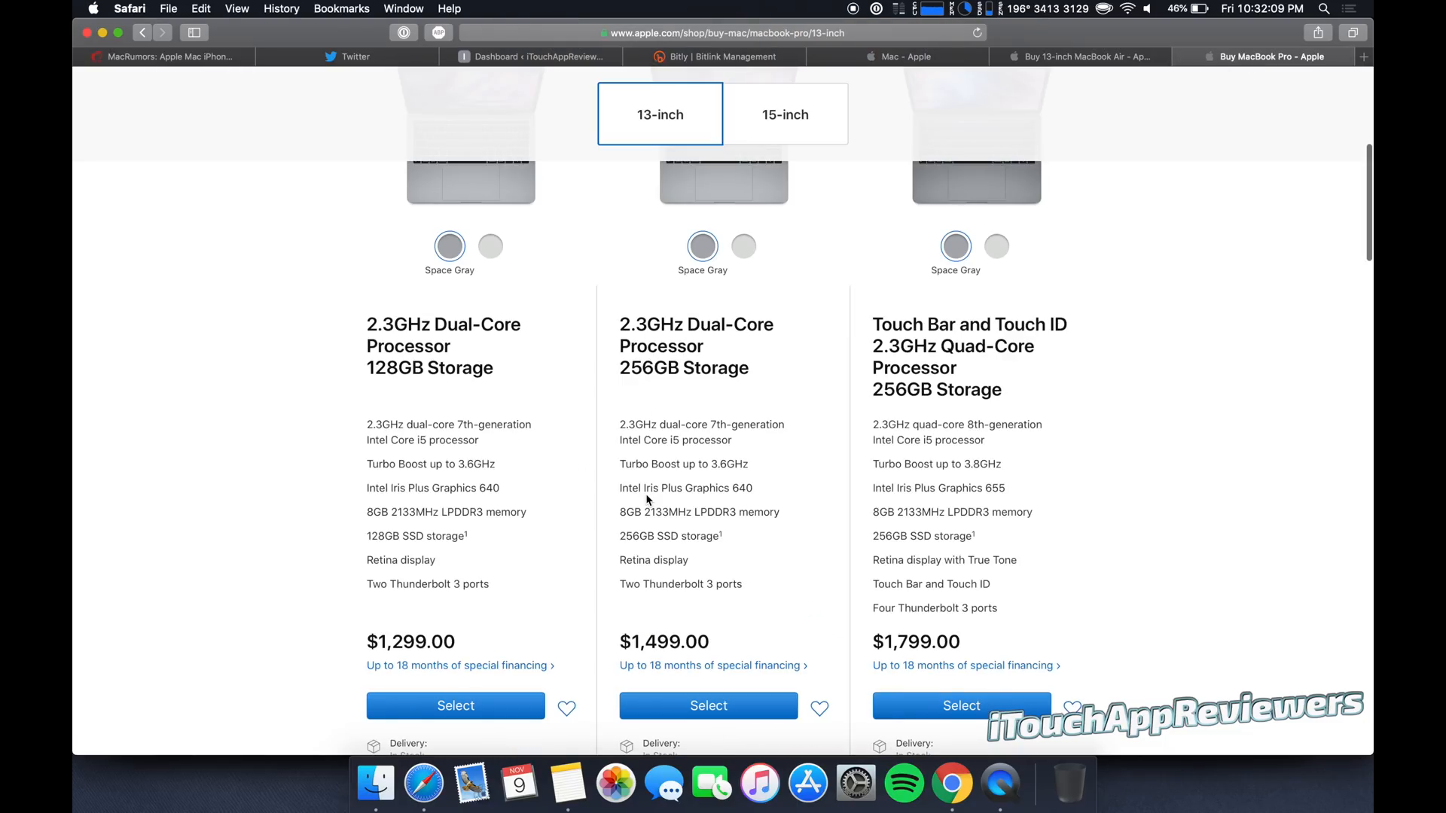
pyautogui.scroll(-3)
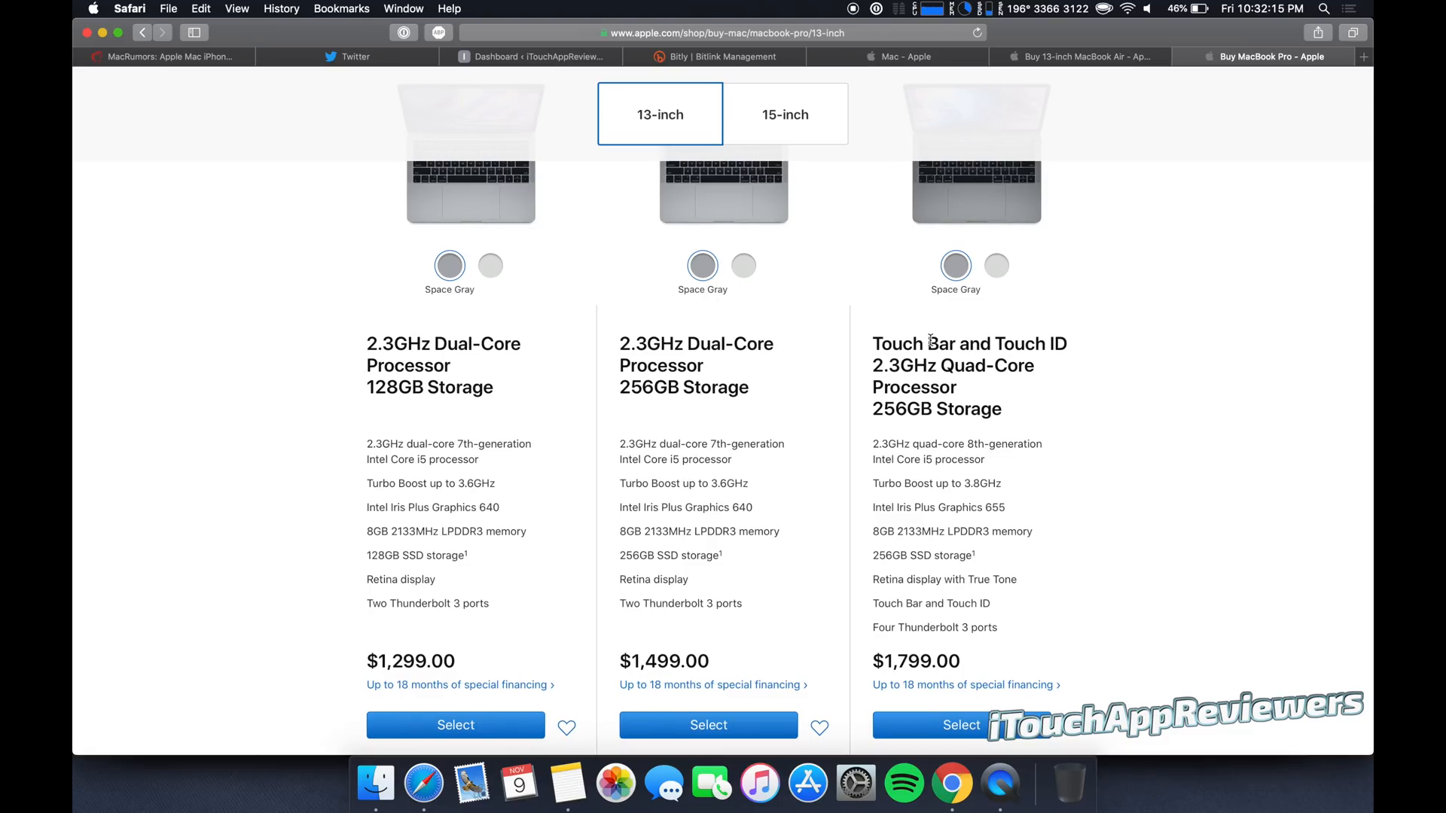
pyautogui.moveTo(1192, 126)
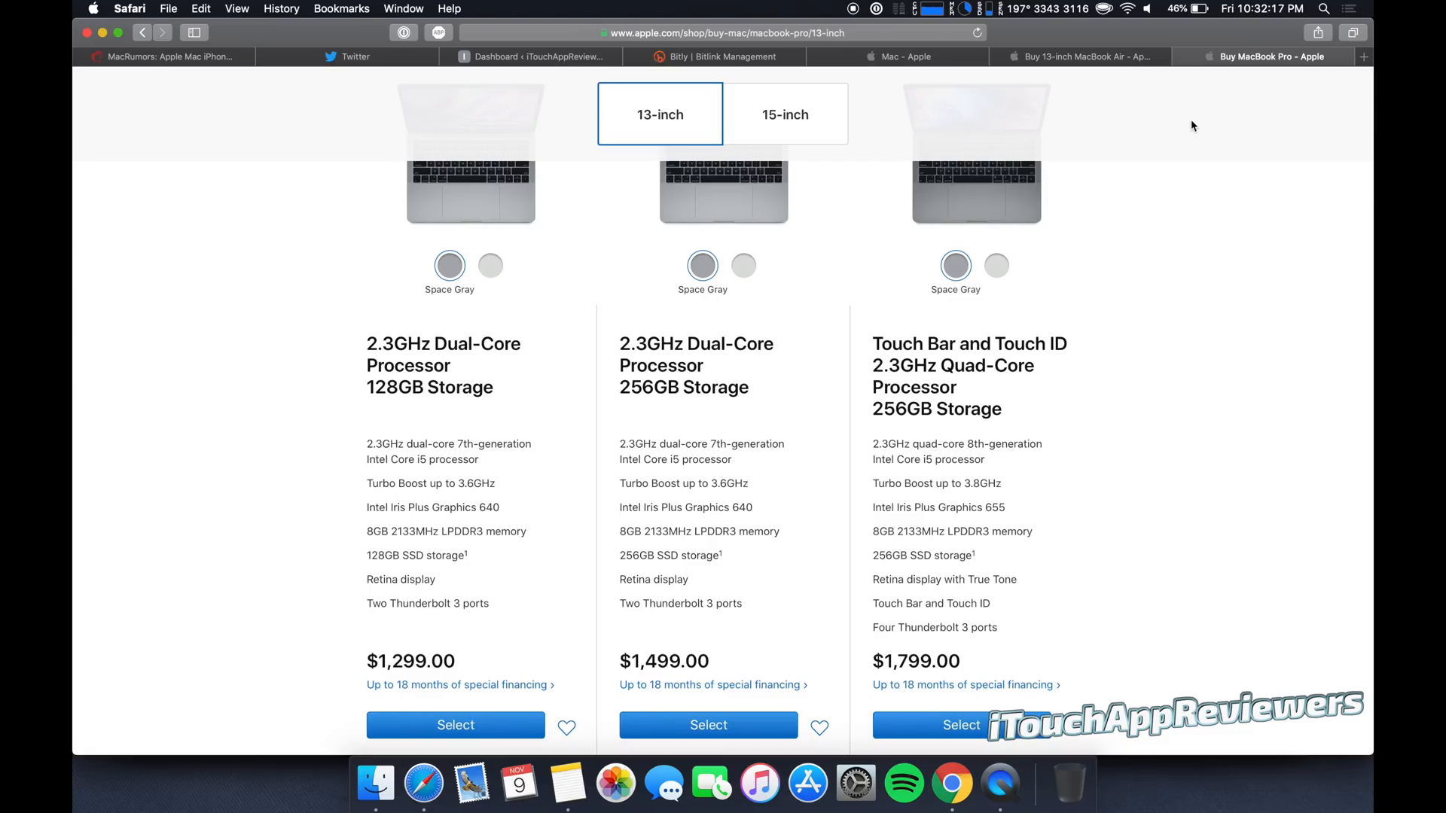
pyautogui.moveTo(1079, 57)
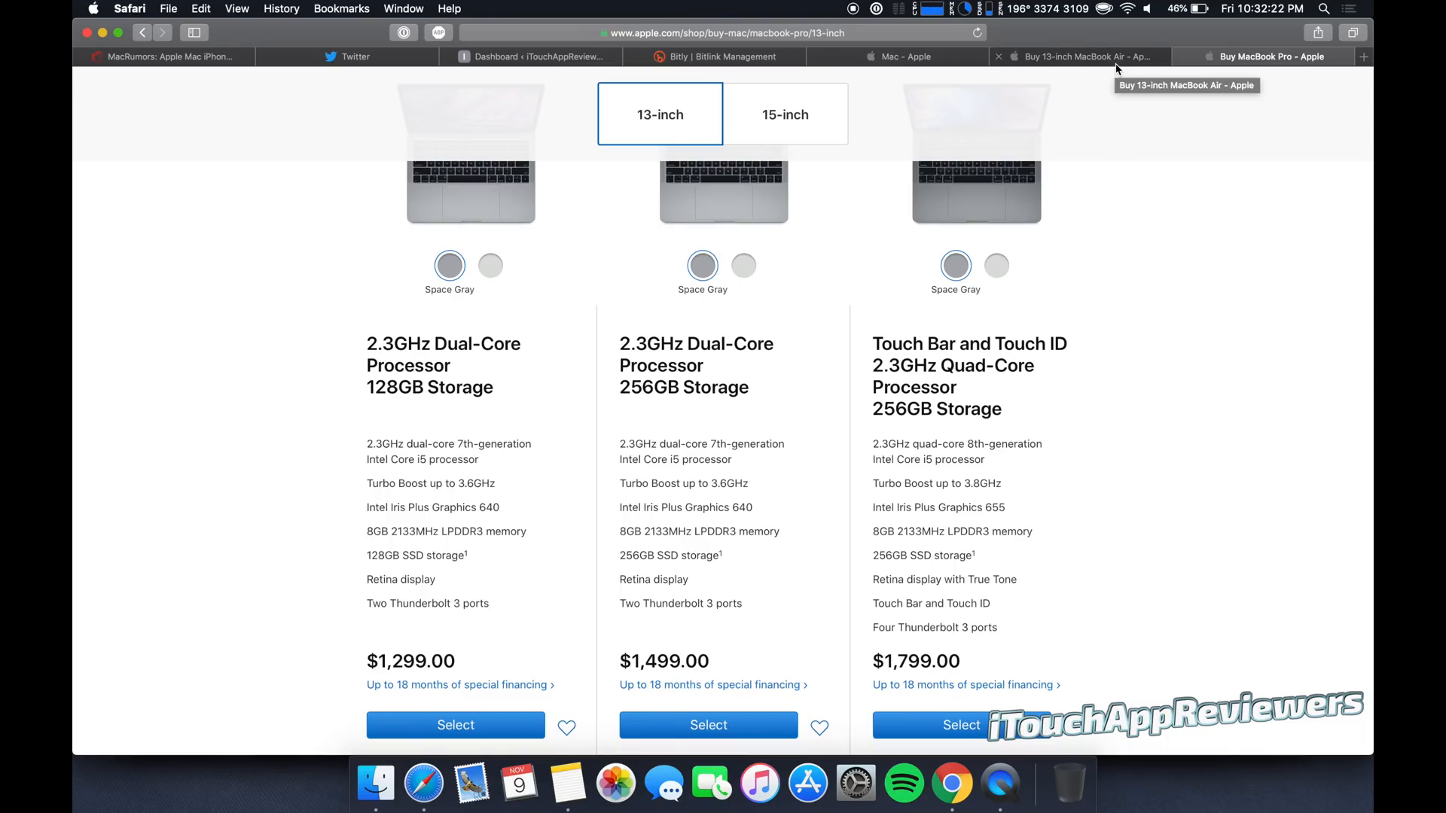
pyautogui.click(1083, 57)
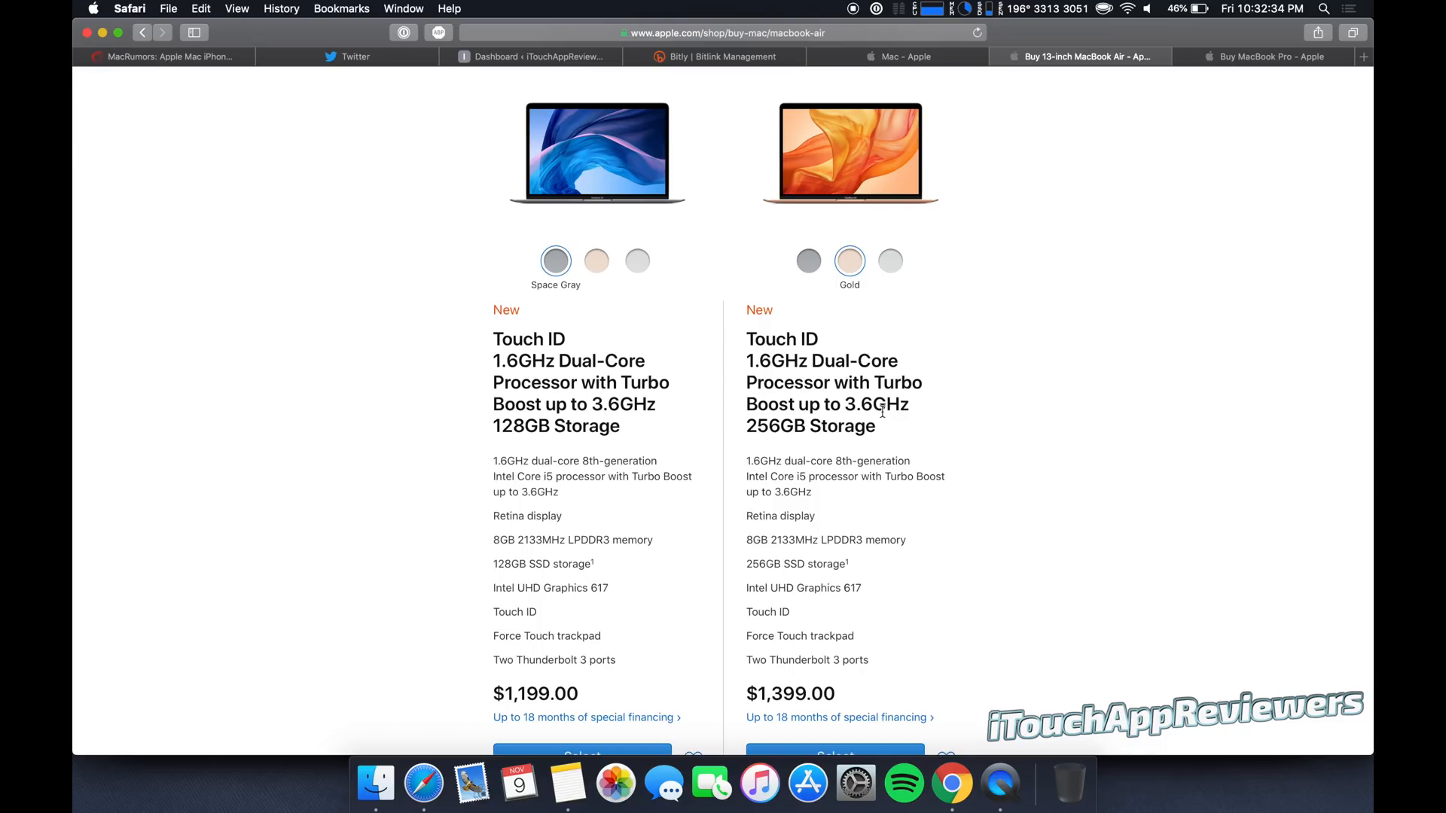
pyautogui.click(1268, 56)
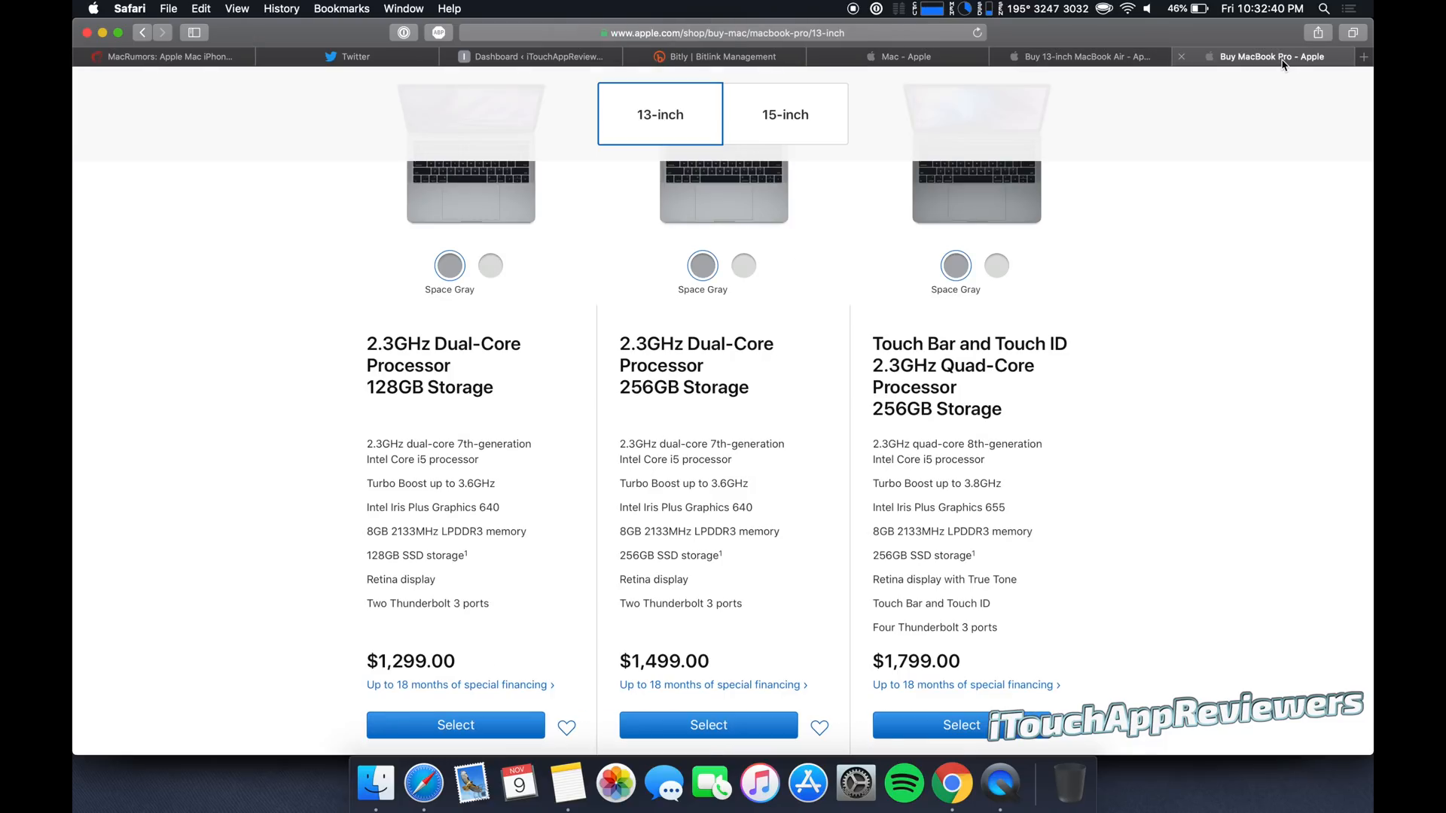
pyautogui.scroll(-3)
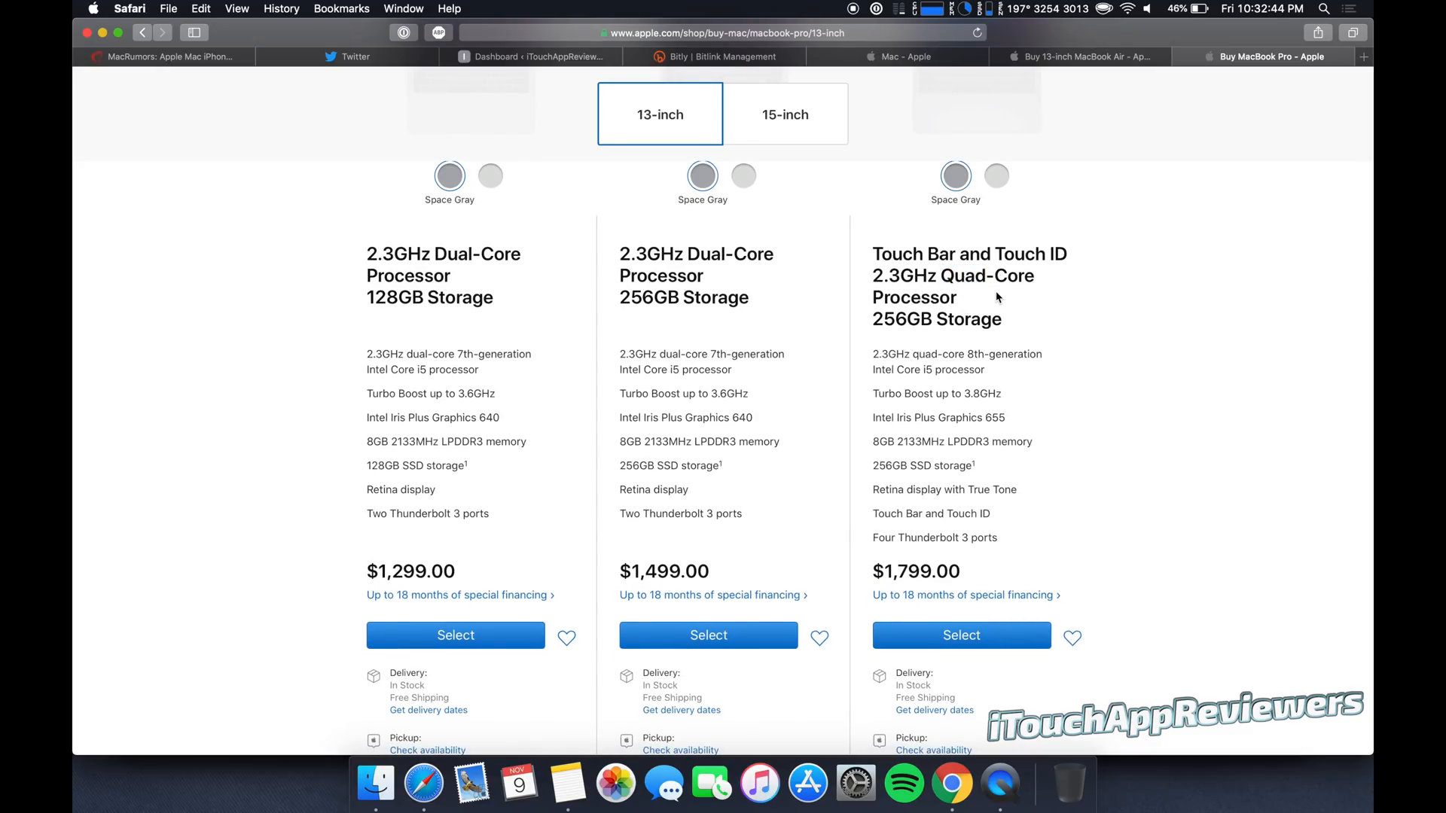
pyautogui.click(1079, 57)
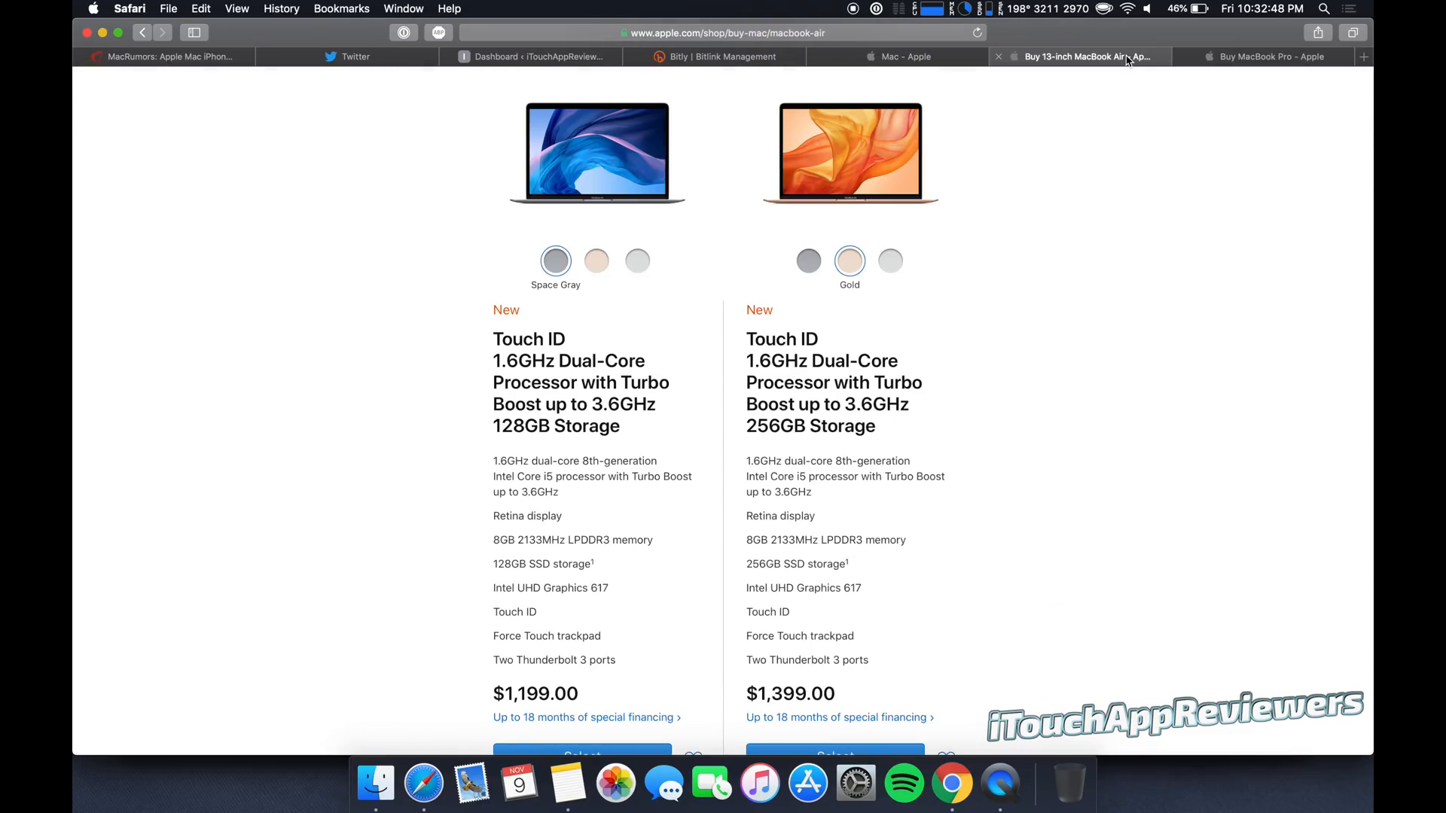
pyautogui.click(1268, 57)
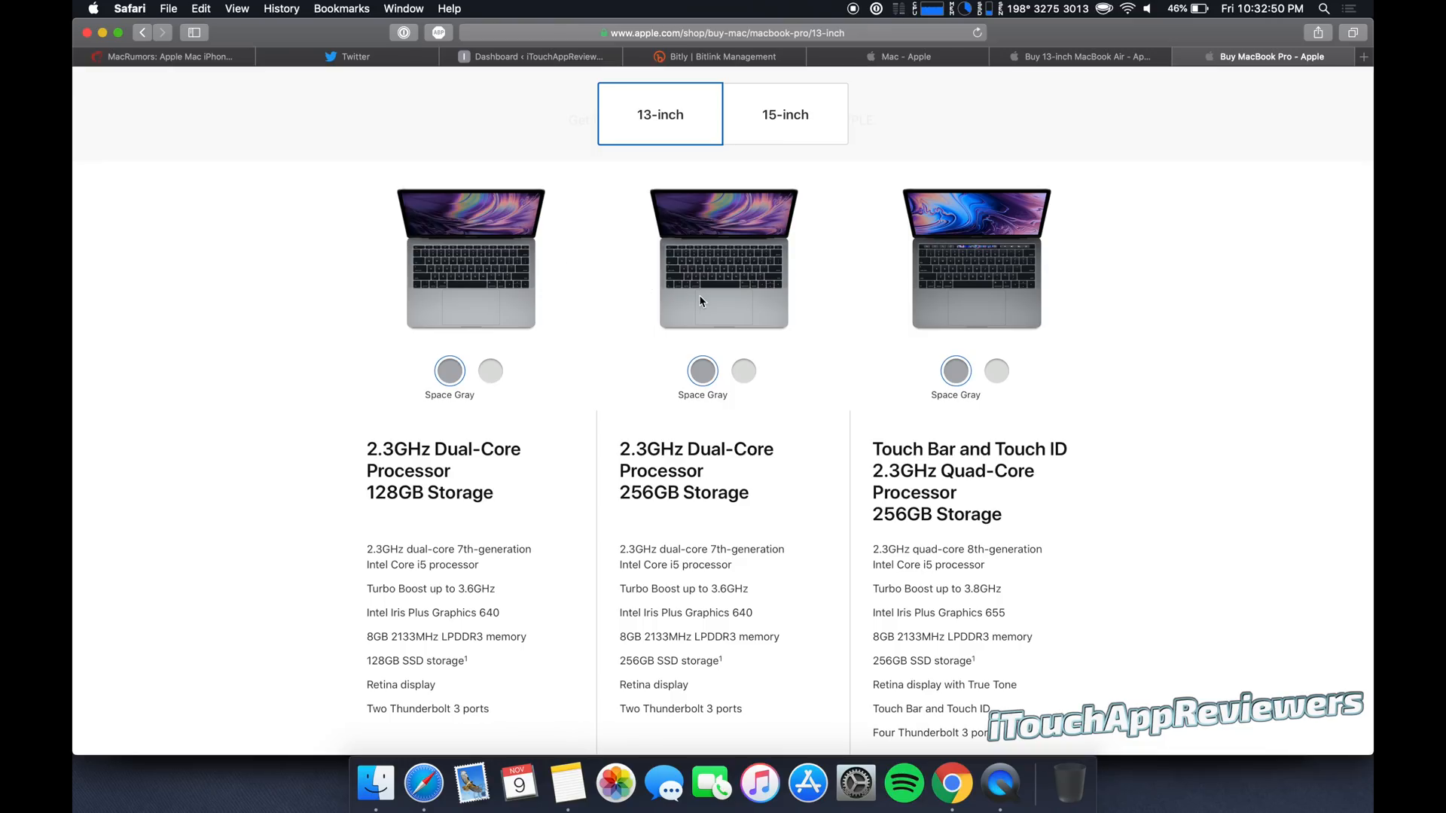
# On the MacBook Air page, highlight the Gold 256GB model's $1,399.00 price.
pyautogui.click(1080, 57)
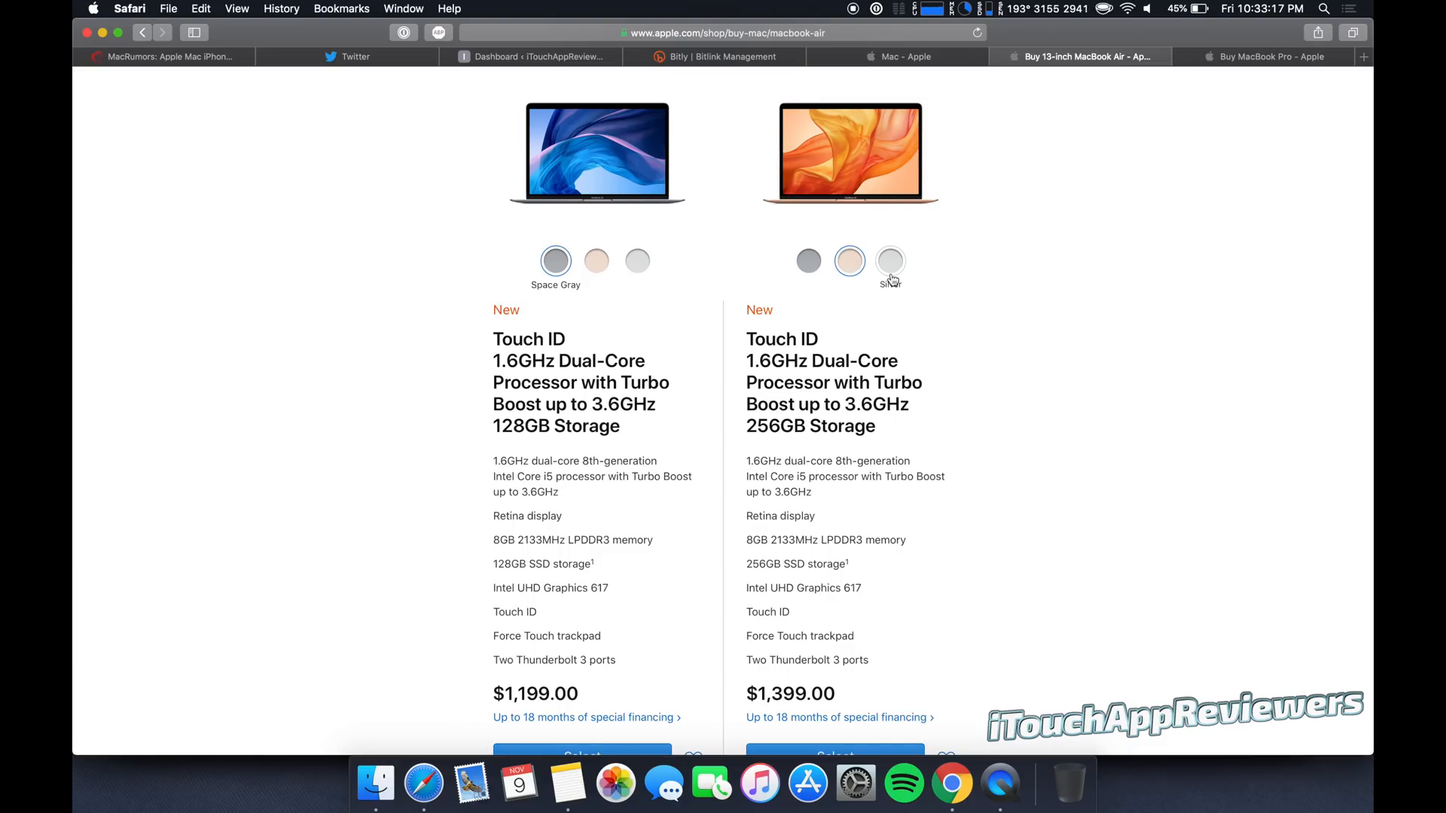
pyautogui.click(849, 261)
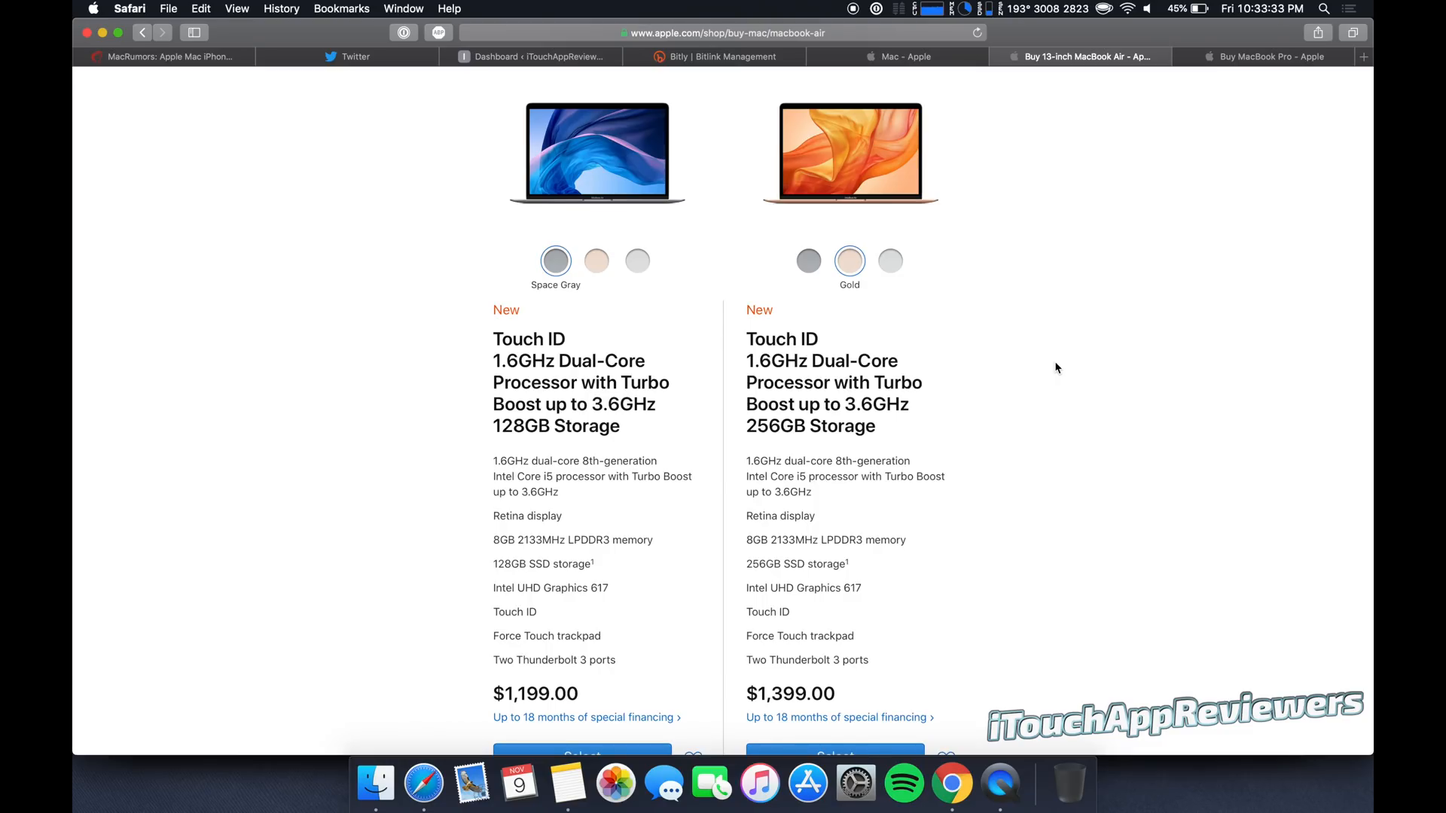
pyautogui.scroll(-3)
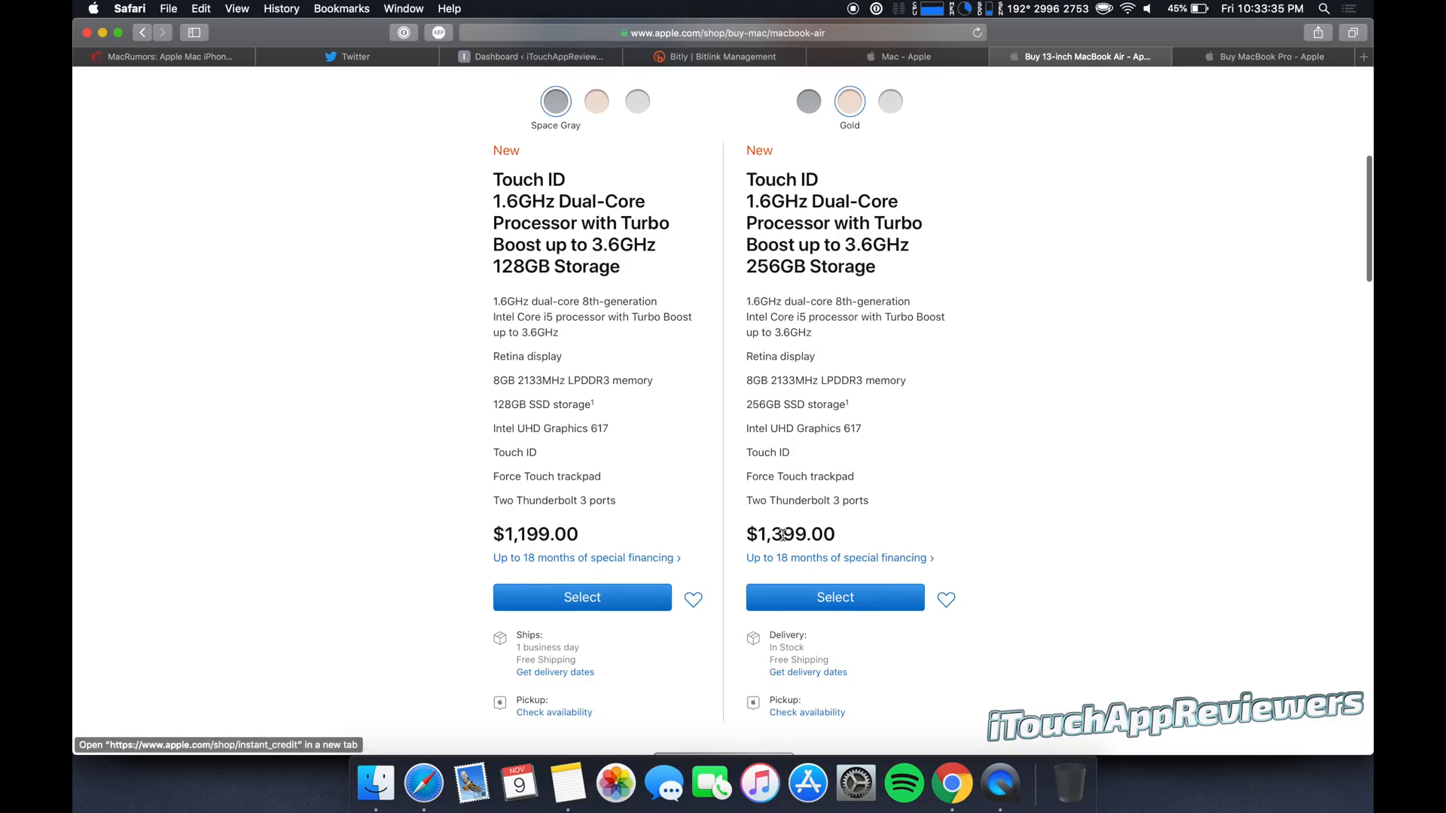
pyautogui.doubleClick(789, 534)
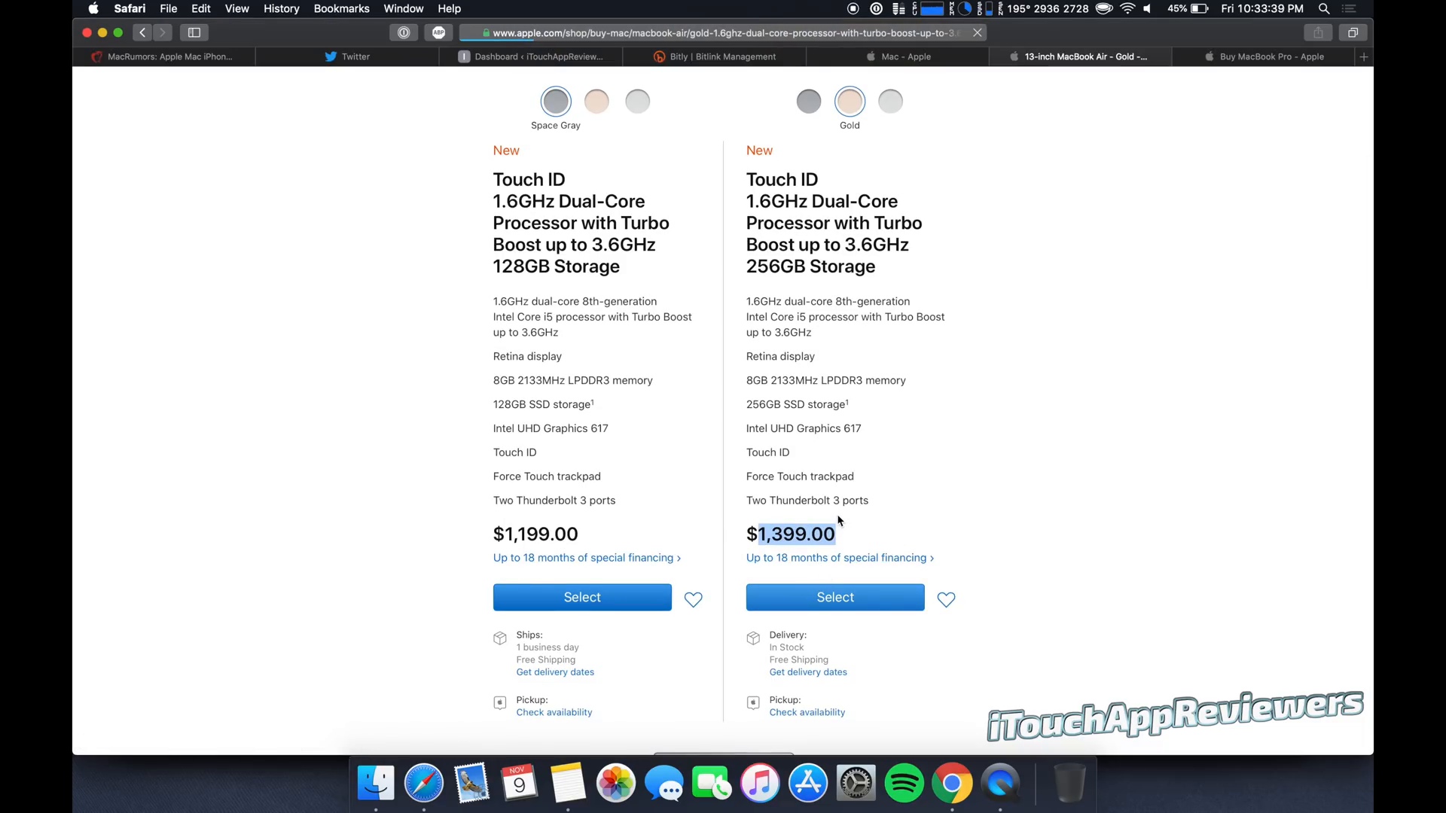
# Review the Gold 256GB Air configuration and MacBook Pro page, then reopen the Air model list.
pyautogui.click(833, 597)
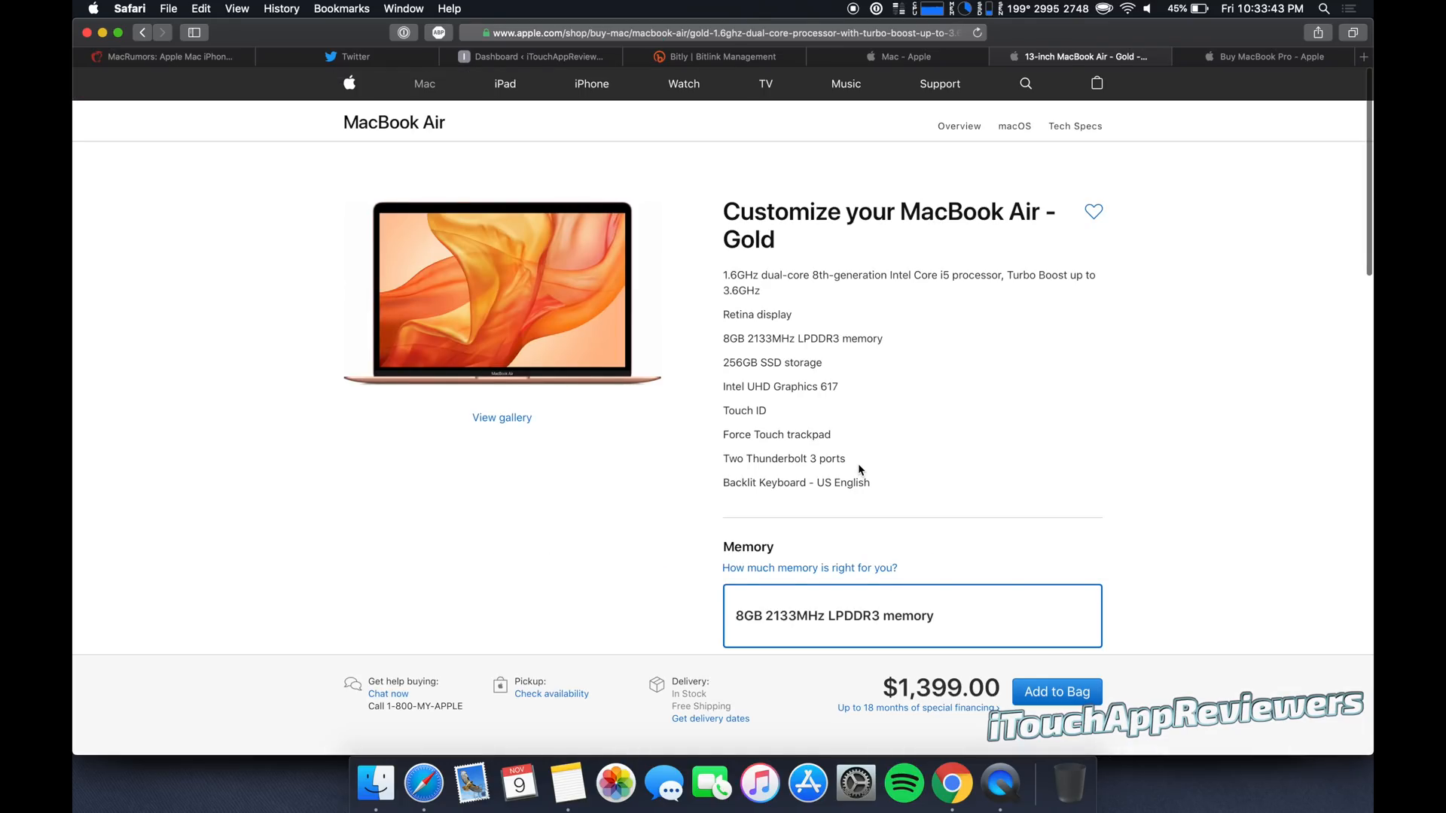
pyautogui.scroll(-3)
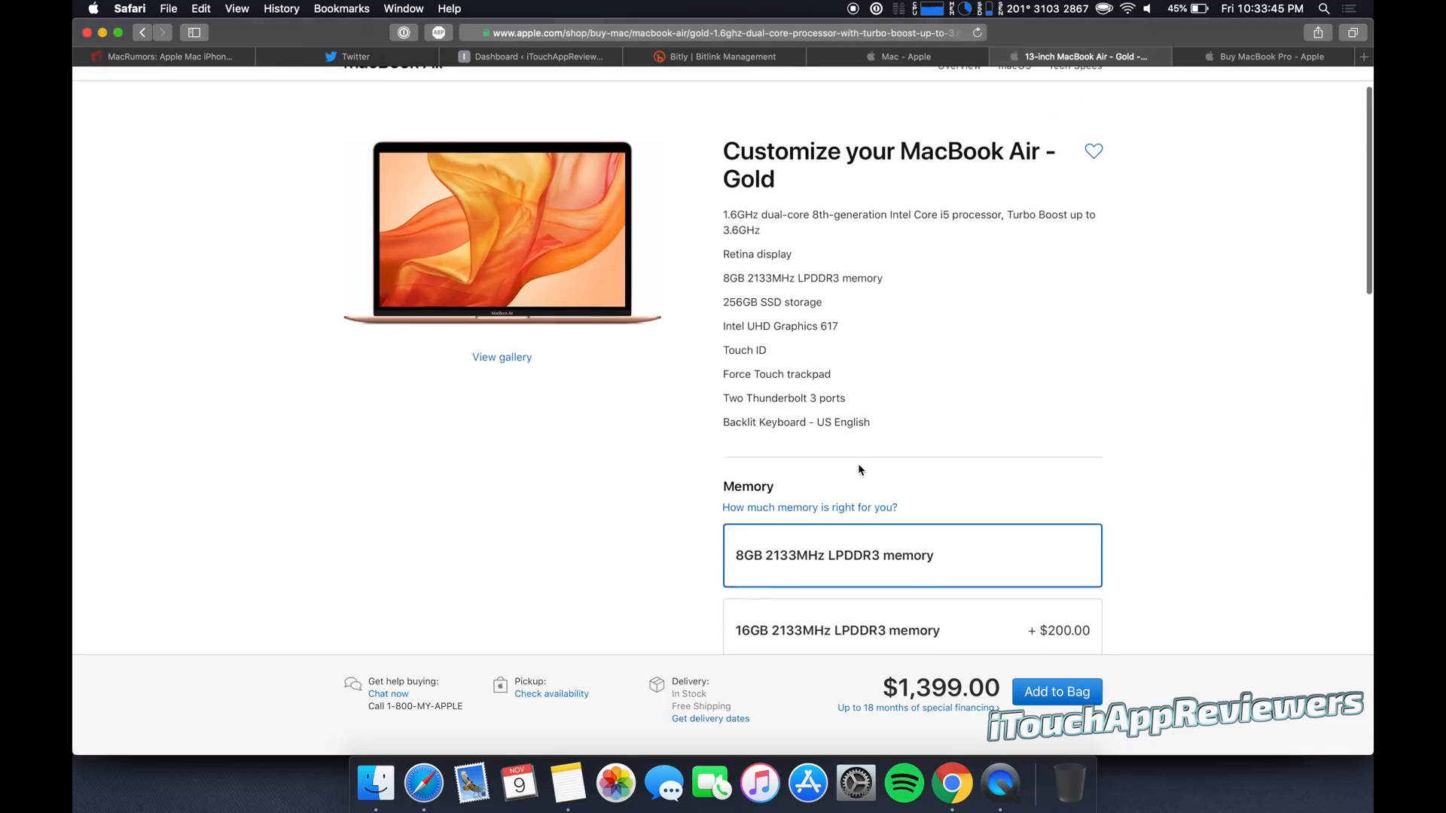
pyautogui.click(1265, 56)
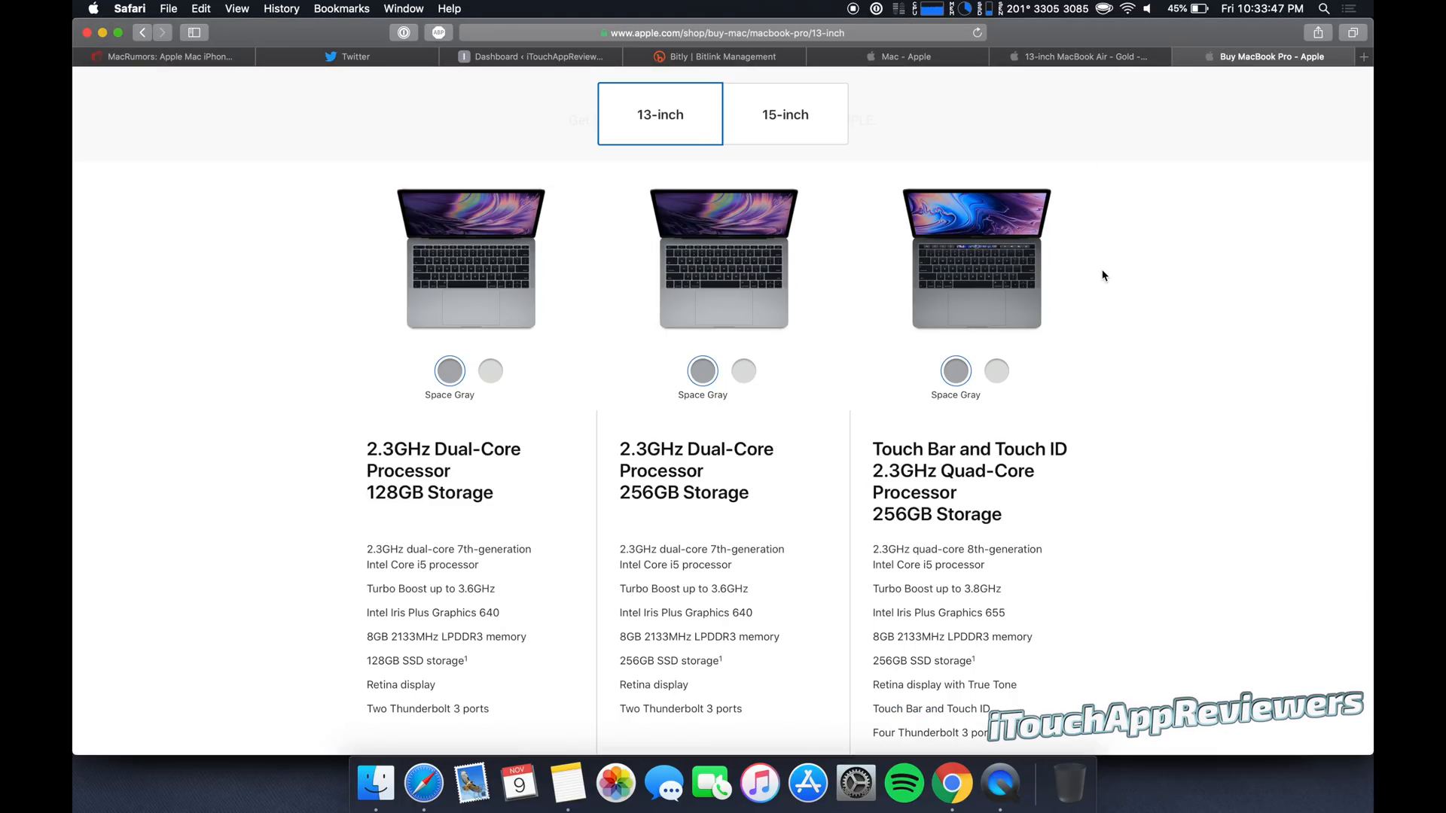
pyautogui.scroll(-3)
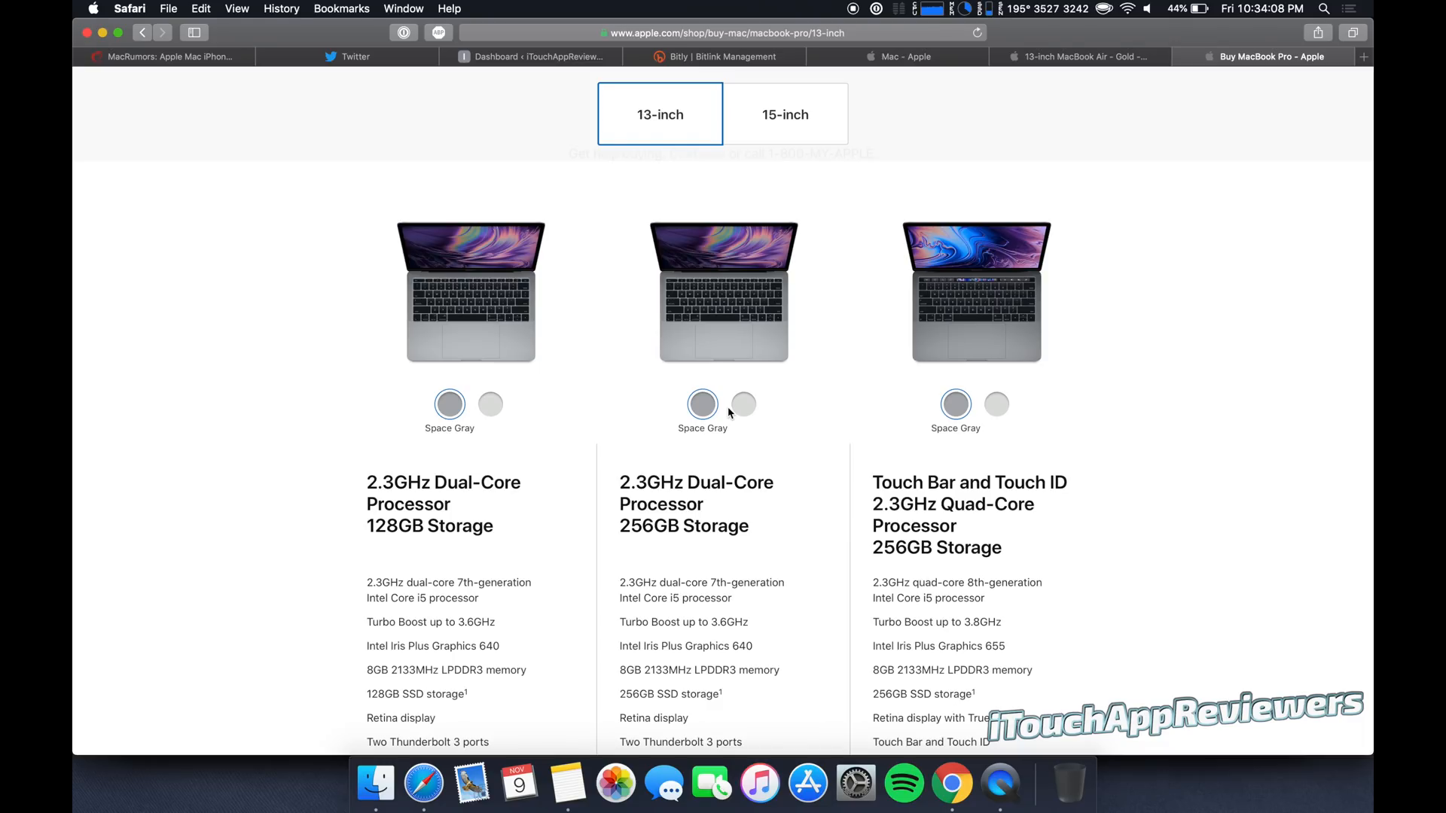
pyautogui.scroll(-3)
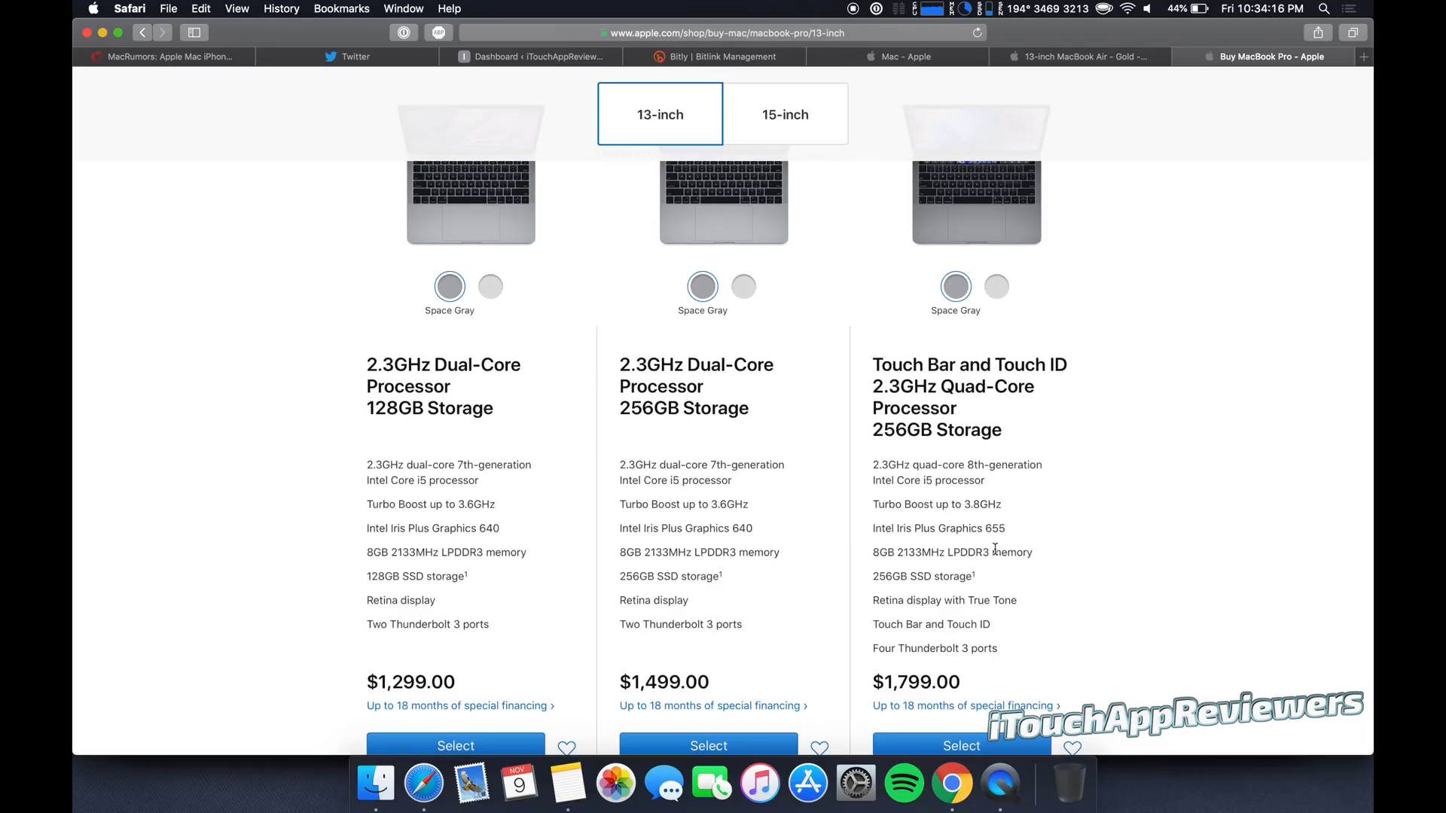
pyautogui.doubleClick(708, 552)
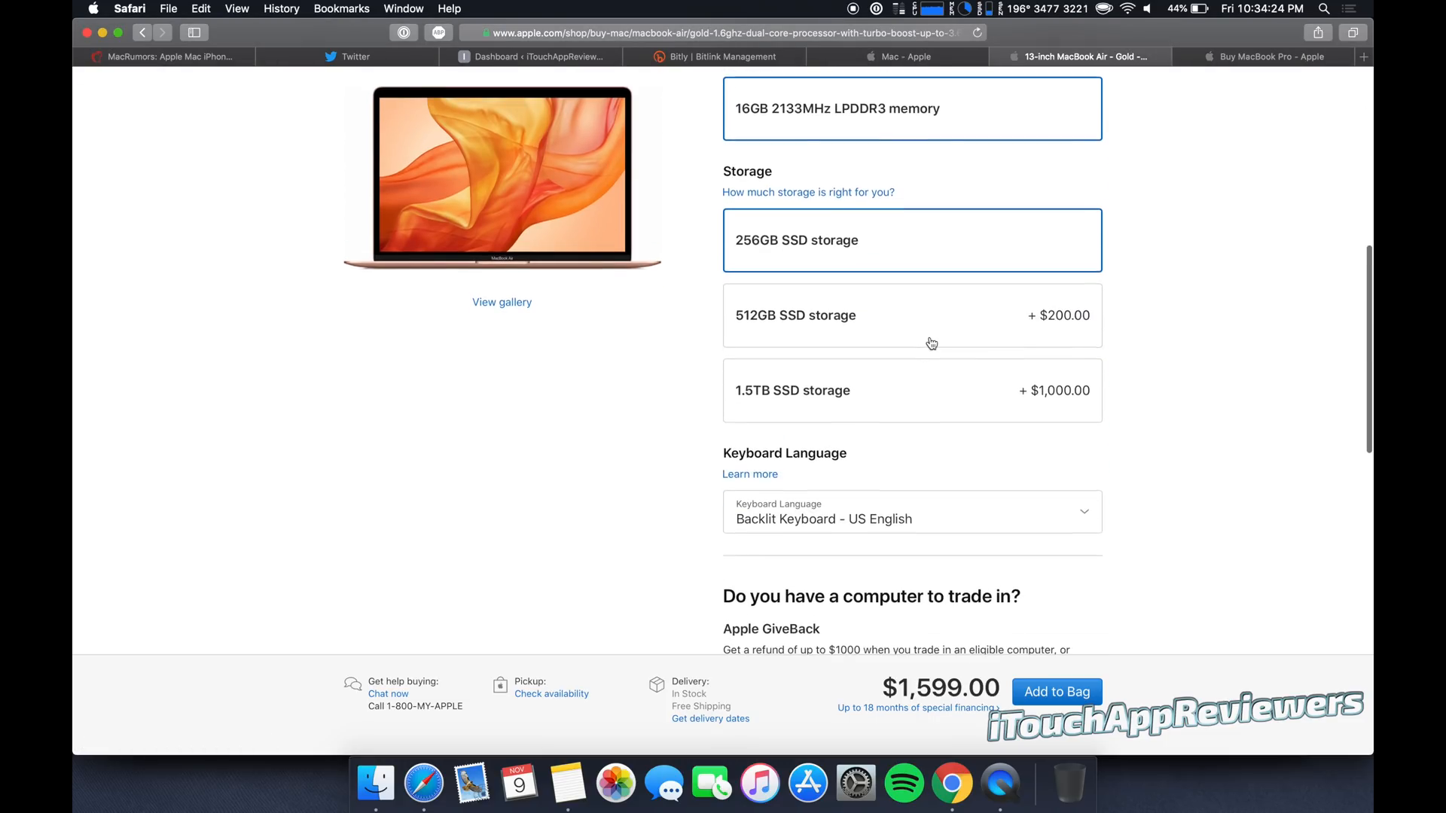
pyautogui.click(912, 315)
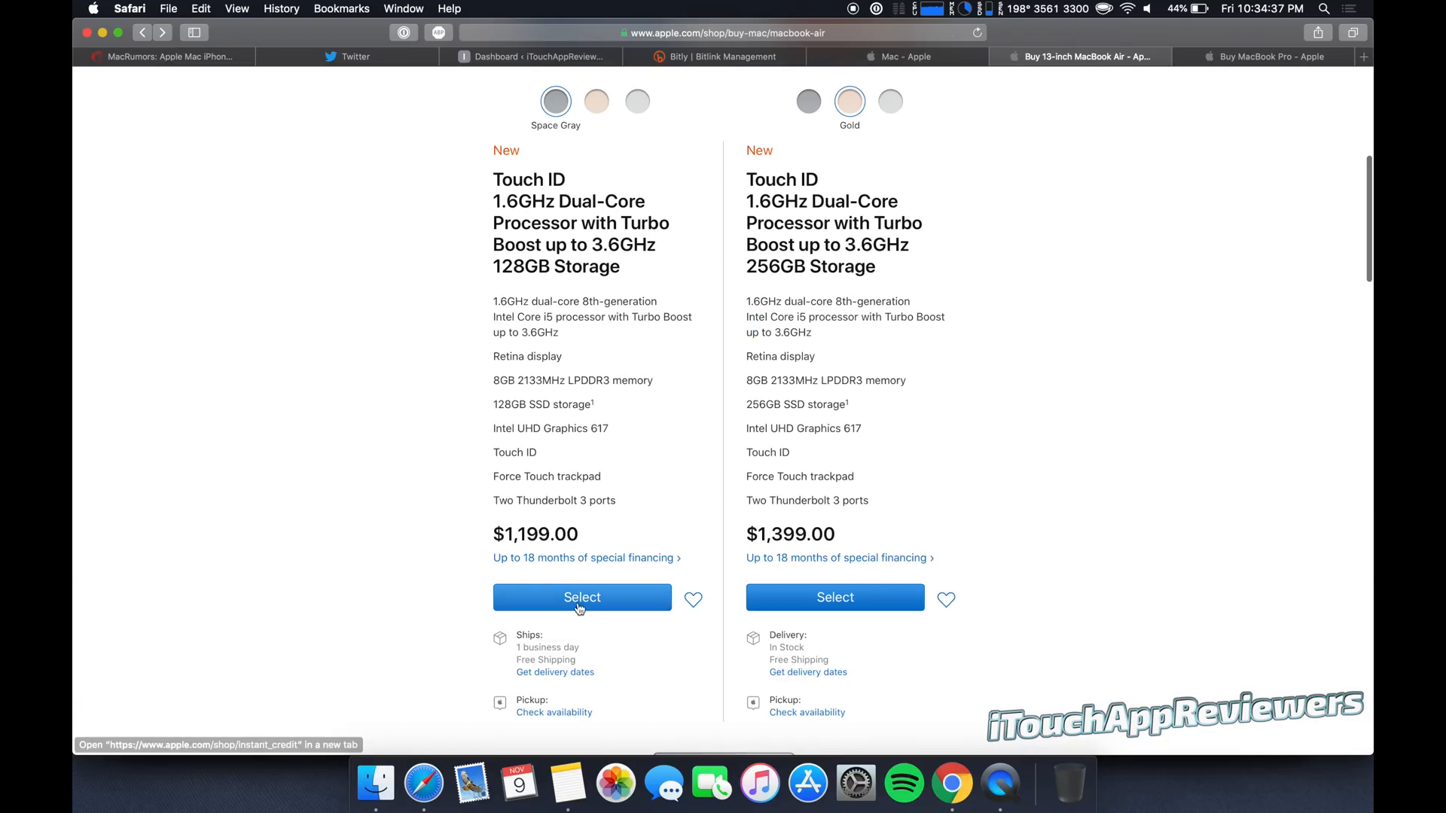
# Select the Space Gray 128GB MacBook Air and upgrade it to 256GB SSD for $1,399.00.
pyautogui.click(582, 596)
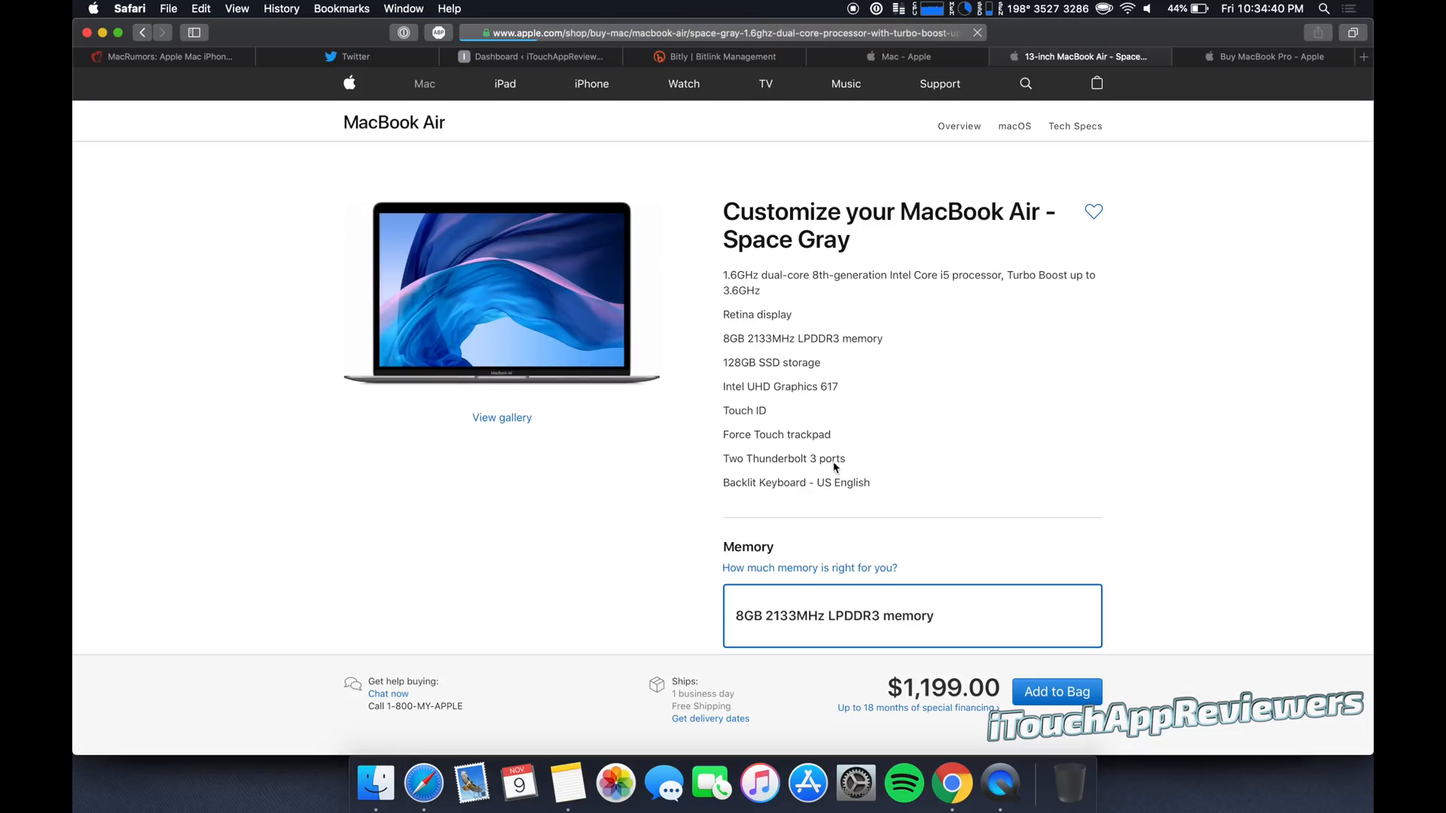
pyautogui.scroll(-3)
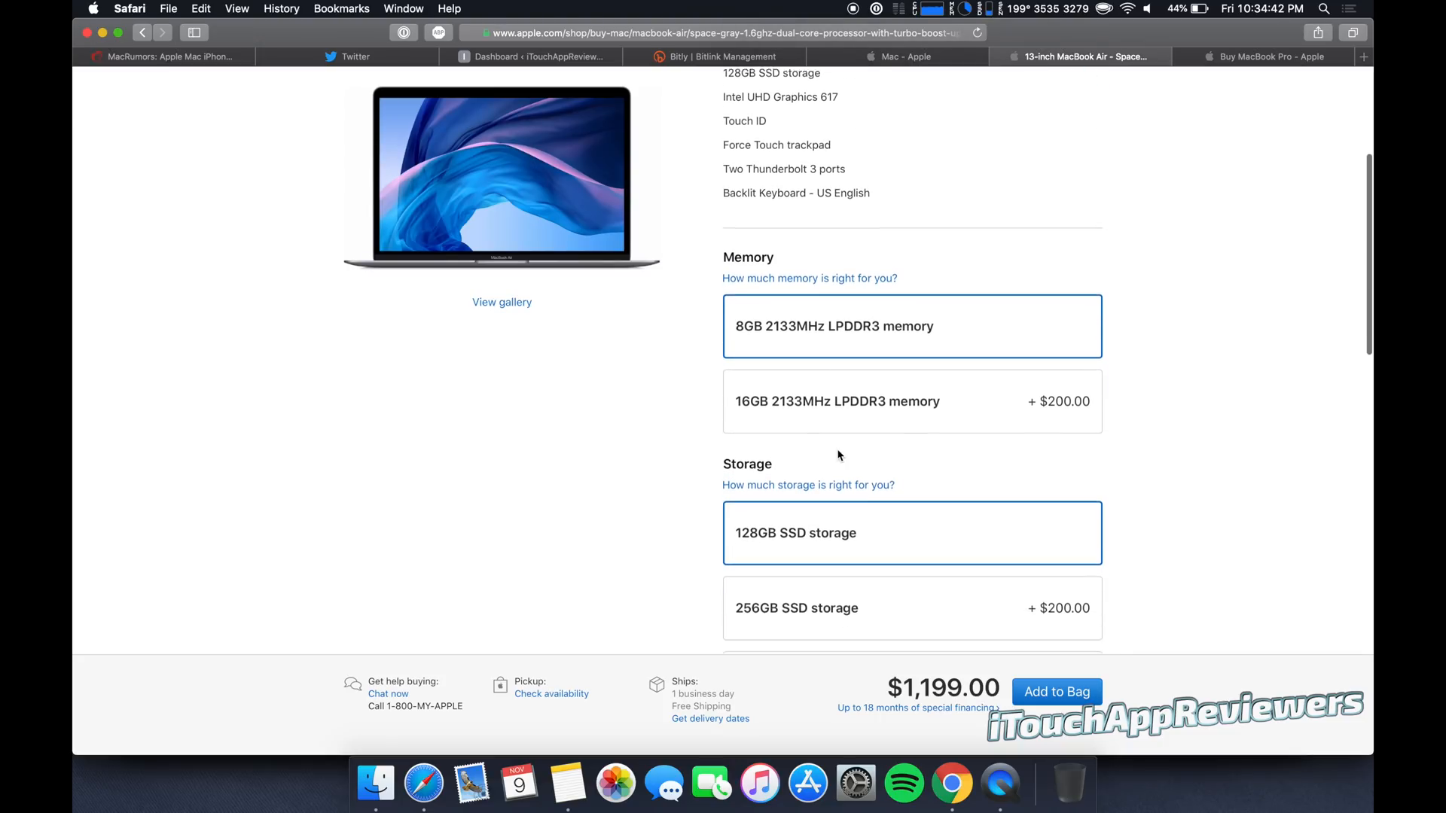
pyautogui.click(912, 608)
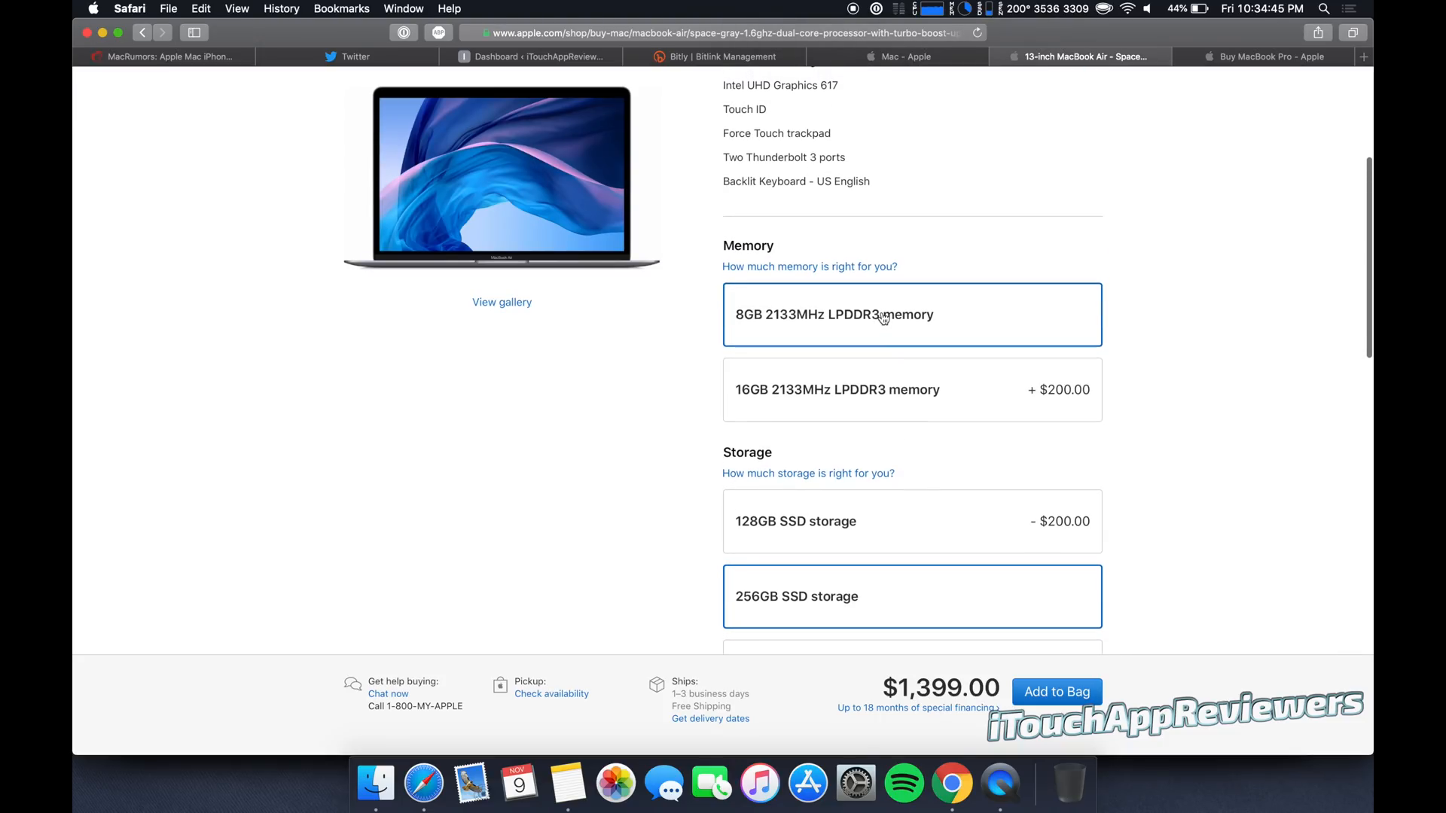
pyautogui.scroll(-3)
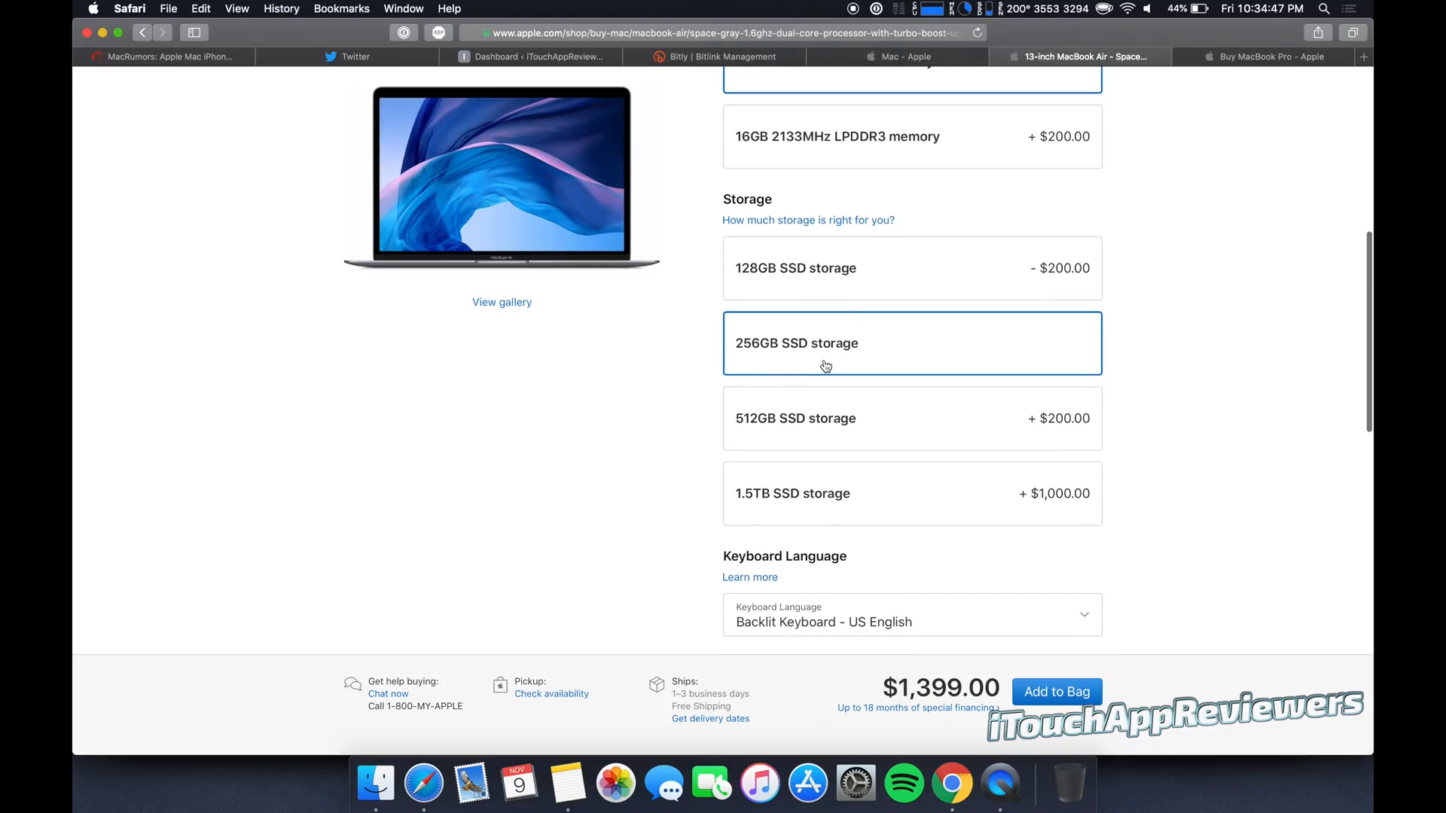
pyautogui.scroll(-3)
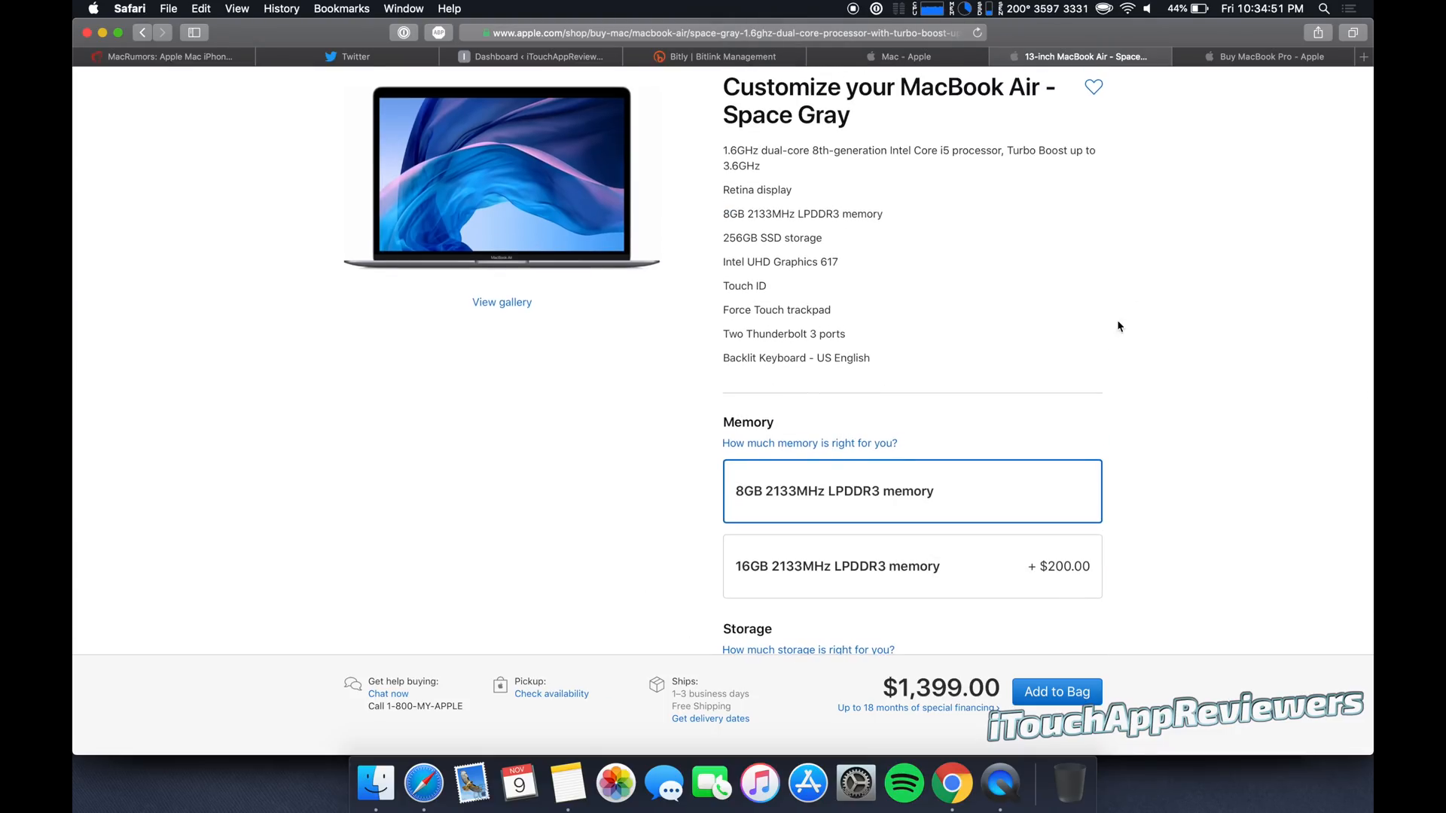
pyautogui.scroll(-3)
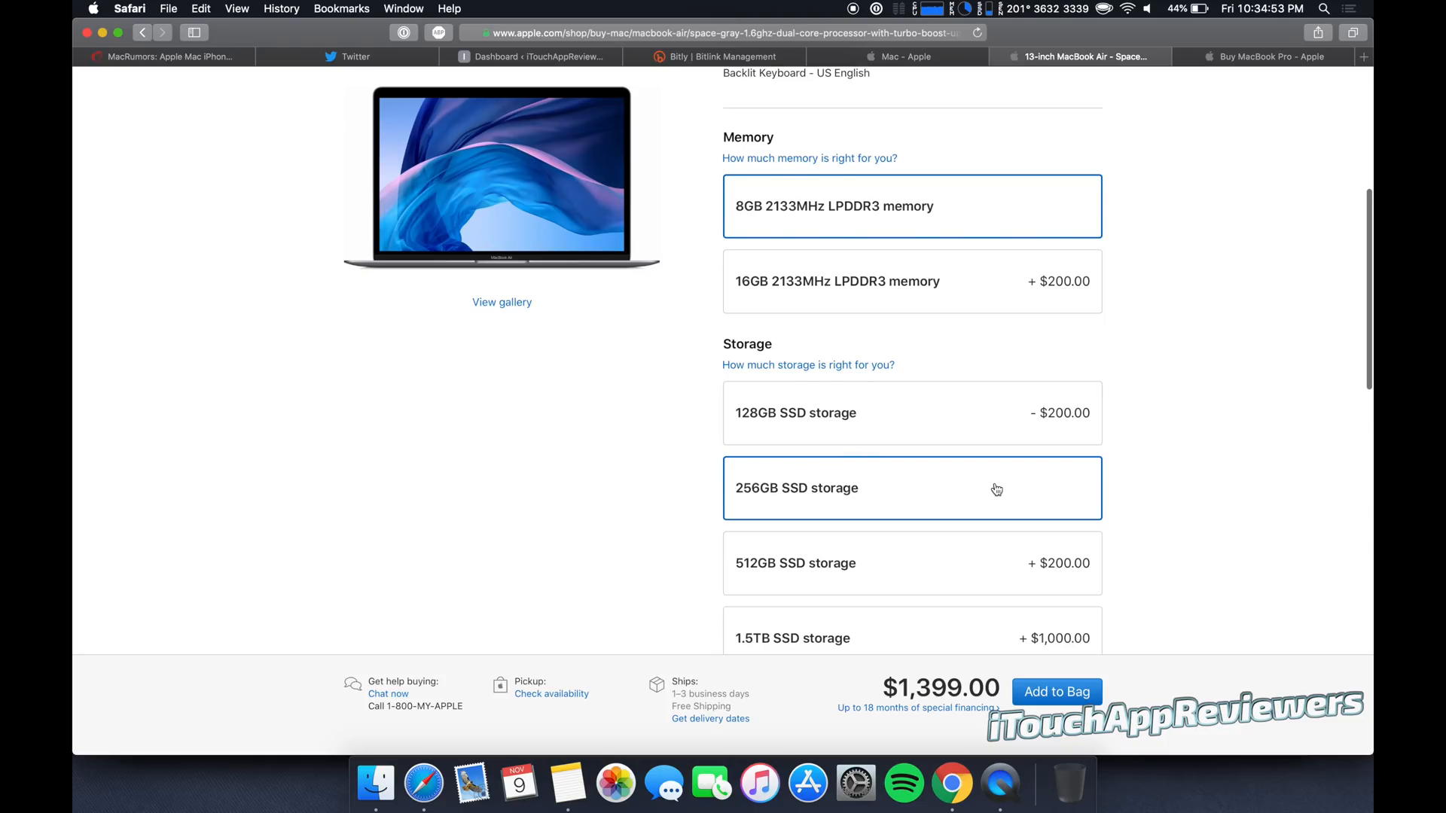
pyautogui.scroll(3)
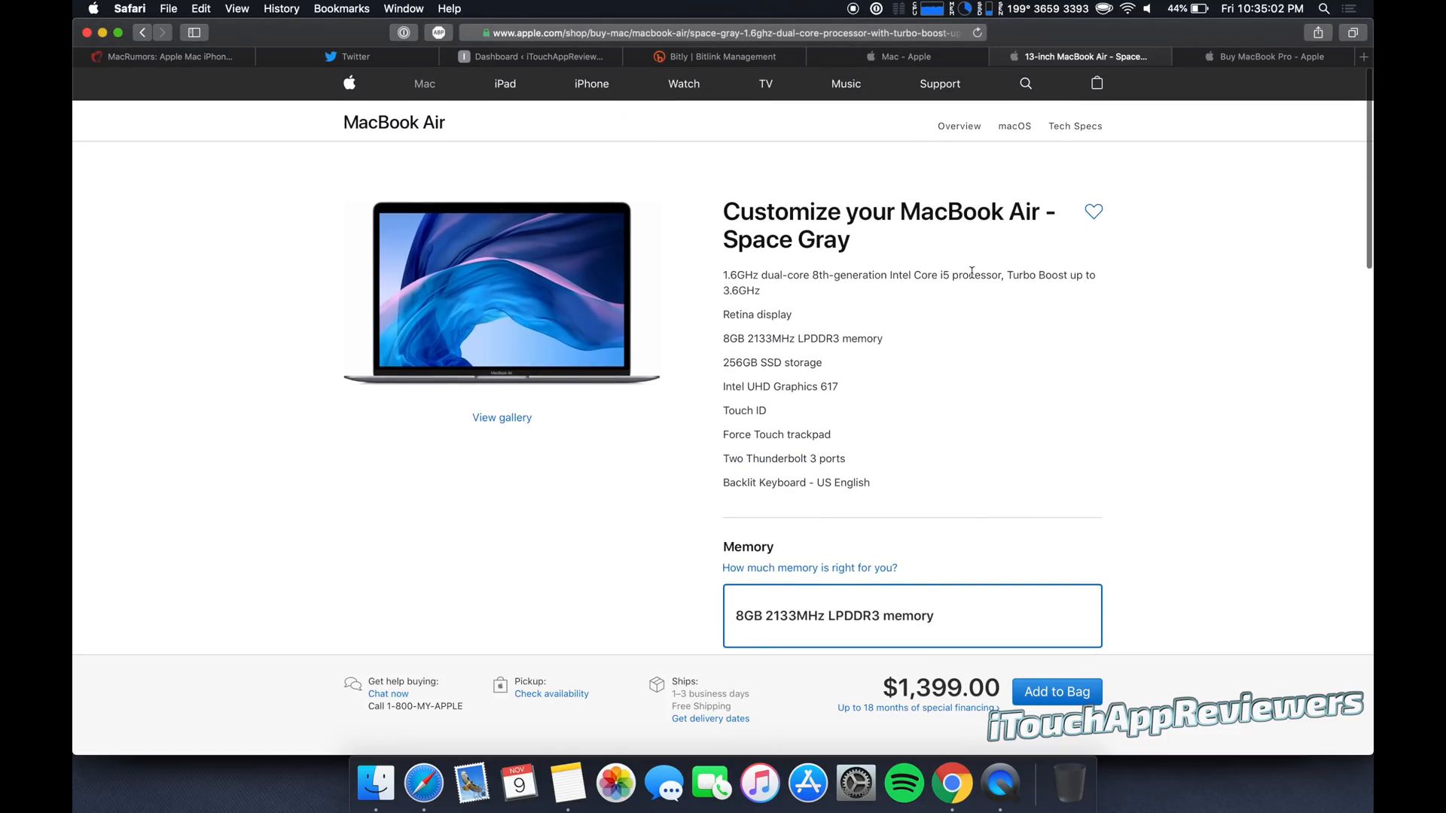
# Back out of the Space Gray configuration, glance at MacBook Pro, and reopen MacBook Air.
pyautogui.click(142, 33)
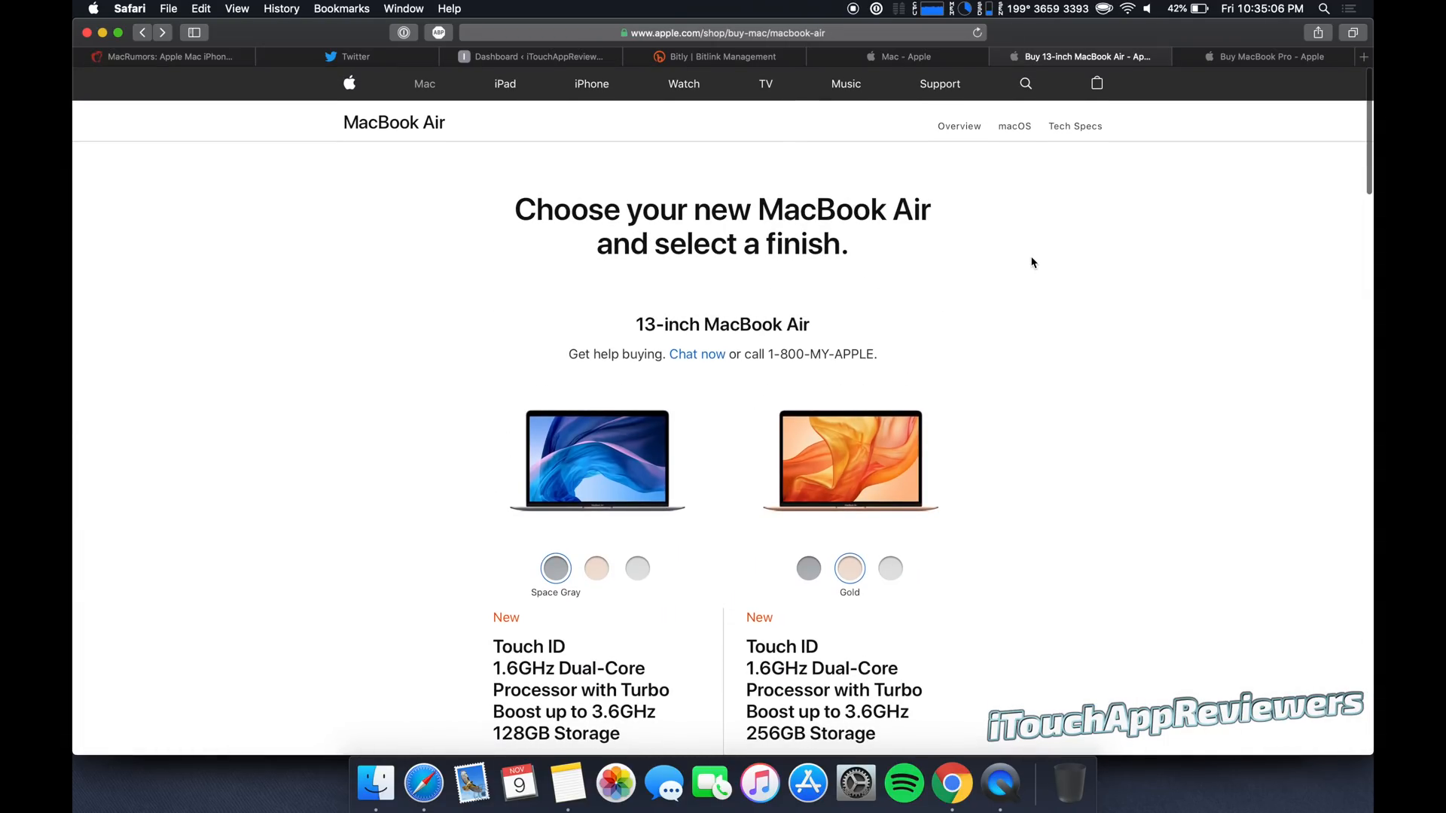
pyautogui.click(1269, 57)
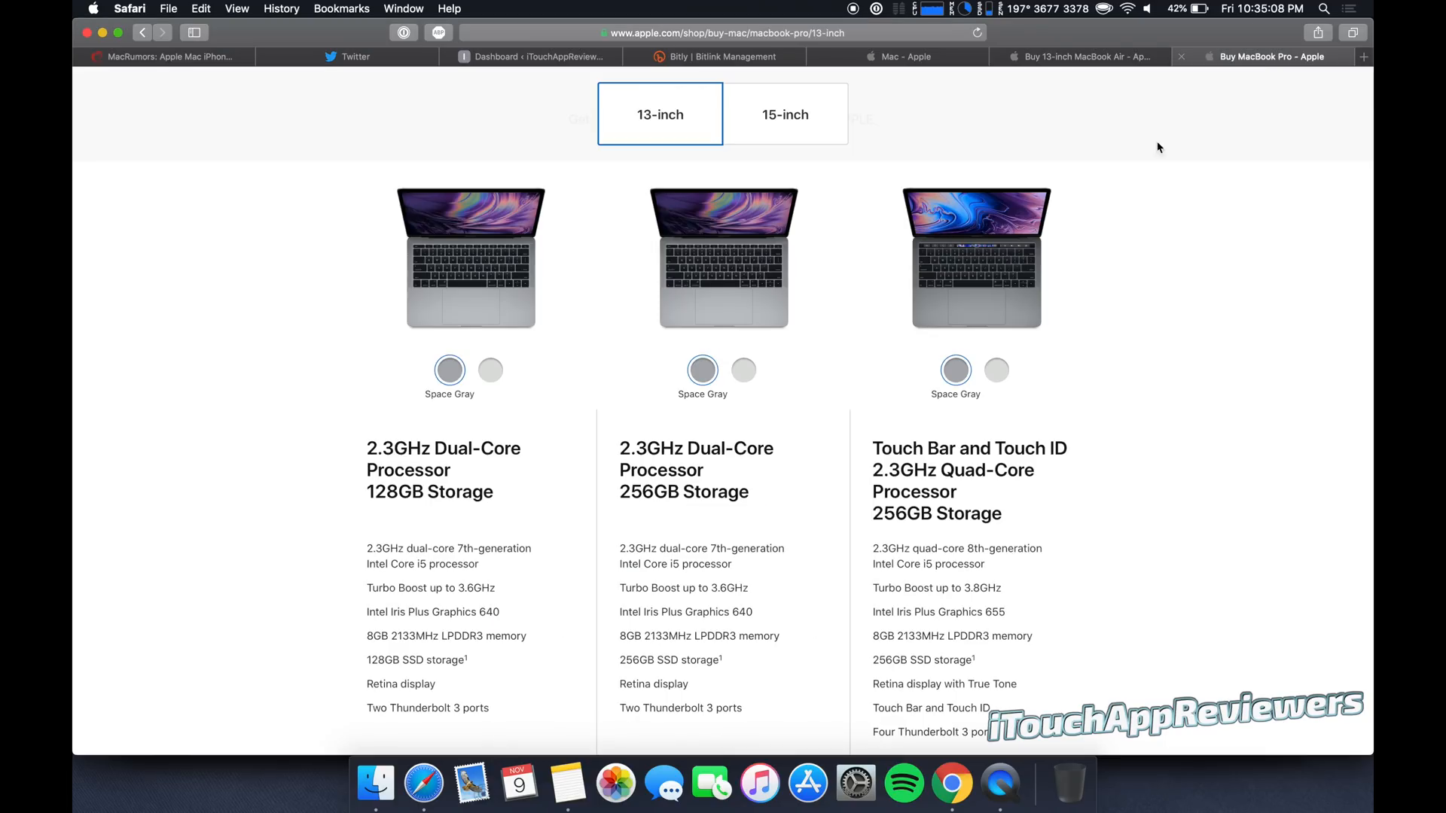
pyautogui.click(1079, 56)
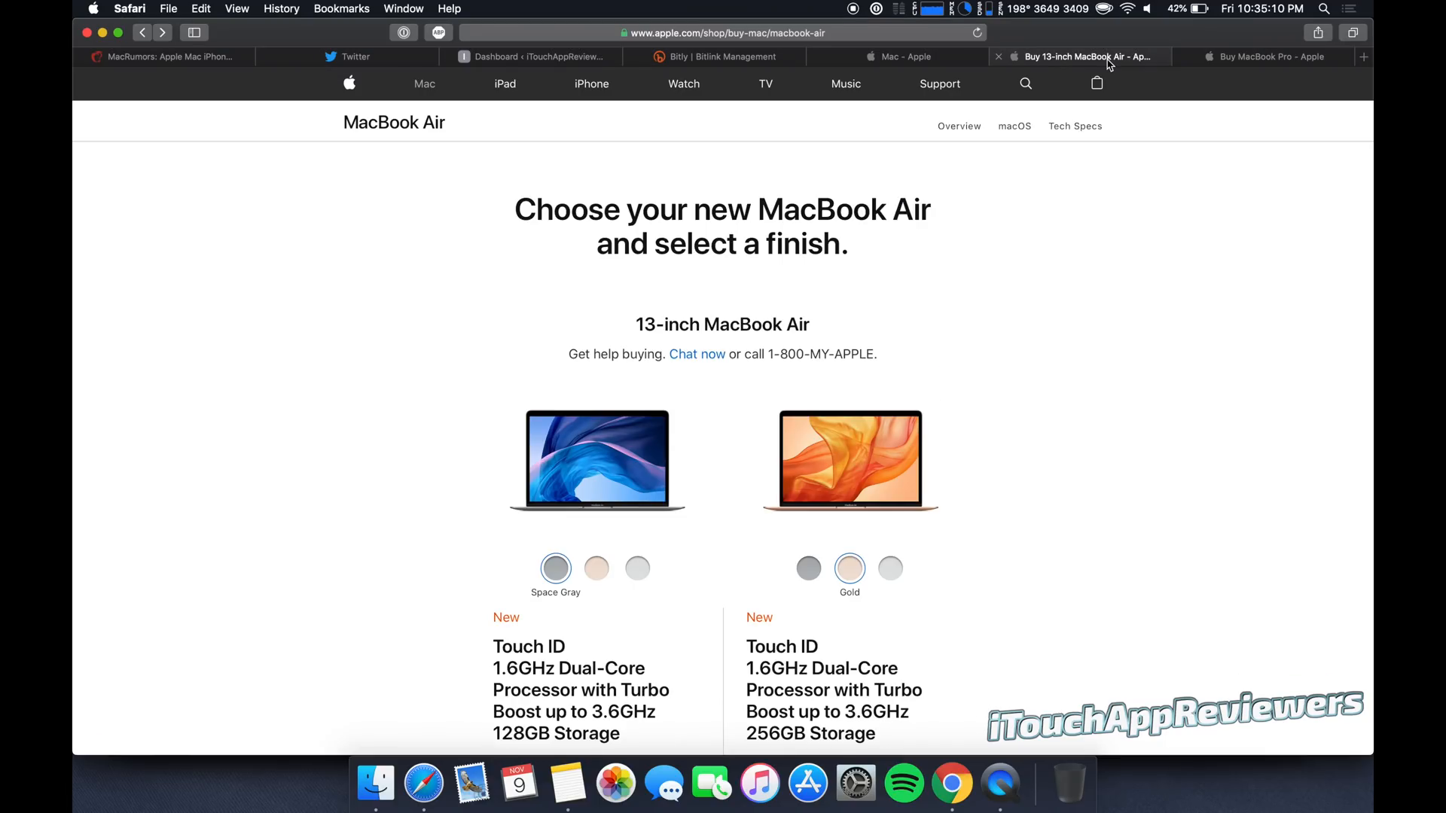